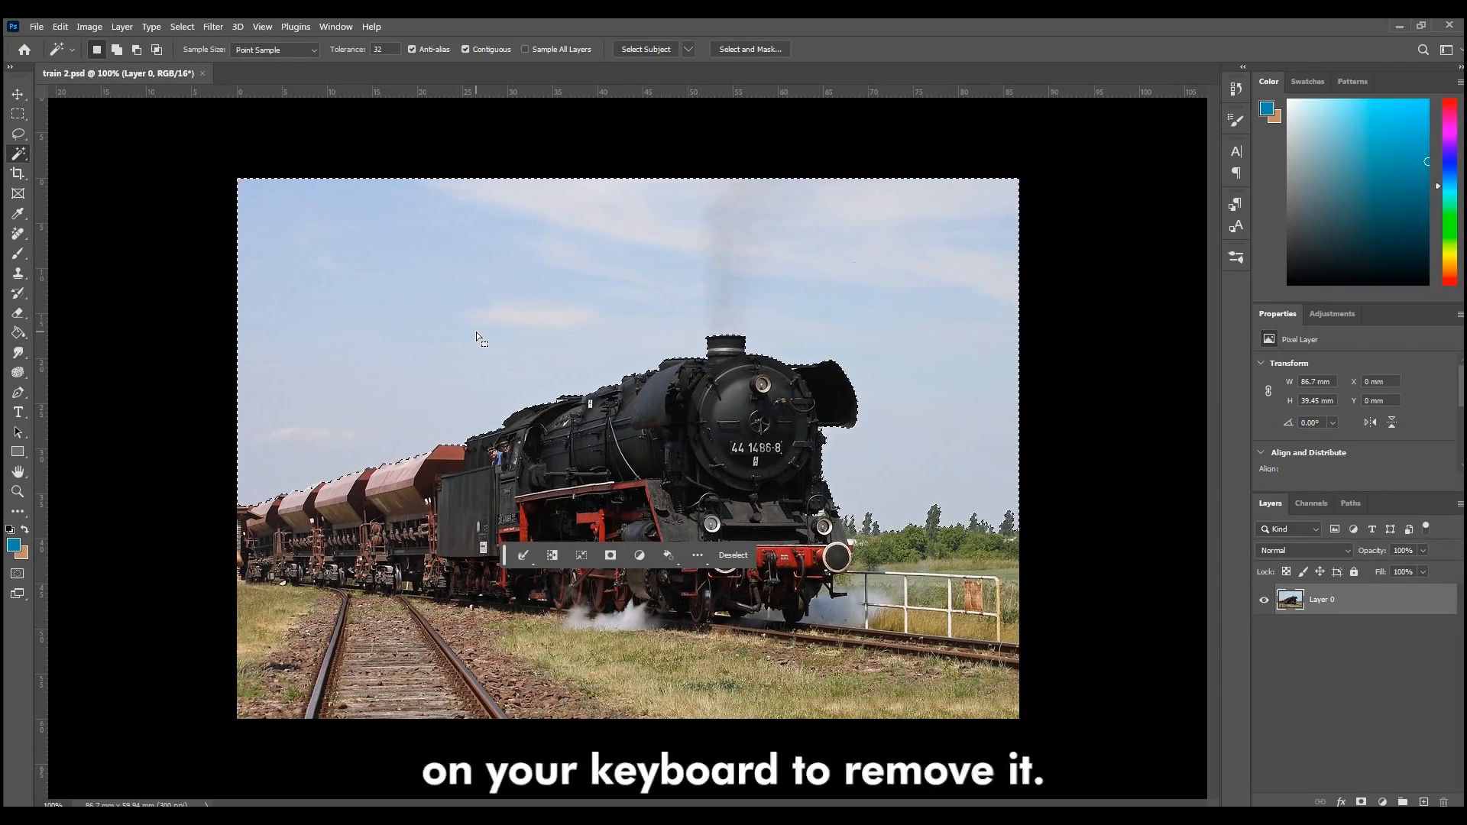
Step: Delete the Magic Wand–selected sky, then switch to the Eraser for leftover background
{"action": "key", "text": "Delete"}
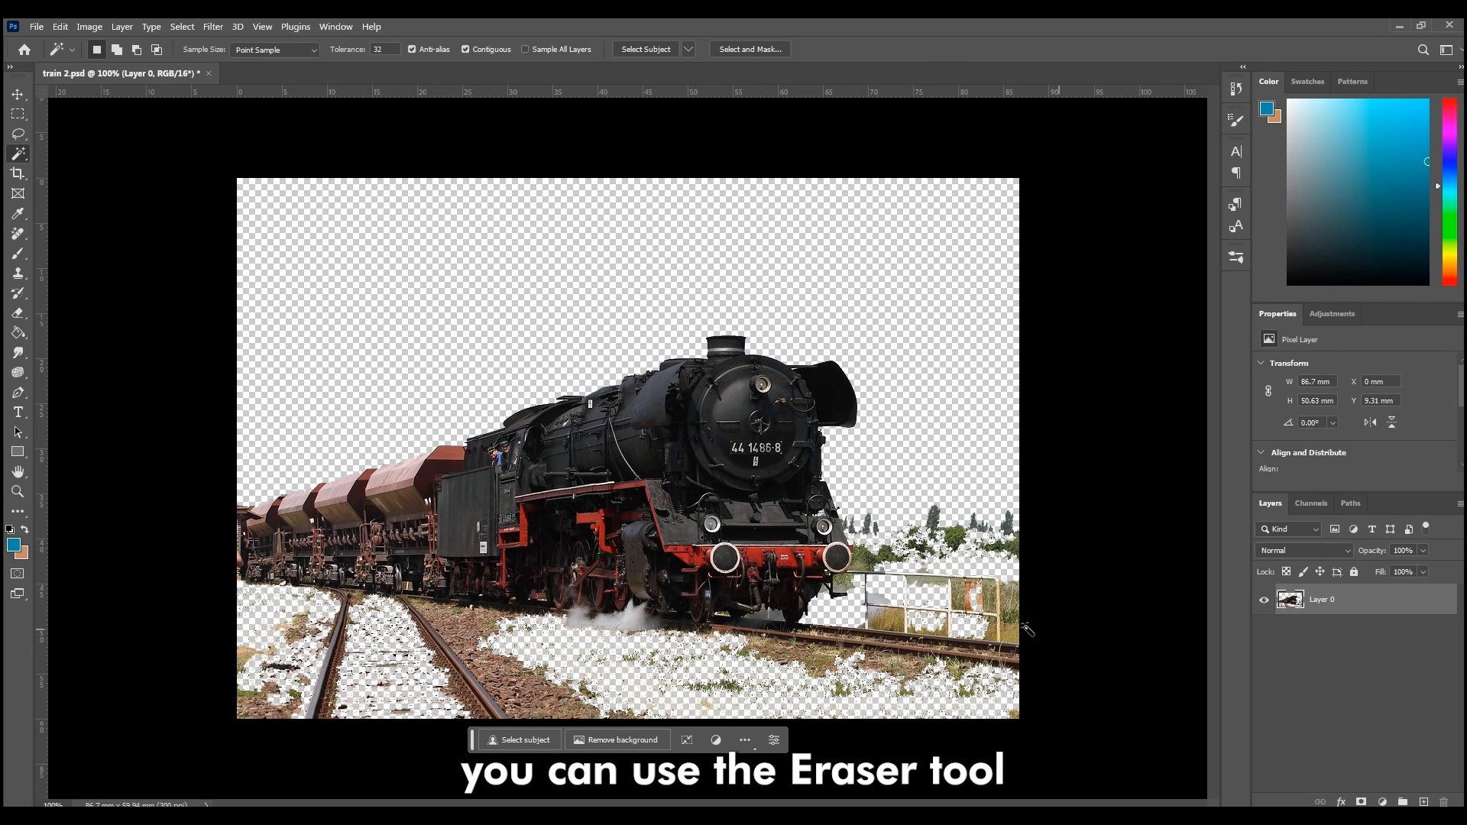
{"action": "left_click", "coordinate": [18, 312]}
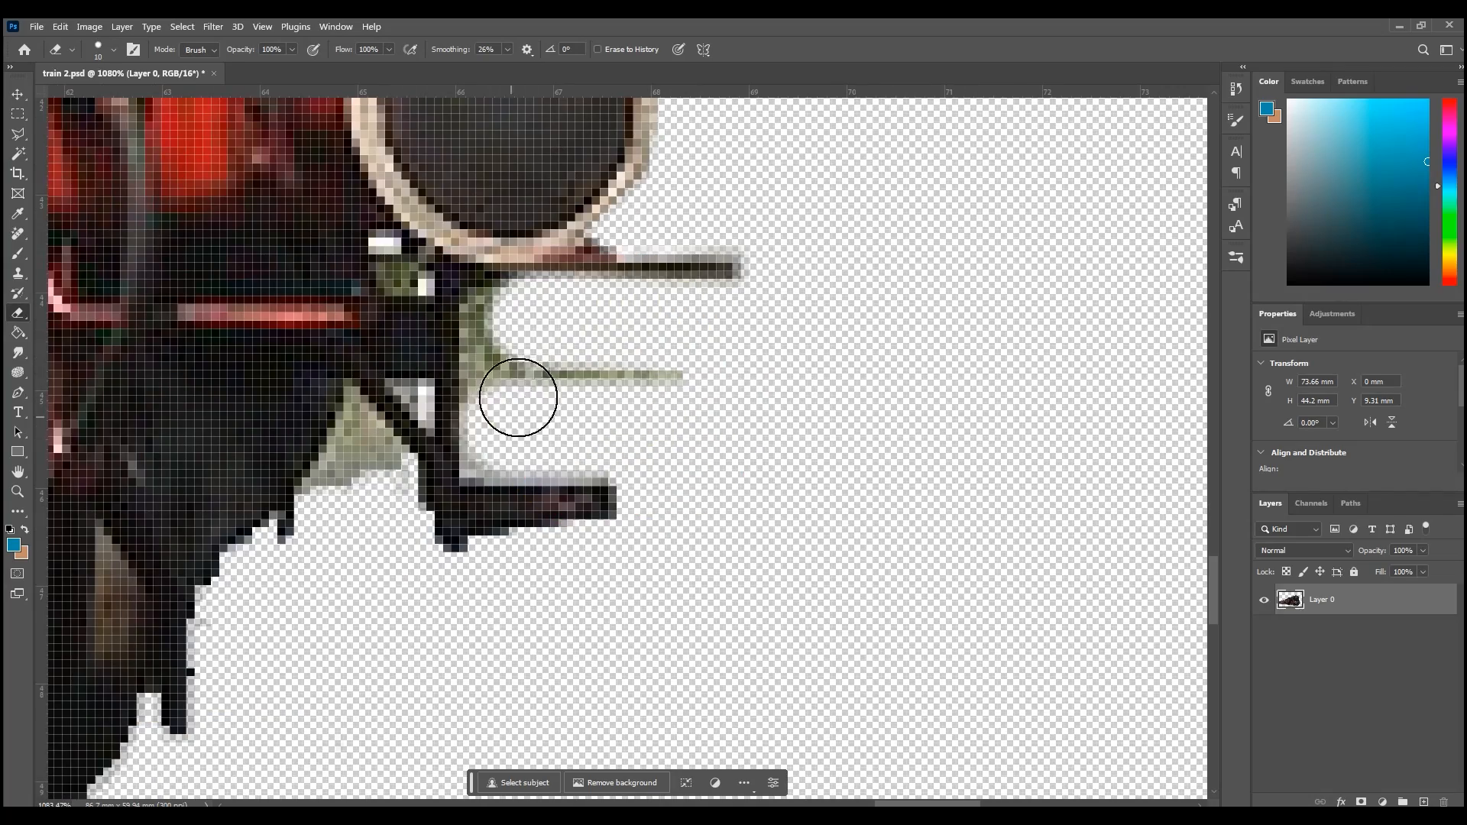
Step: Erase the remaining background pixels around the locomotive's front edge
{"action": "left_click_drag", "start_coordinate": [519, 397], "coordinate": [380, 480]}
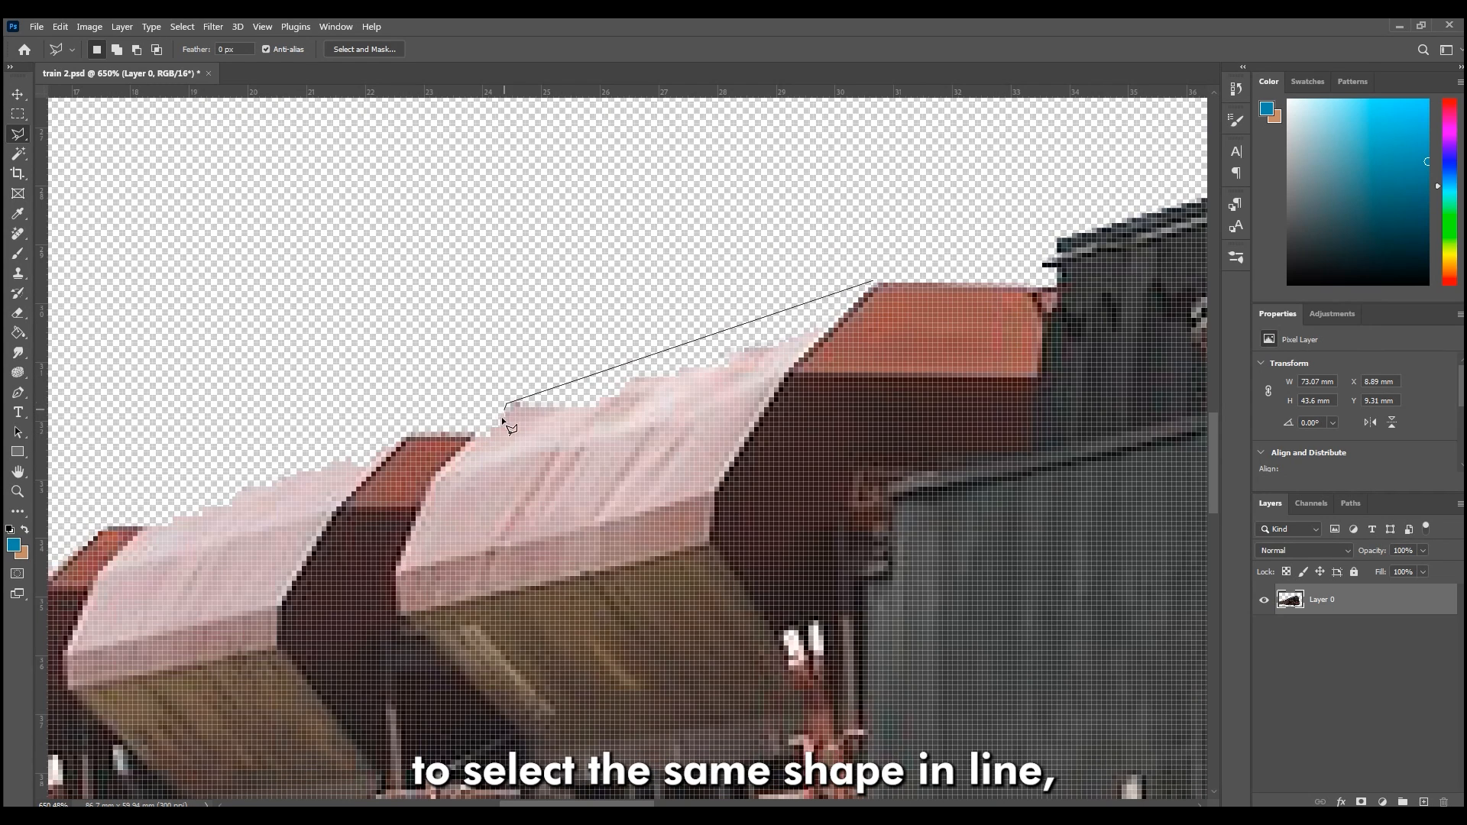
Step: Close the Polygonal Lasso along the wagon roof and clone-stamp over the crew in the cab window
{"action": "left_click", "coordinate": [871, 288]}
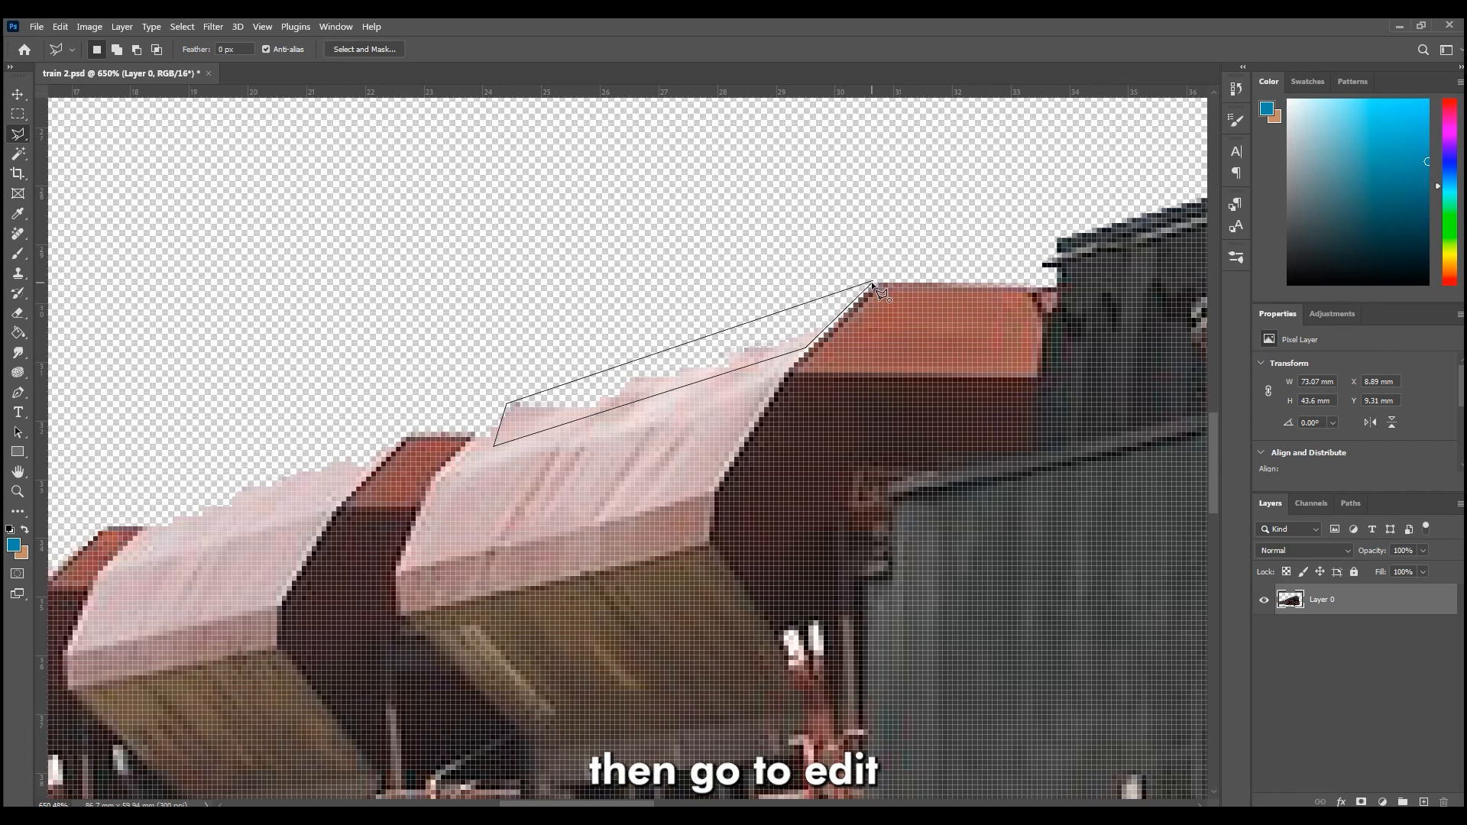
{"action": "left_click", "coordinate": [871, 287]}
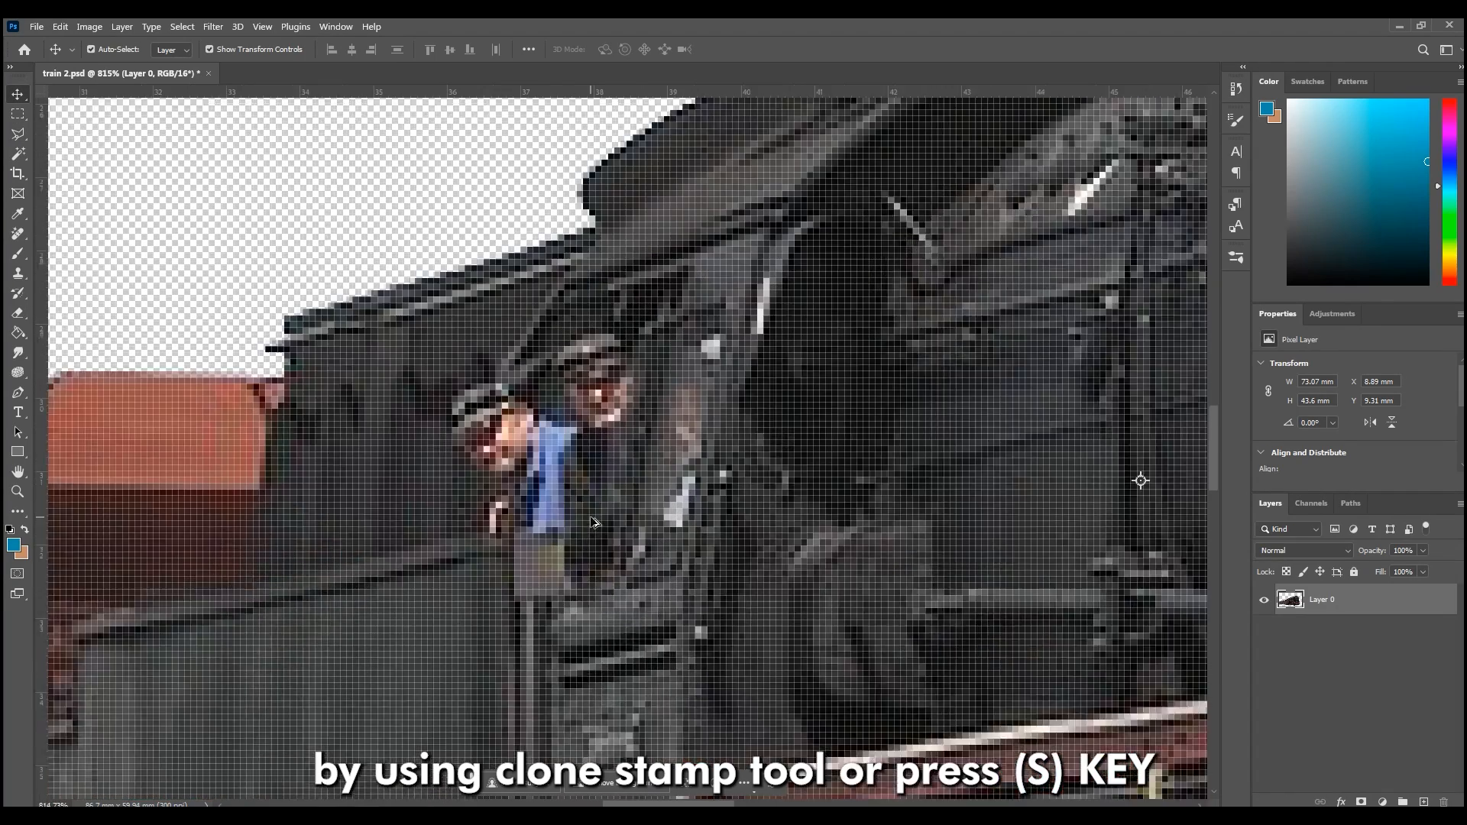
{"action": "key", "text": "s"}
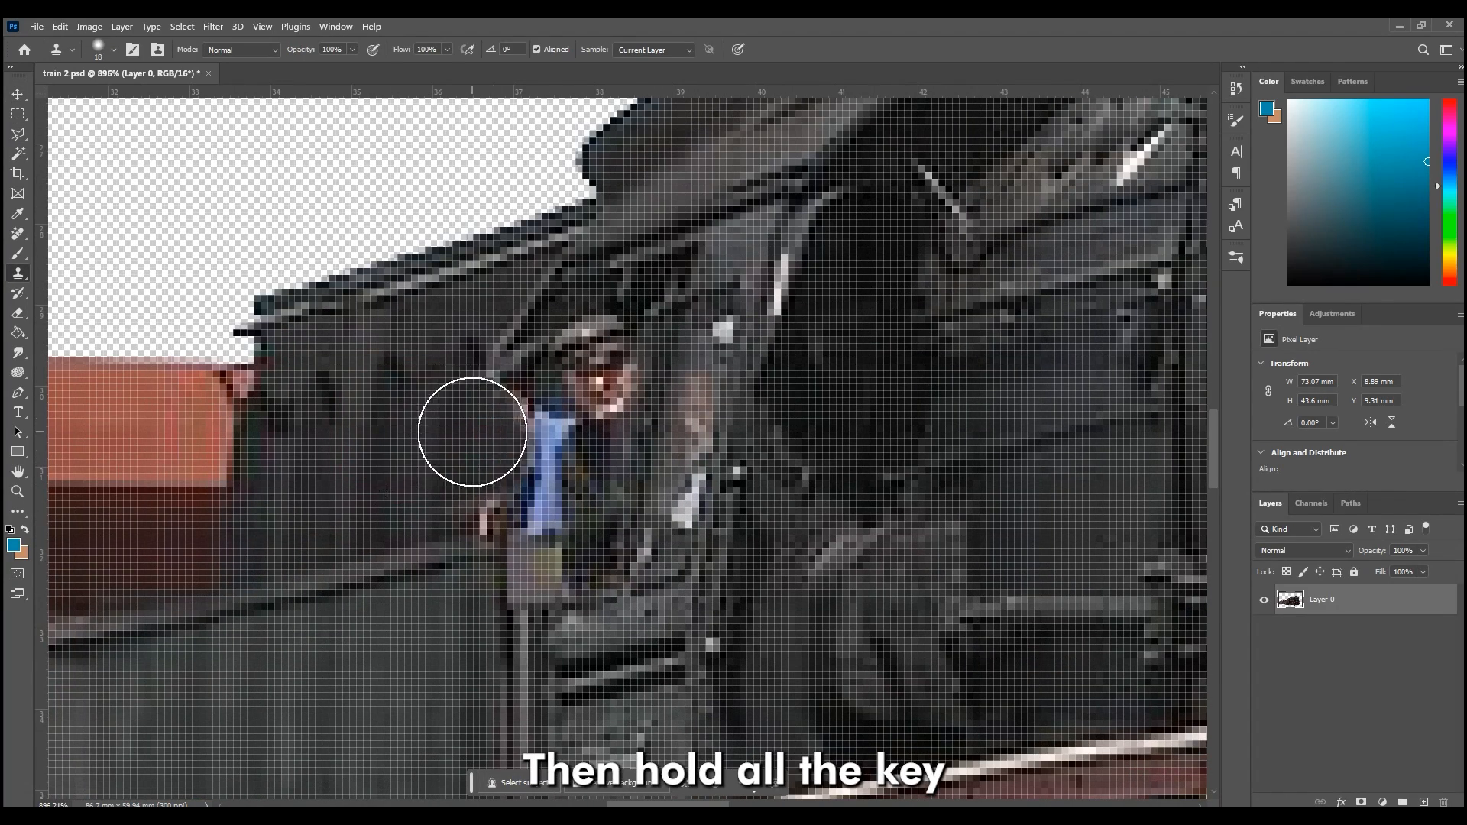
{"action": "left_click_drag", "start_coordinate": [472, 431], "coordinate": [611, 335]}
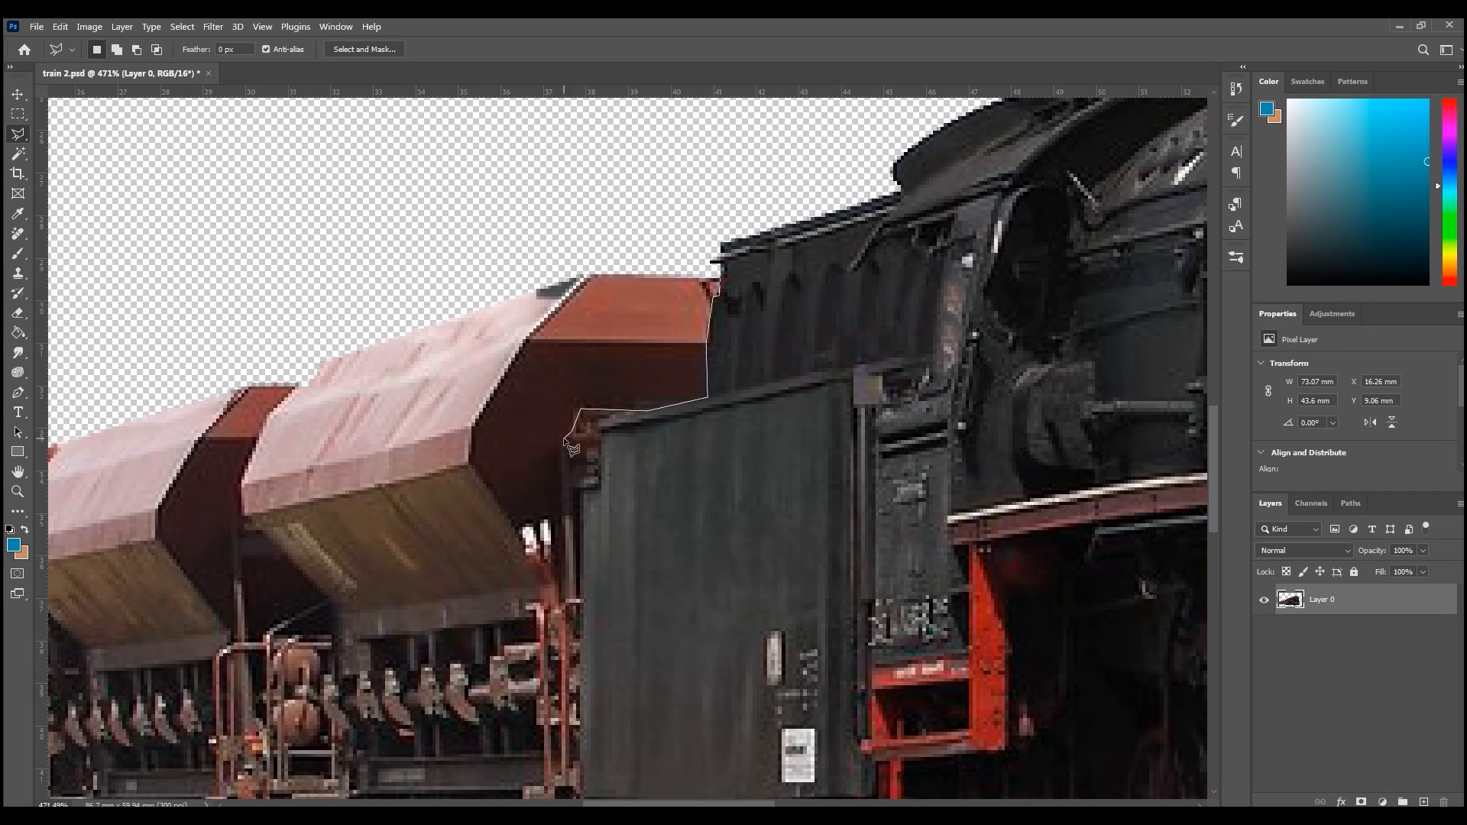
Step: Move the duplicated wagon layer left to extend the train behind the locomotive
{"action": "scroll", "scroll_direction": "down", "scroll_amount": 3}
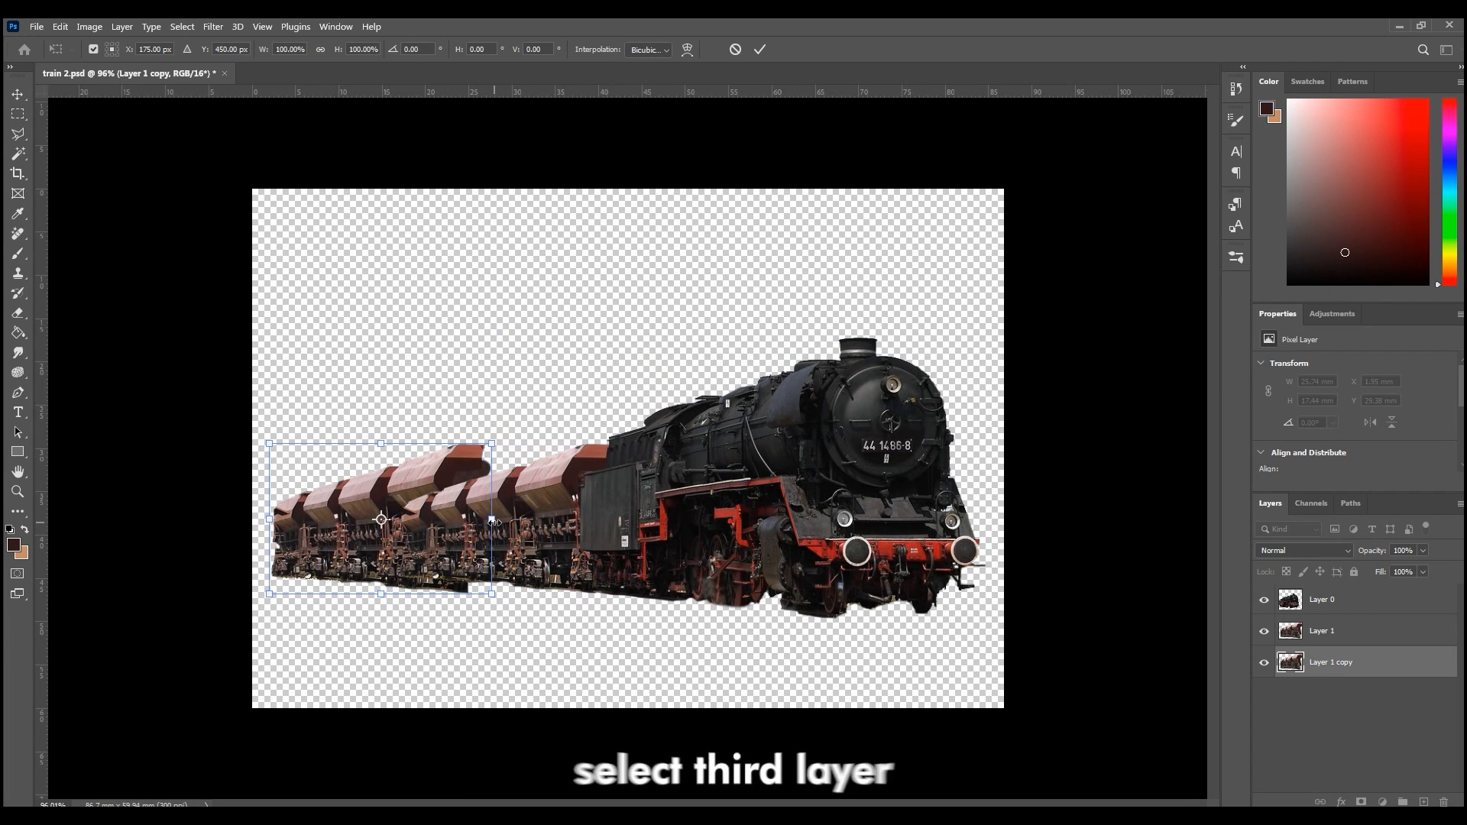
{"action": "left_click_drag", "start_coordinate": [493, 593], "coordinate": [428, 576]}
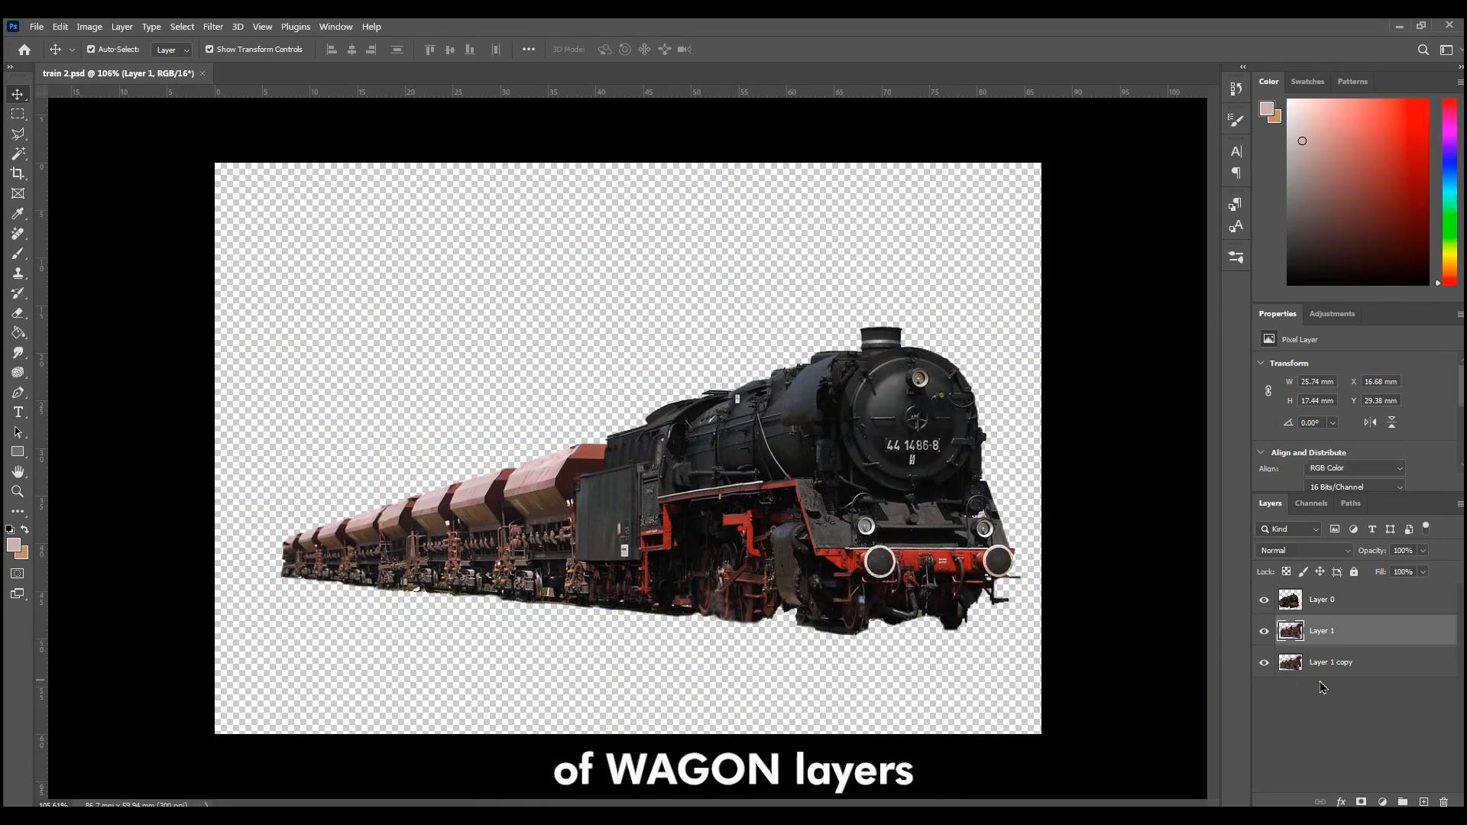
Step: Apply Motion Blur (angle -2, distance 12) to the wagon layer
{"action": "left_click", "coordinate": [212, 26]}
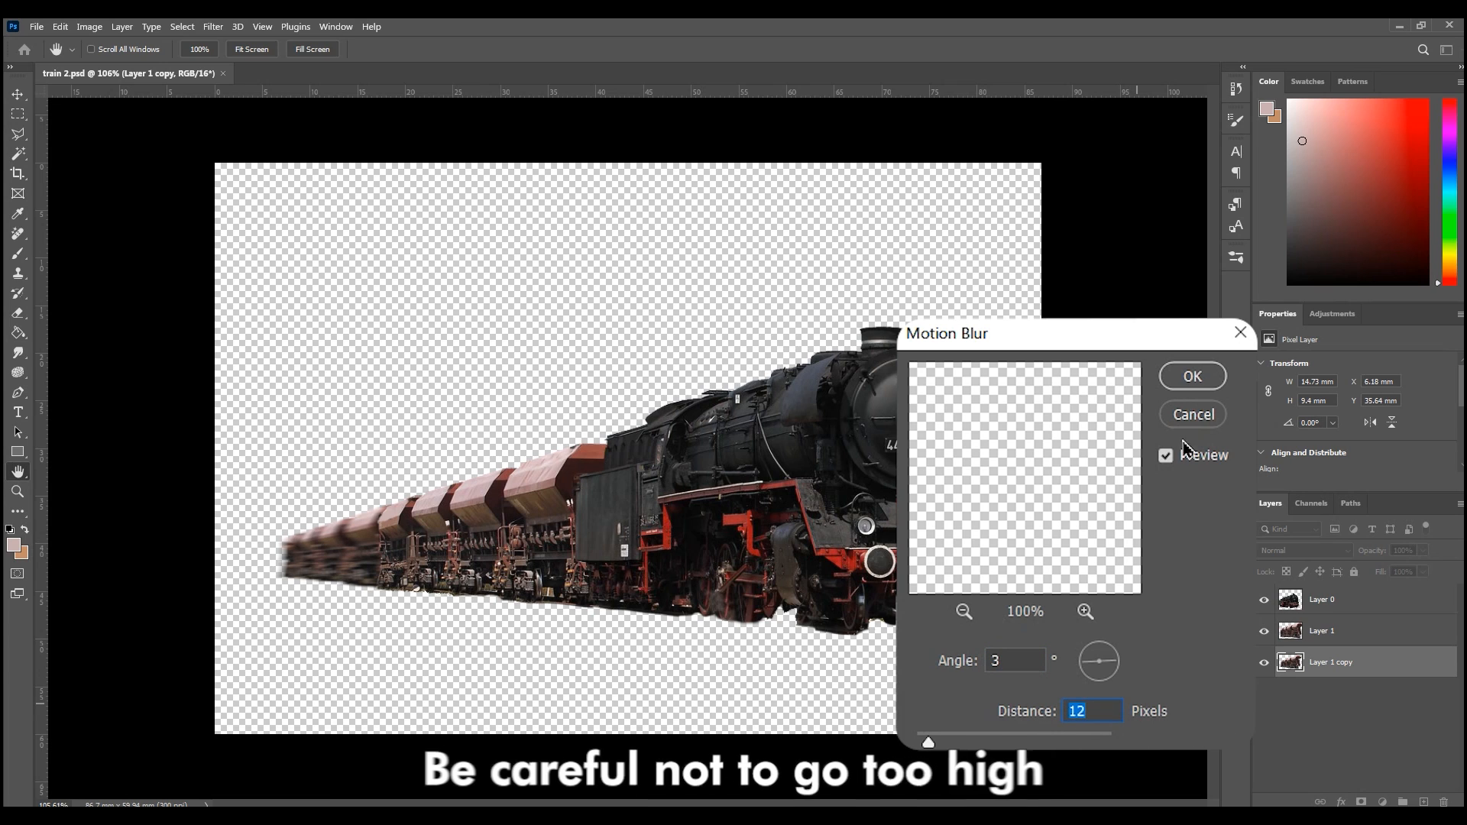
{"action": "left_click_drag", "start_coordinate": [1103, 651], "coordinate": [1113, 669]}
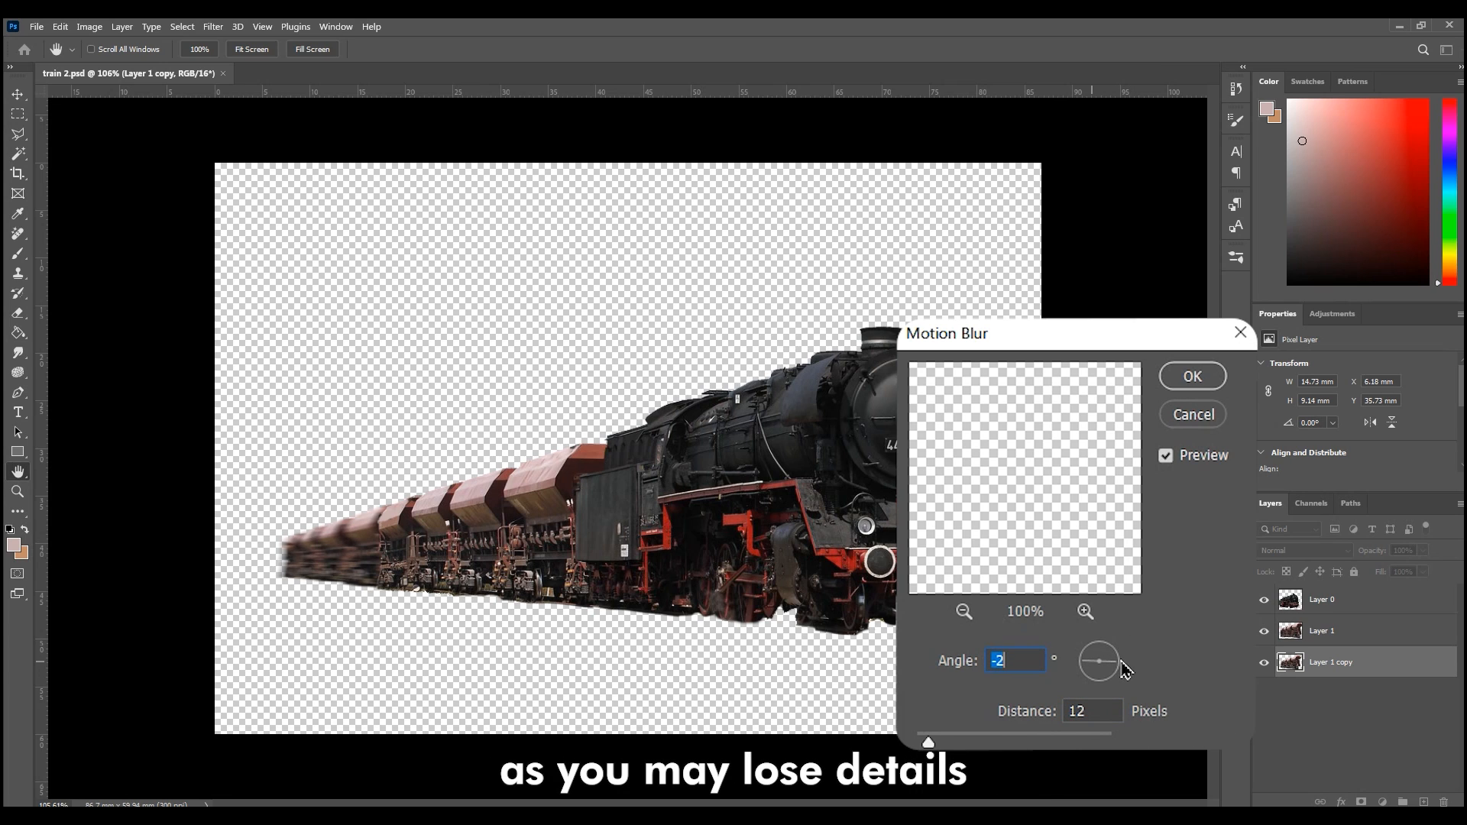
{"action": "left_click", "coordinate": [1191, 376]}
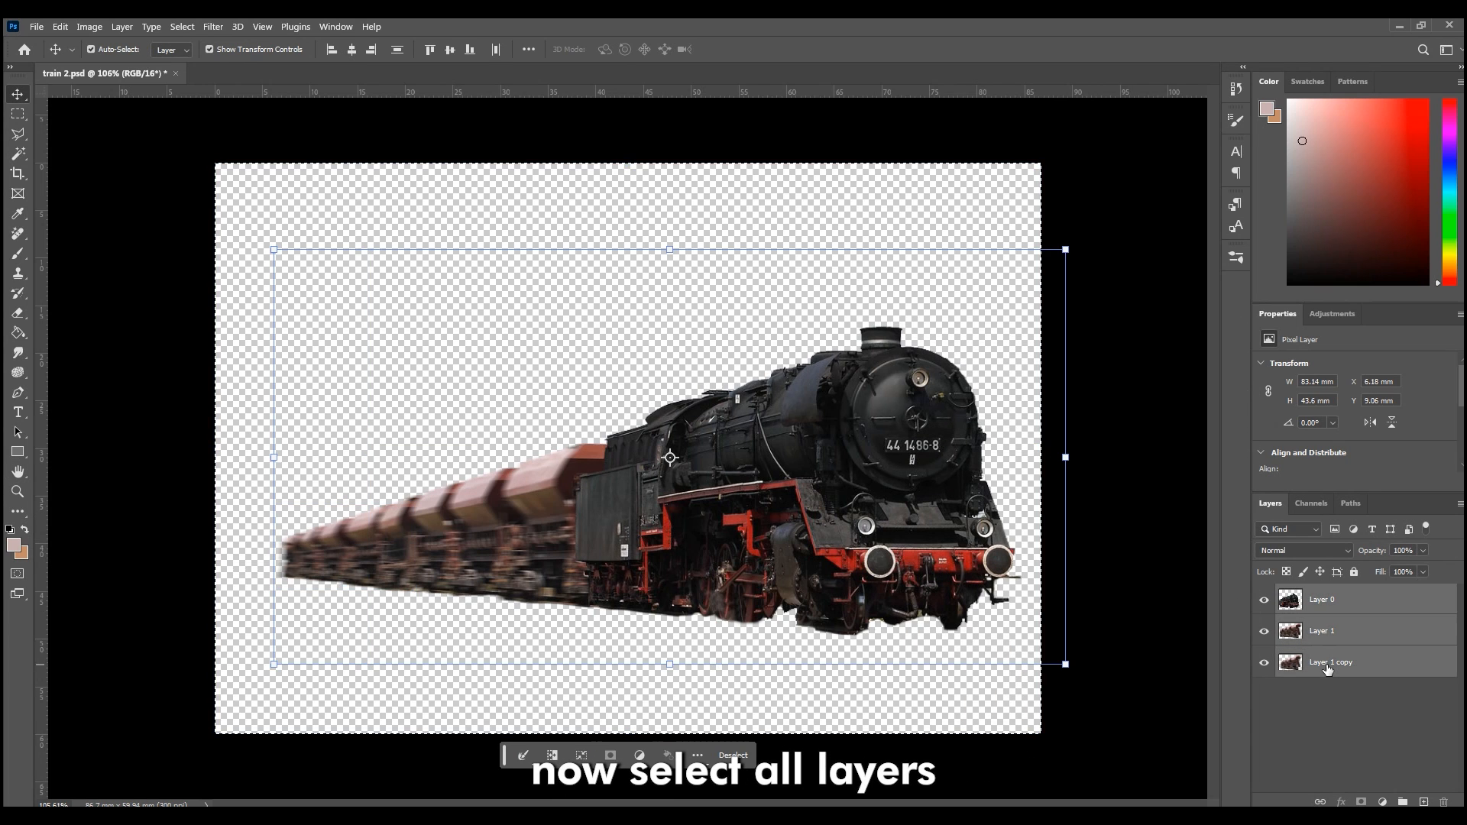
Step: Start Export As on all the selected train layers
{"action": "right_click", "coordinate": [1328, 666]}
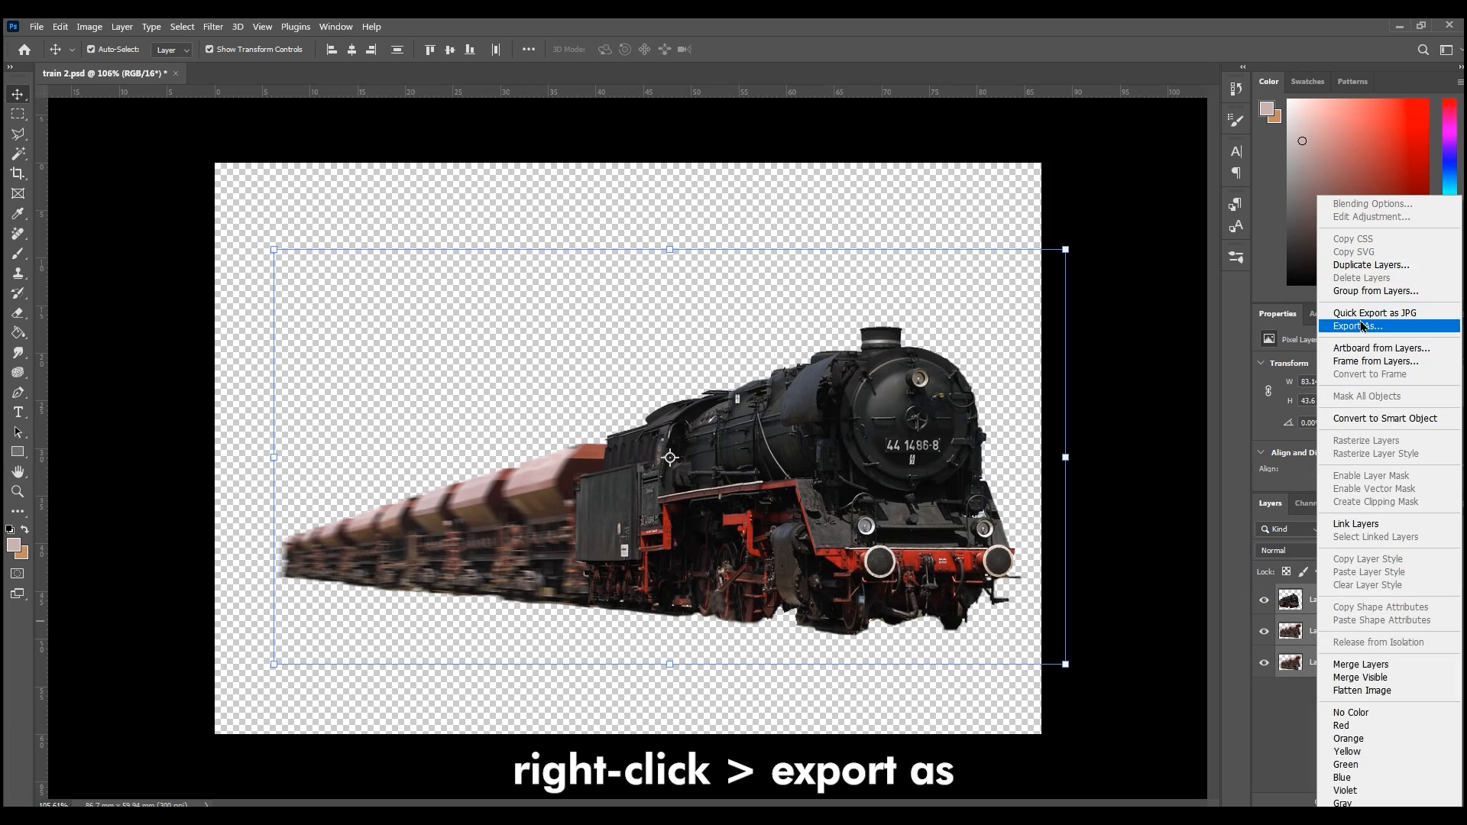
{"action": "left_click", "coordinate": [1357, 325]}
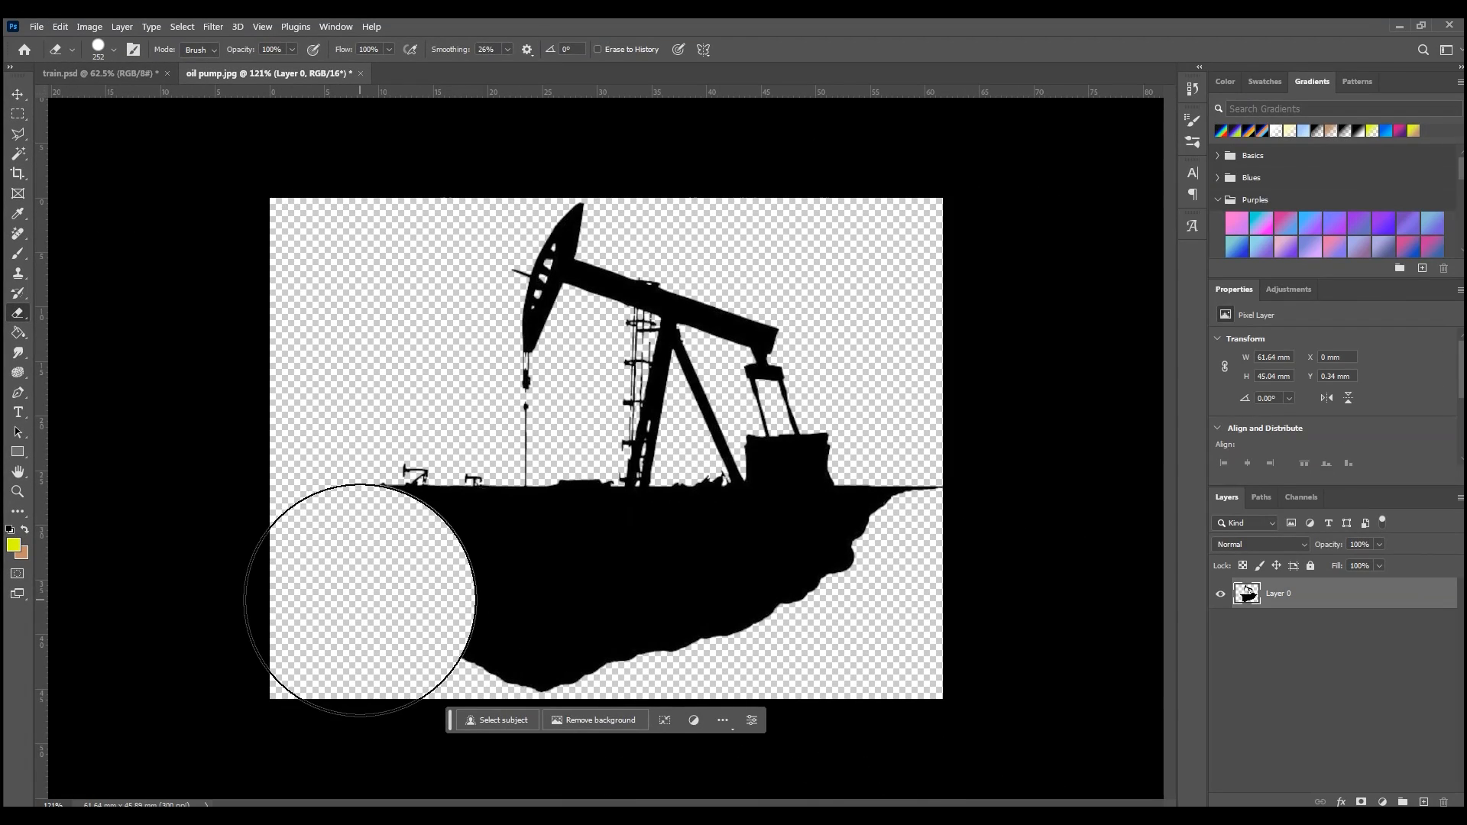
Step: Erase the dark ground mass beneath the oil pump with a large eraser brush
{"action": "left_click_drag", "start_coordinate": [365, 603], "coordinate": [566, 501]}
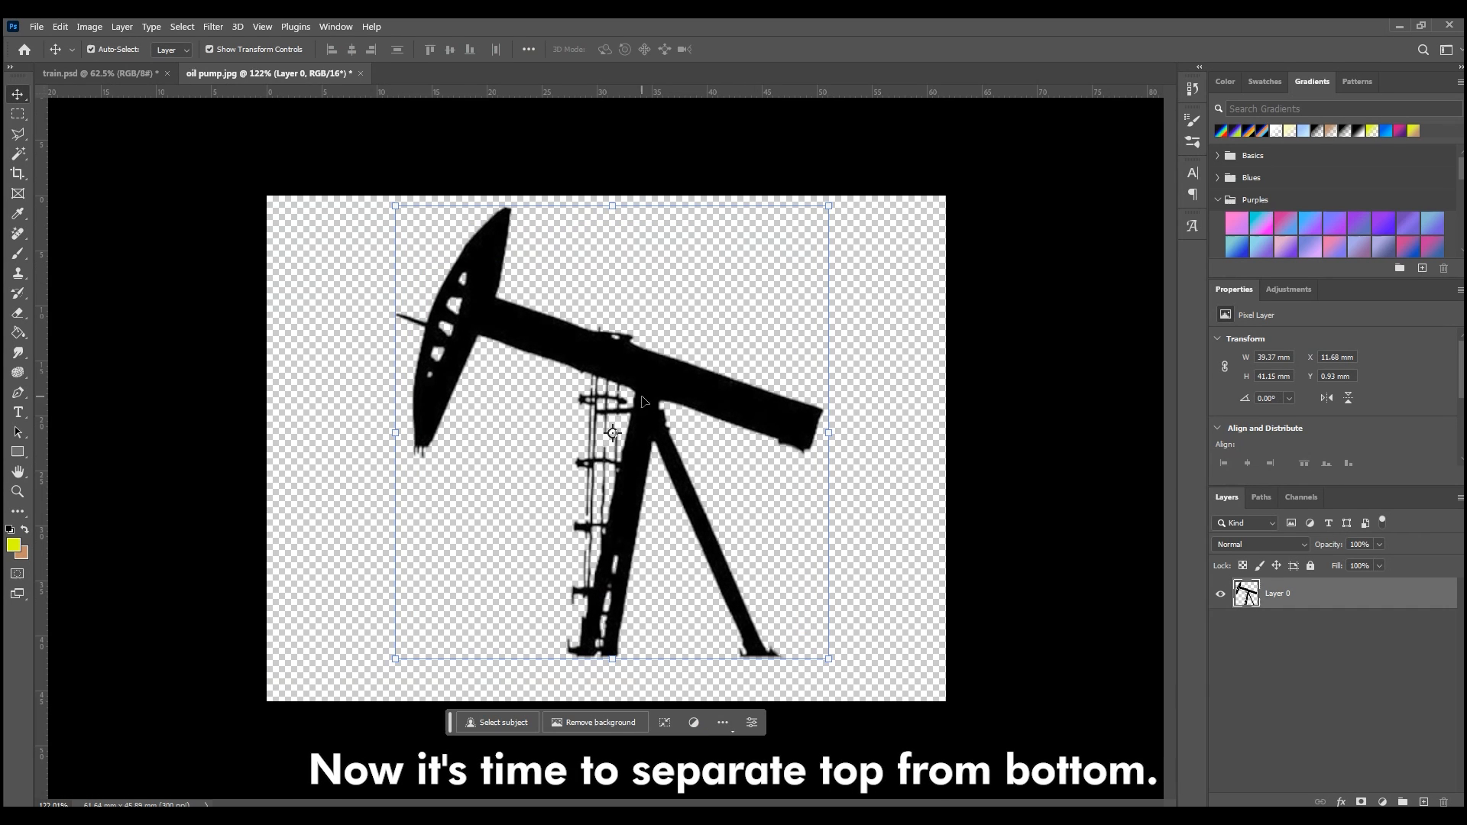
Step: Lasso the pump's upper beam, cut it and paste it as its own layer
{"action": "left_click", "coordinate": [18, 135]}
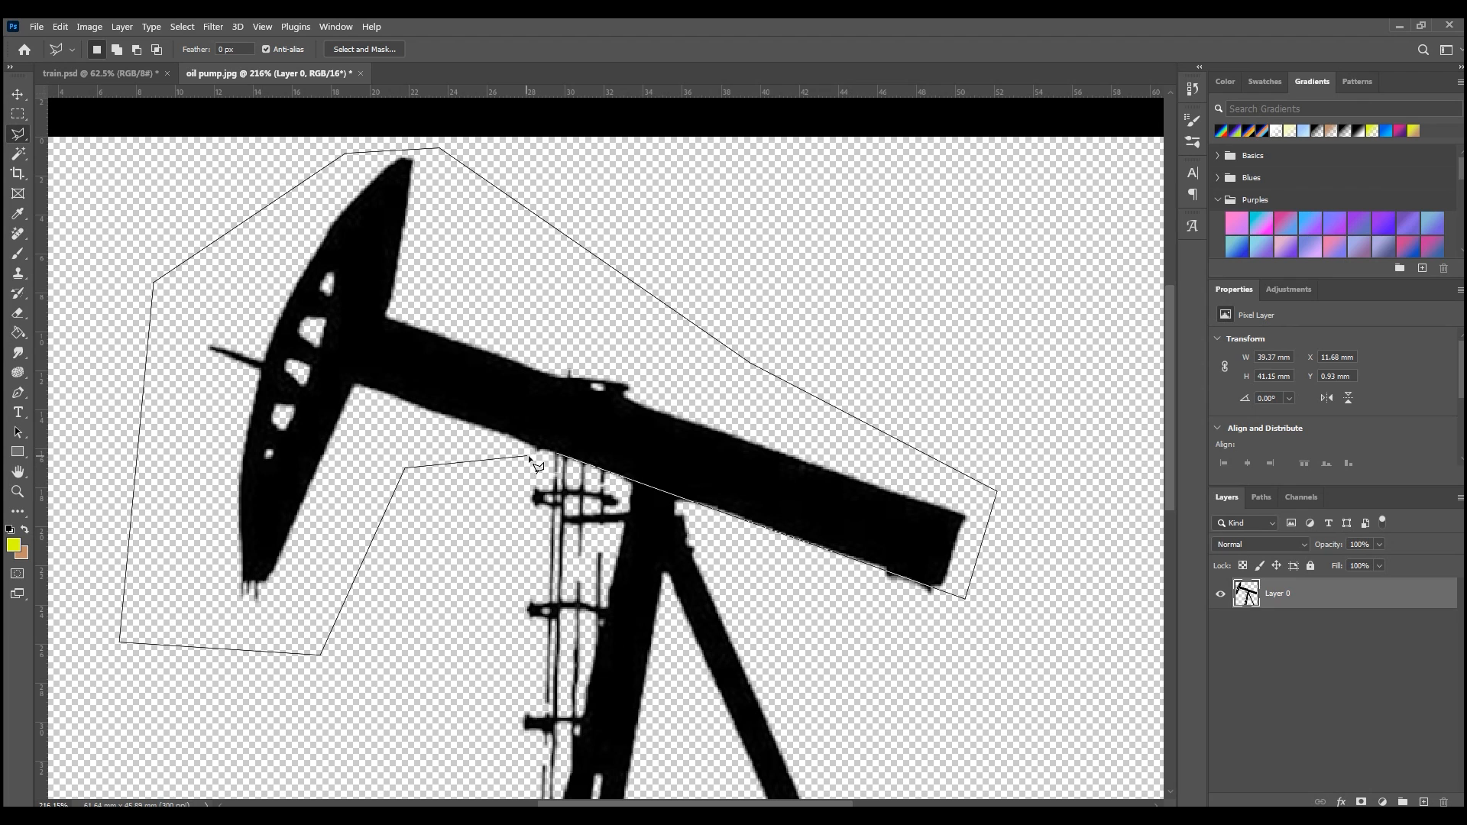
{"action": "key", "text": "Enter"}
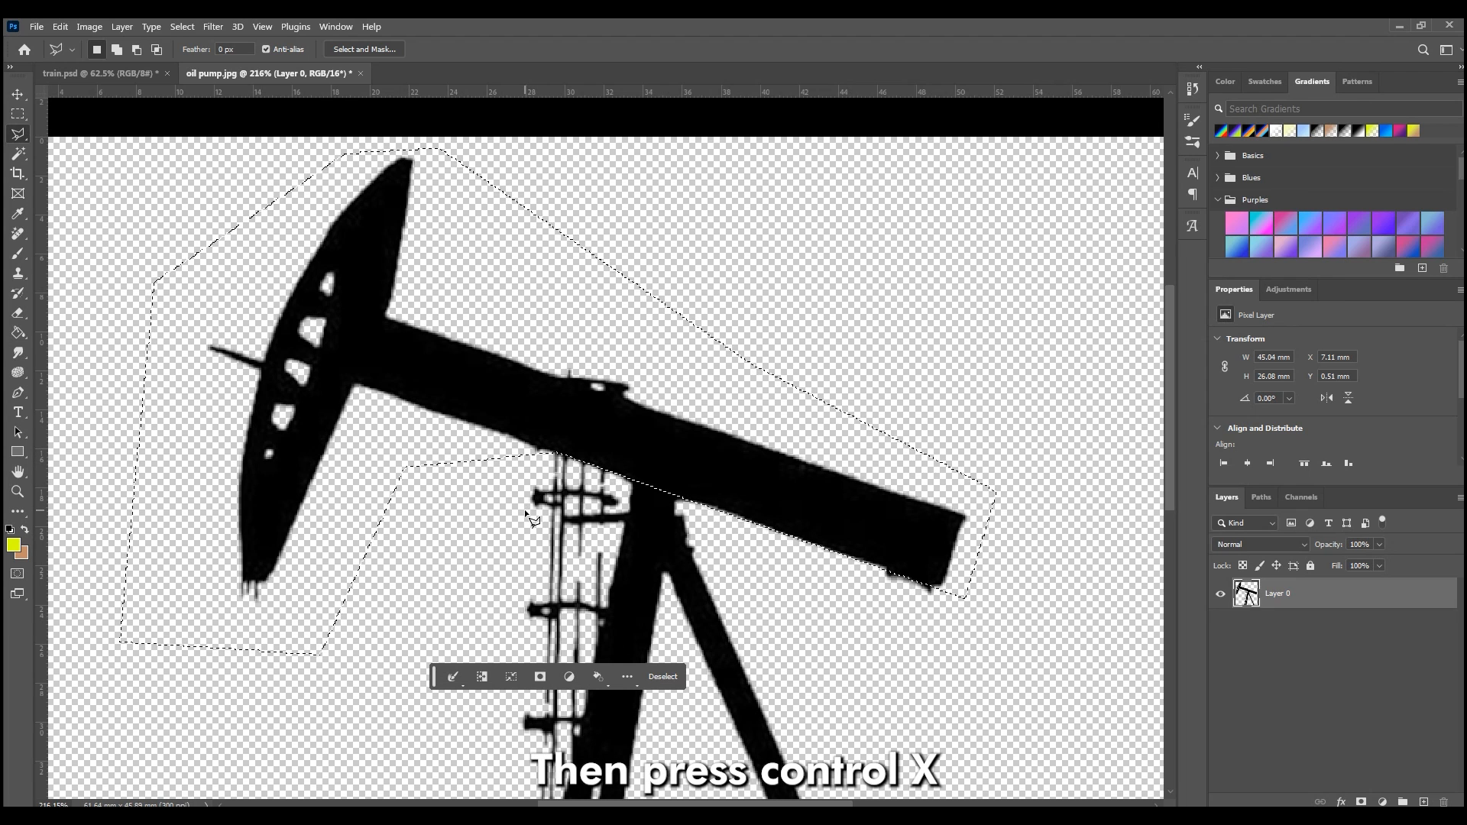
{"action": "key", "text": "ctrl+v"}
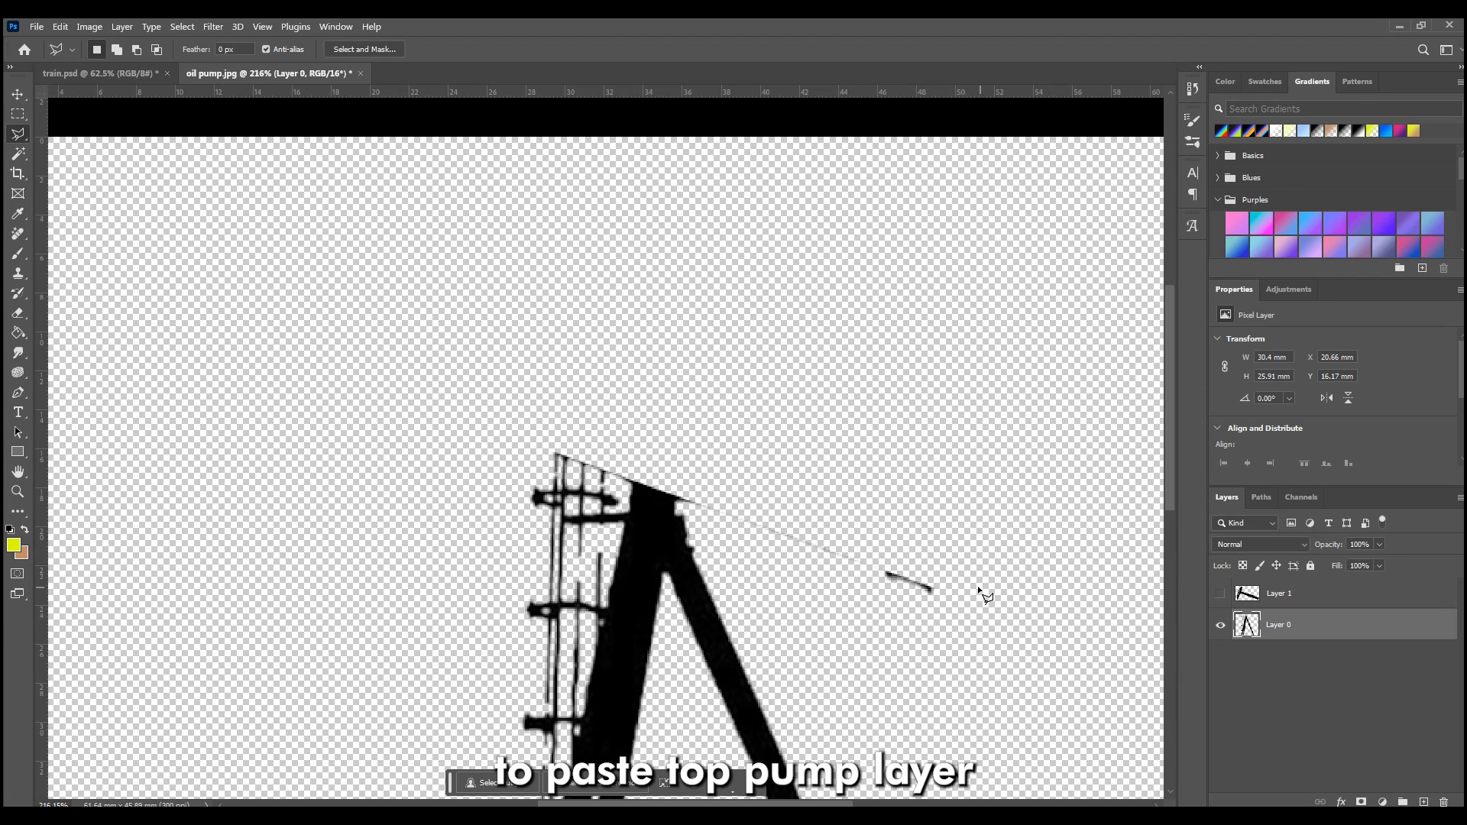
{"action": "left_click", "coordinate": [18, 312]}
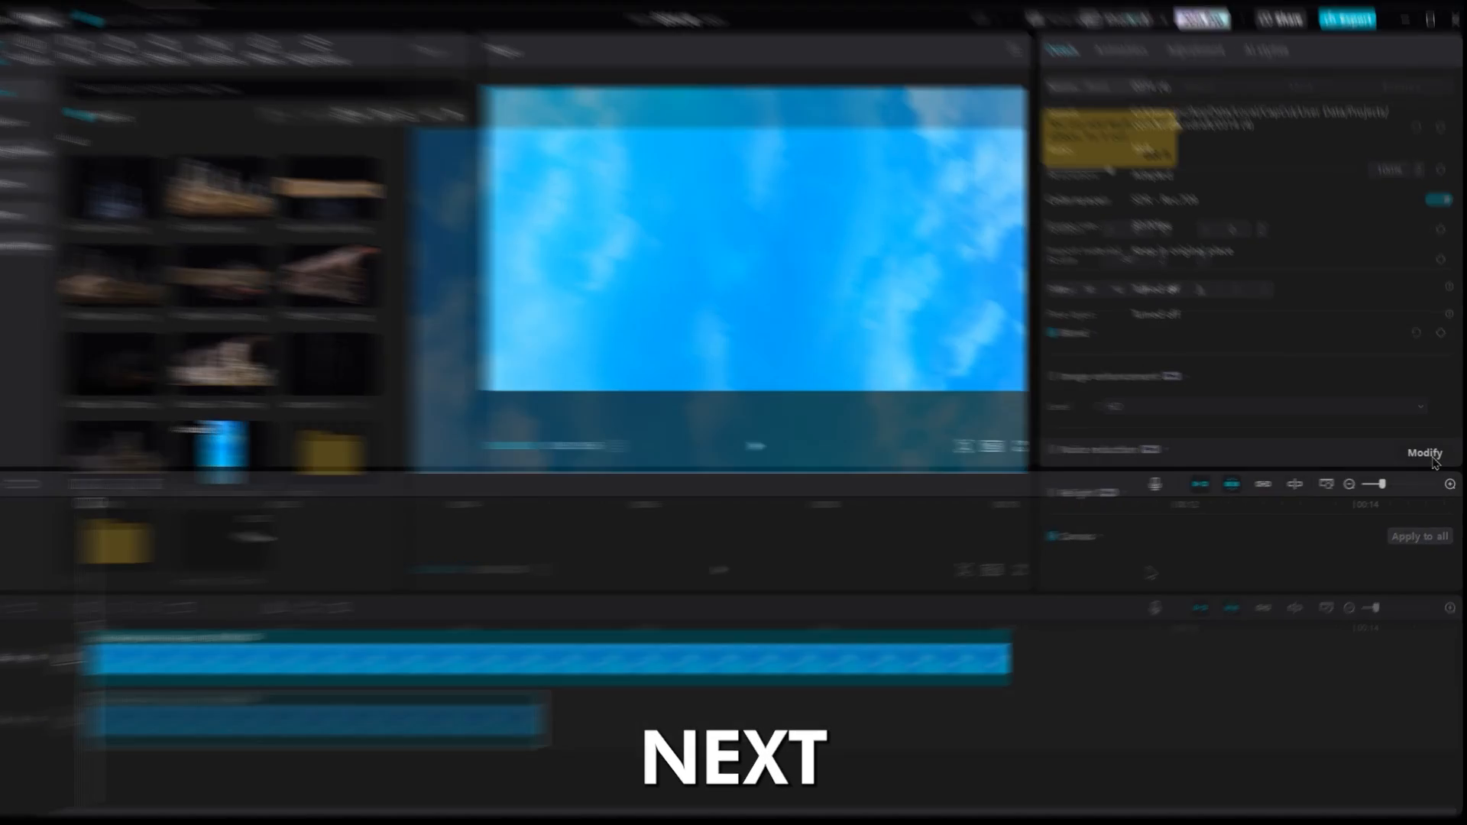
Step: Turn on the Free layer toggle in the project's Modify settings
{"action": "left_click", "coordinate": [1424, 452]}
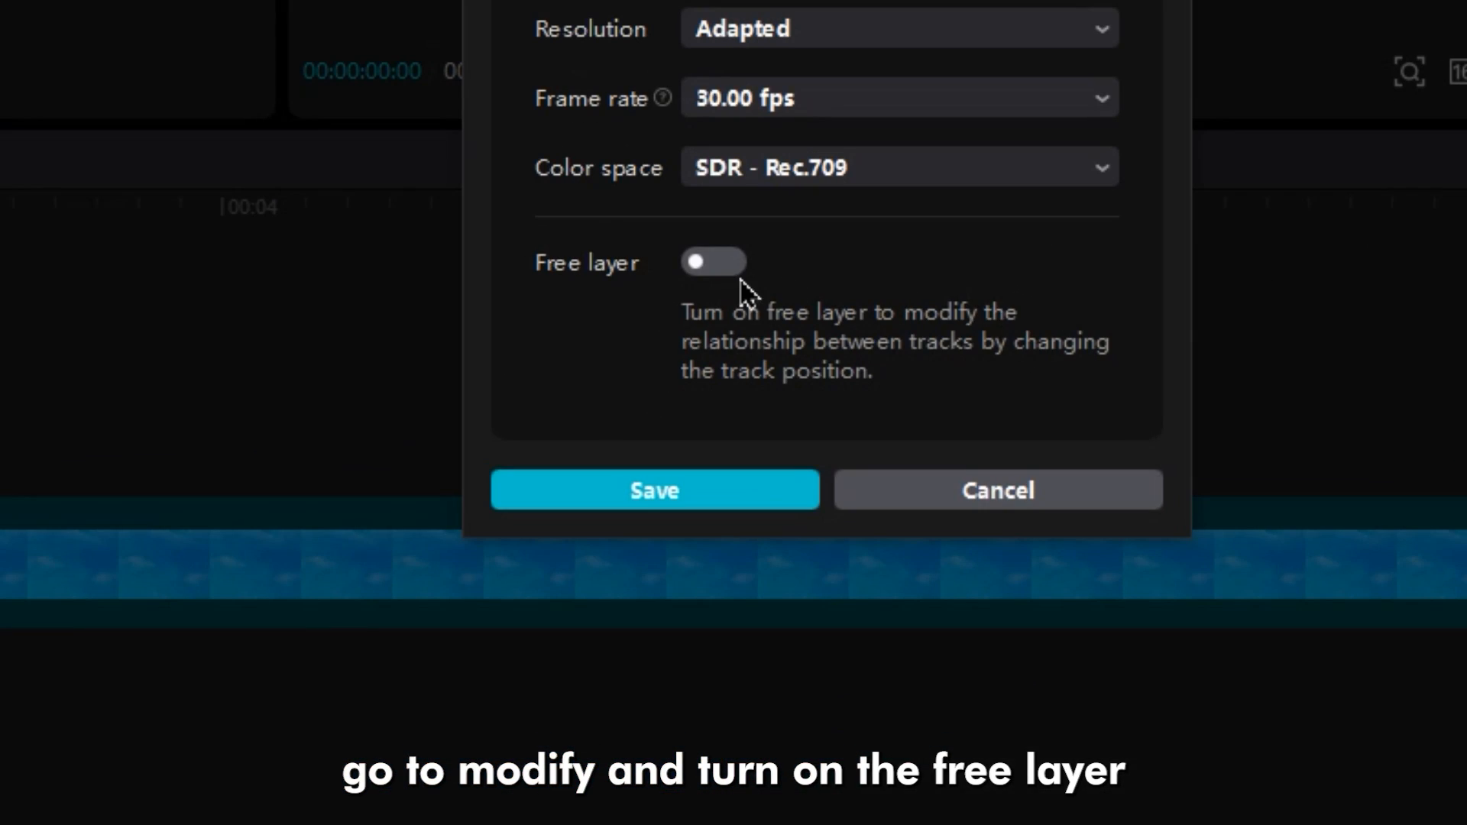
{"action": "left_click", "coordinate": [654, 489]}
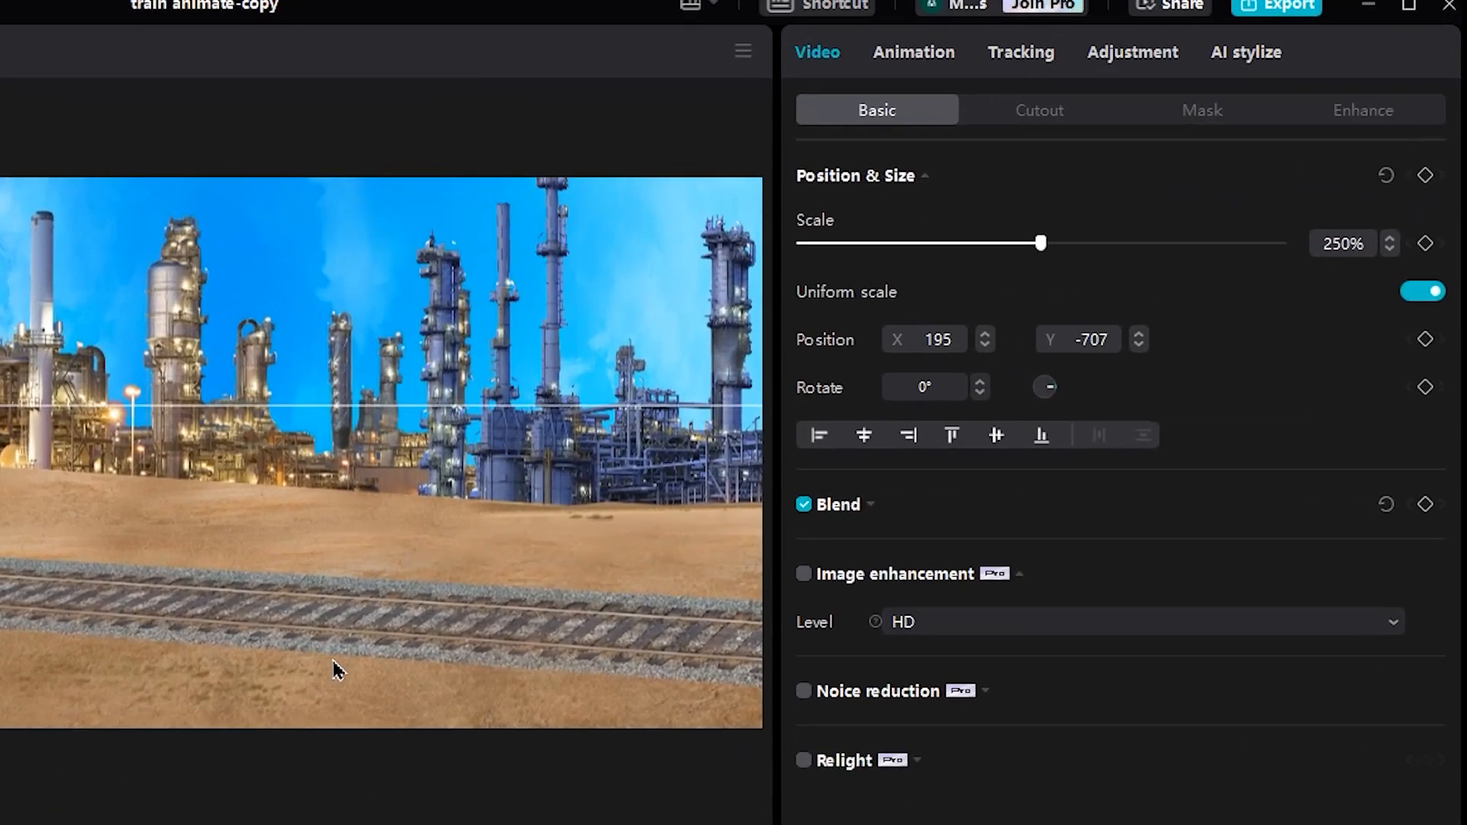
Step: Enlarge the road and refinery background, untick Uniform scale and increase its width
{"action": "left_click_drag", "start_coordinate": [1039, 243], "coordinate": [1069, 243]}
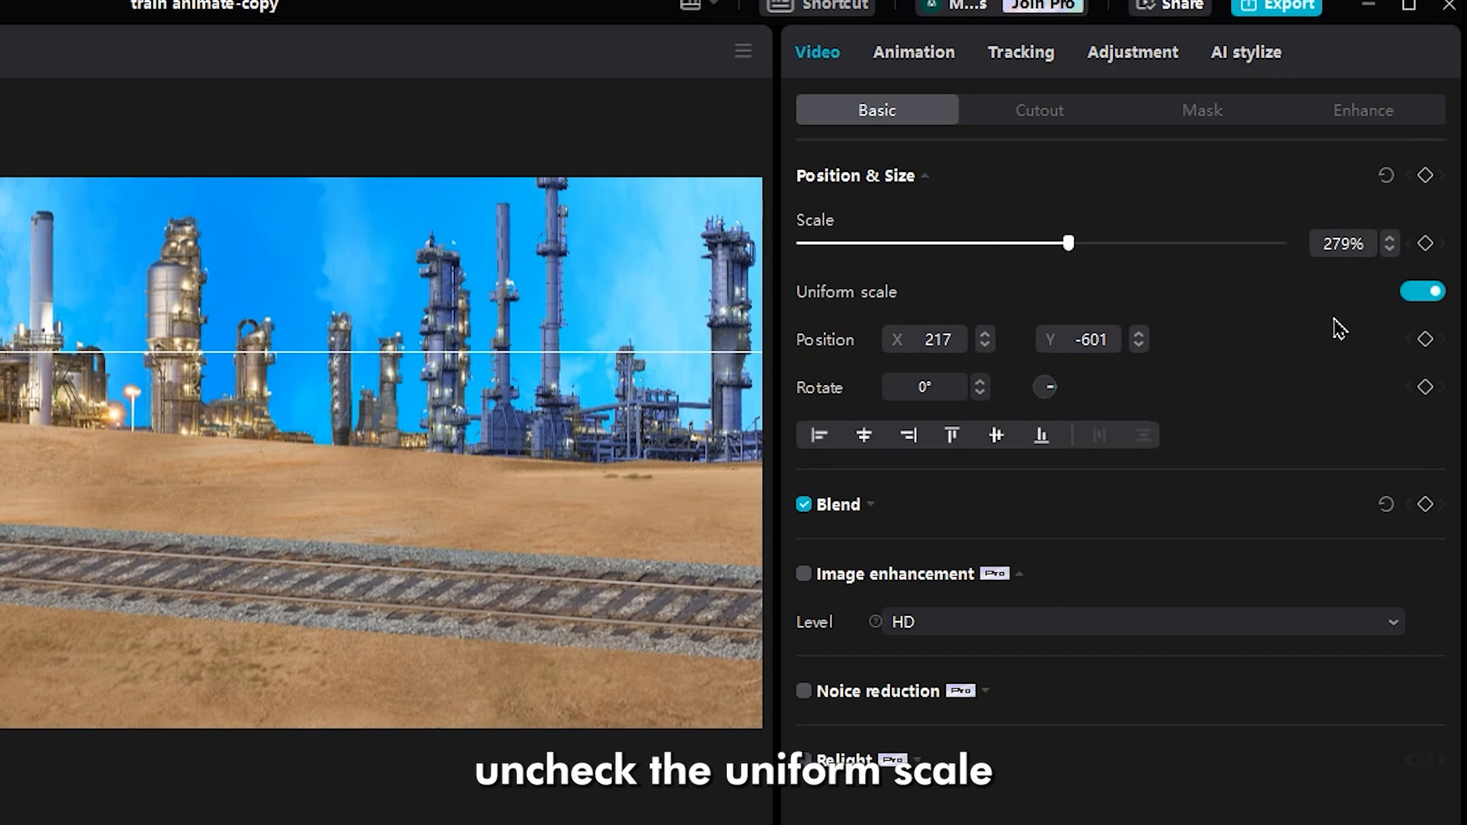
{"action": "left_click", "coordinate": [1421, 290]}
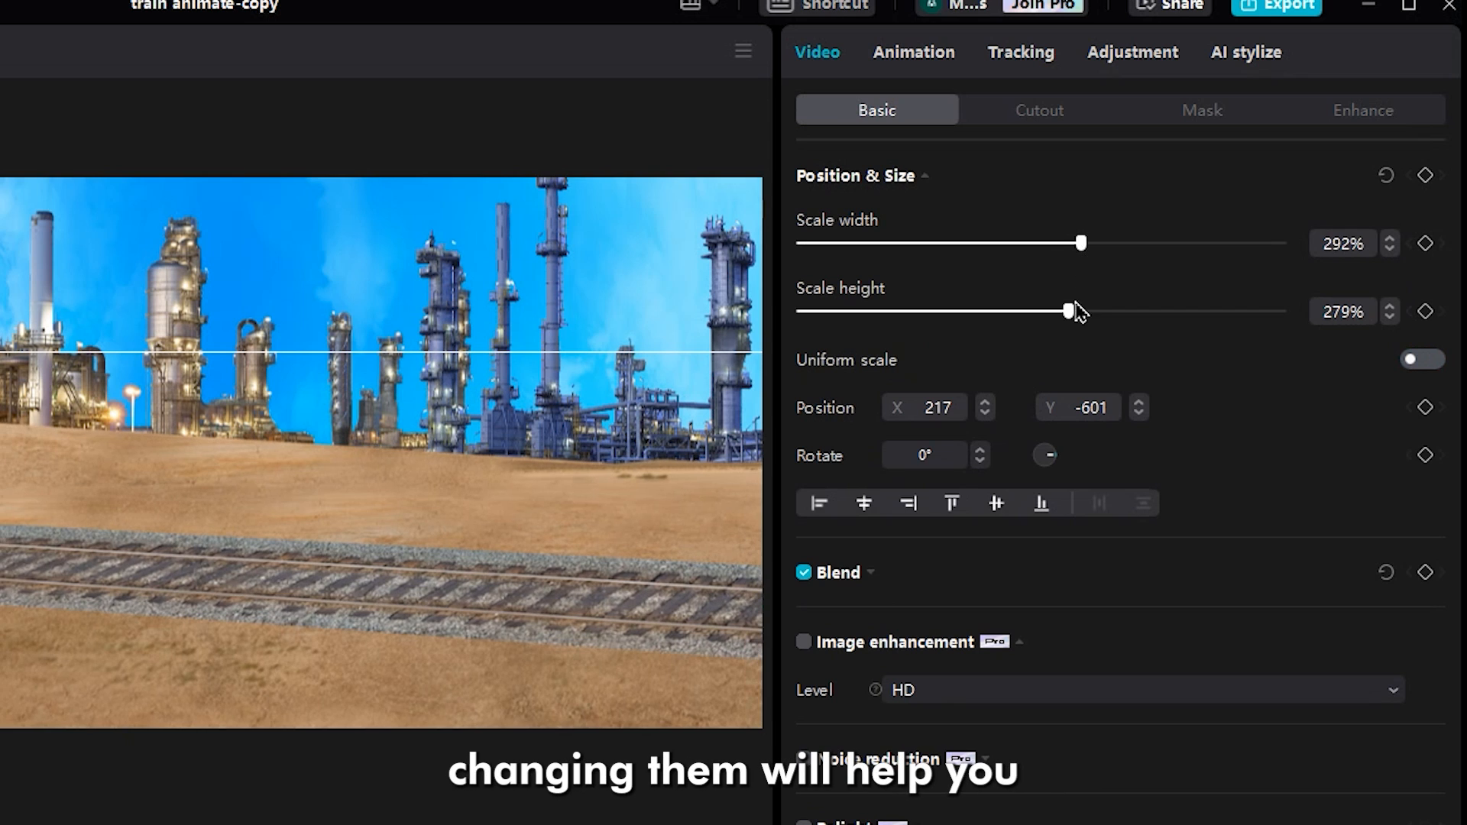
{"action": "left_click_drag", "start_coordinate": [1069, 310], "coordinate": [1001, 310]}
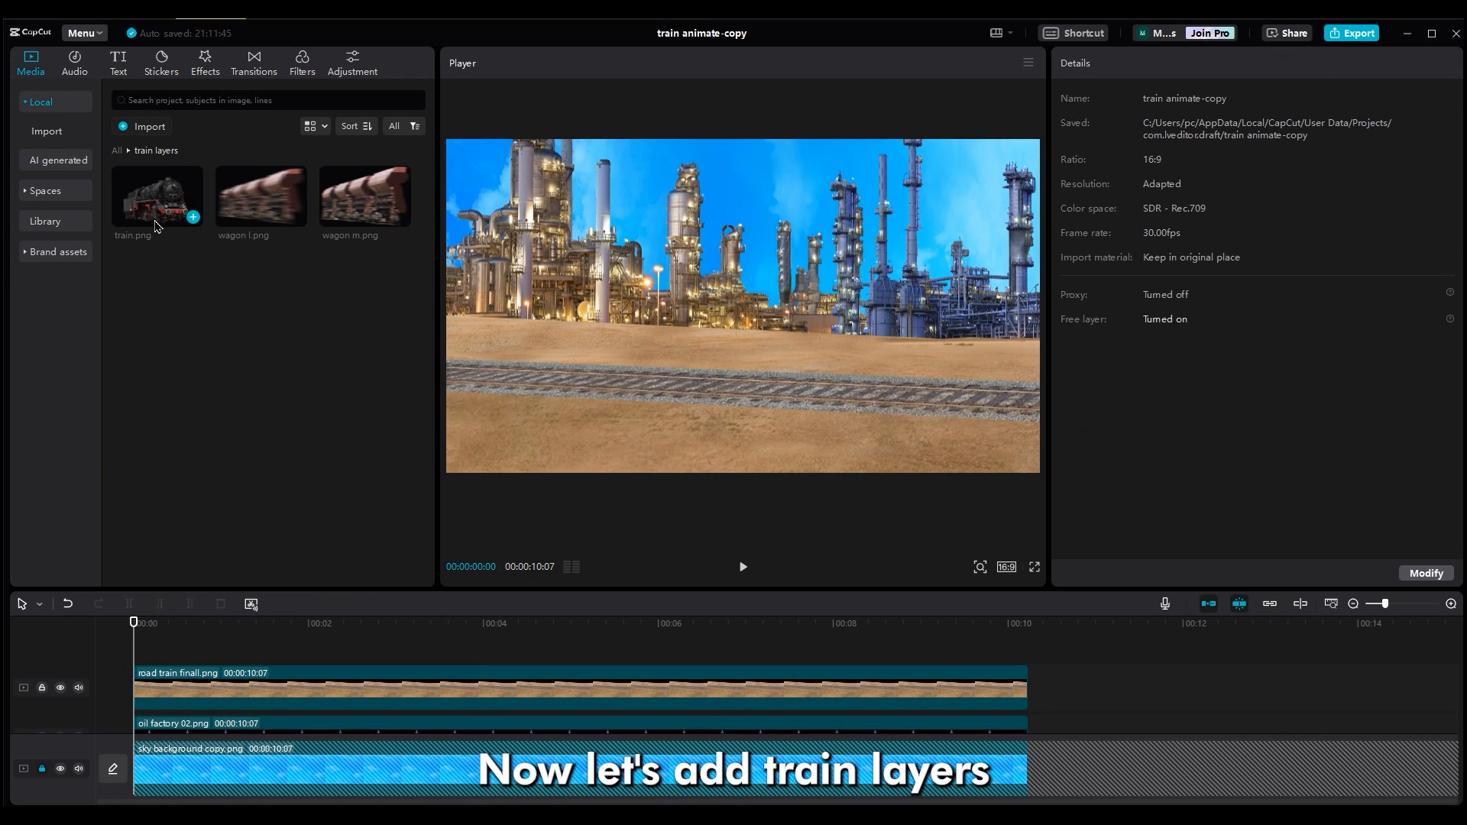
Step: Add train.png to the timeline and scale the locomotive and wagons down to fit the tracks
{"action": "left_click", "coordinate": [193, 217]}
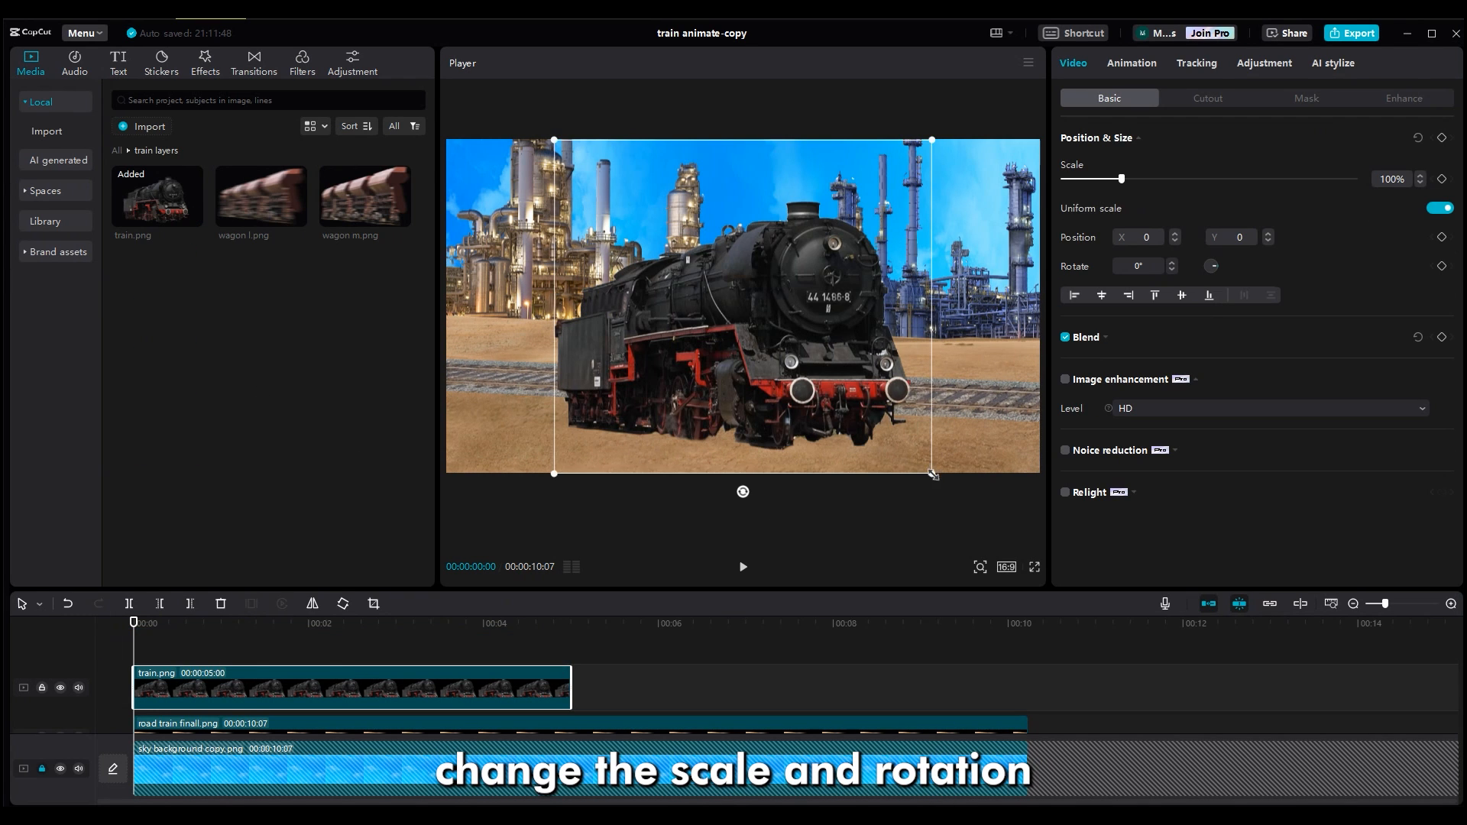
{"action": "left_click_drag", "start_coordinate": [932, 474], "coordinate": [956, 413]}
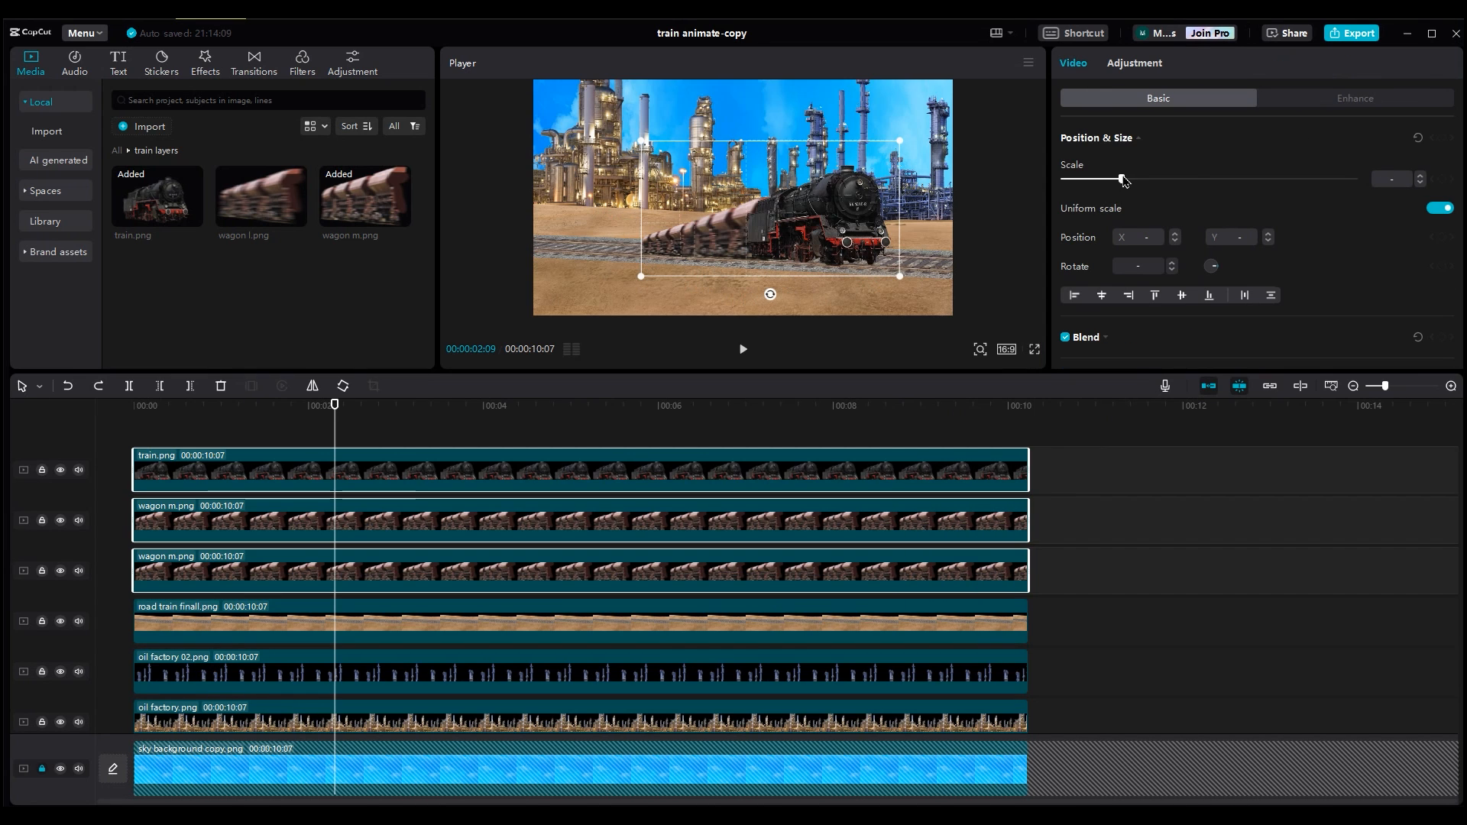
{"action": "left_click_drag", "start_coordinate": [1121, 179], "coordinate": [1108, 179]}
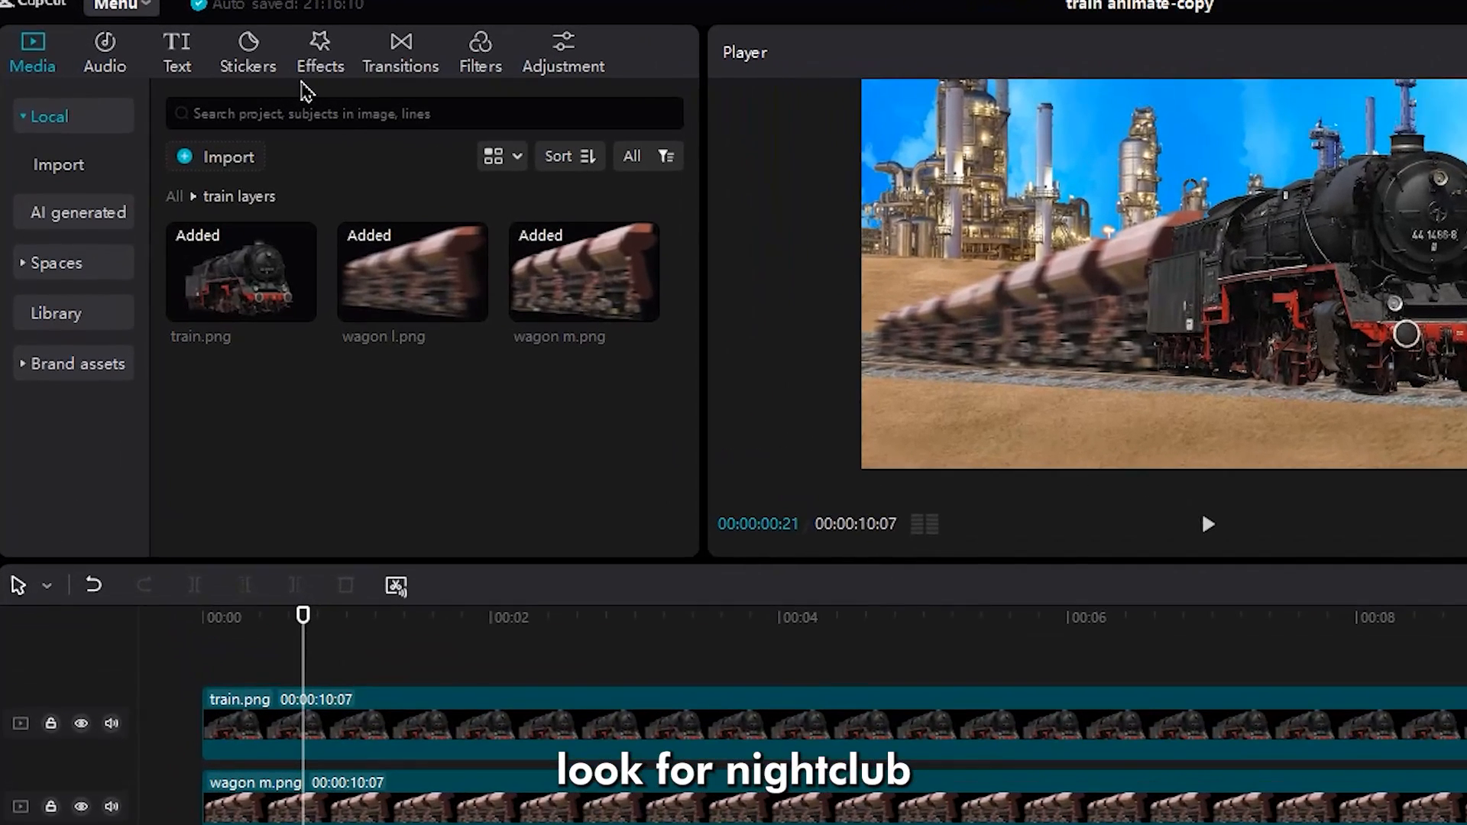
Step: Apply the Shake effect to the middle wagon clip and lower its Strength to 5
{"action": "left_click", "coordinate": [317, 45]}
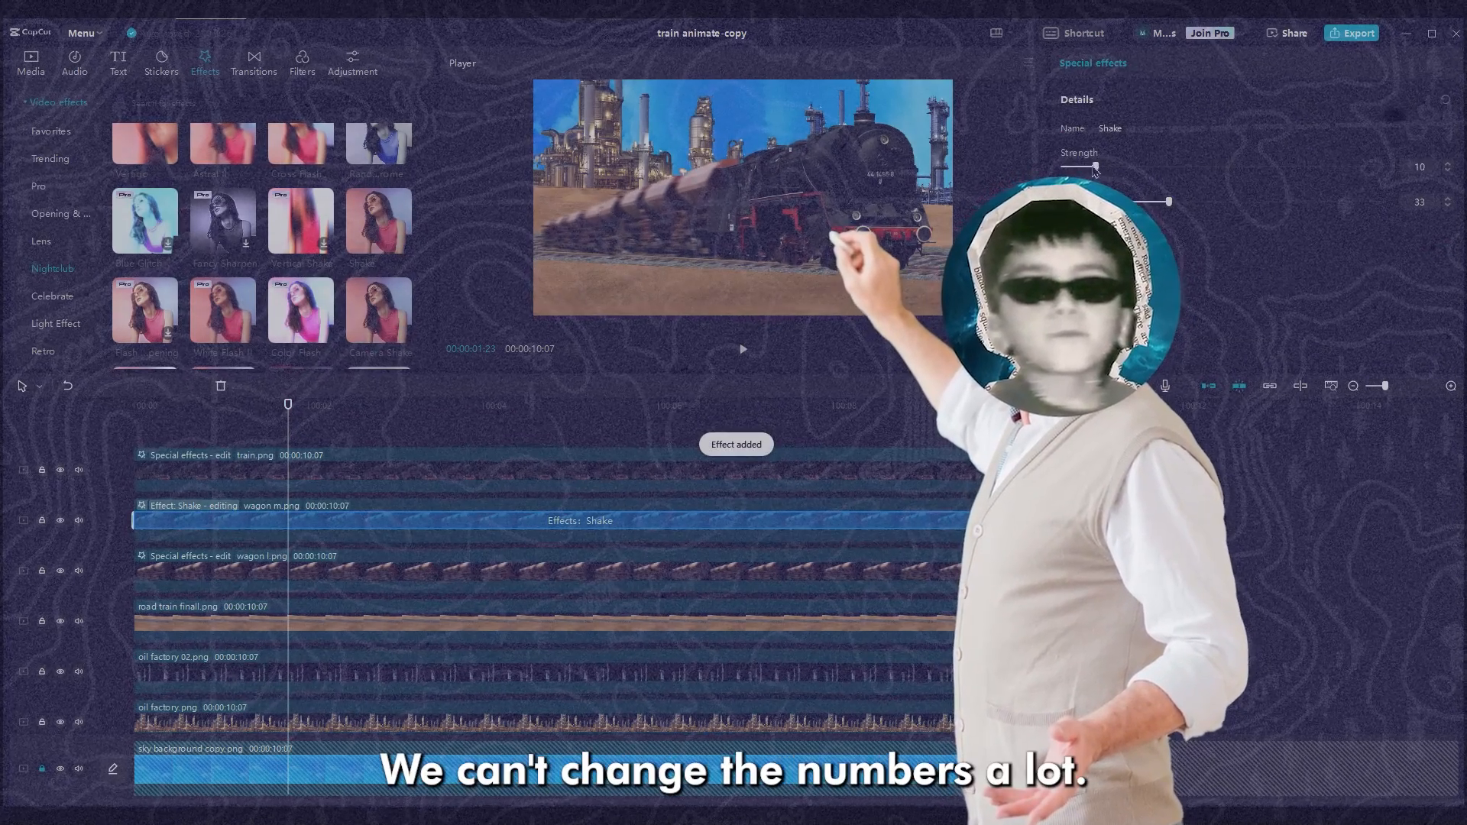
{"action": "left_click_drag", "start_coordinate": [1093, 165], "coordinate": [1065, 165]}
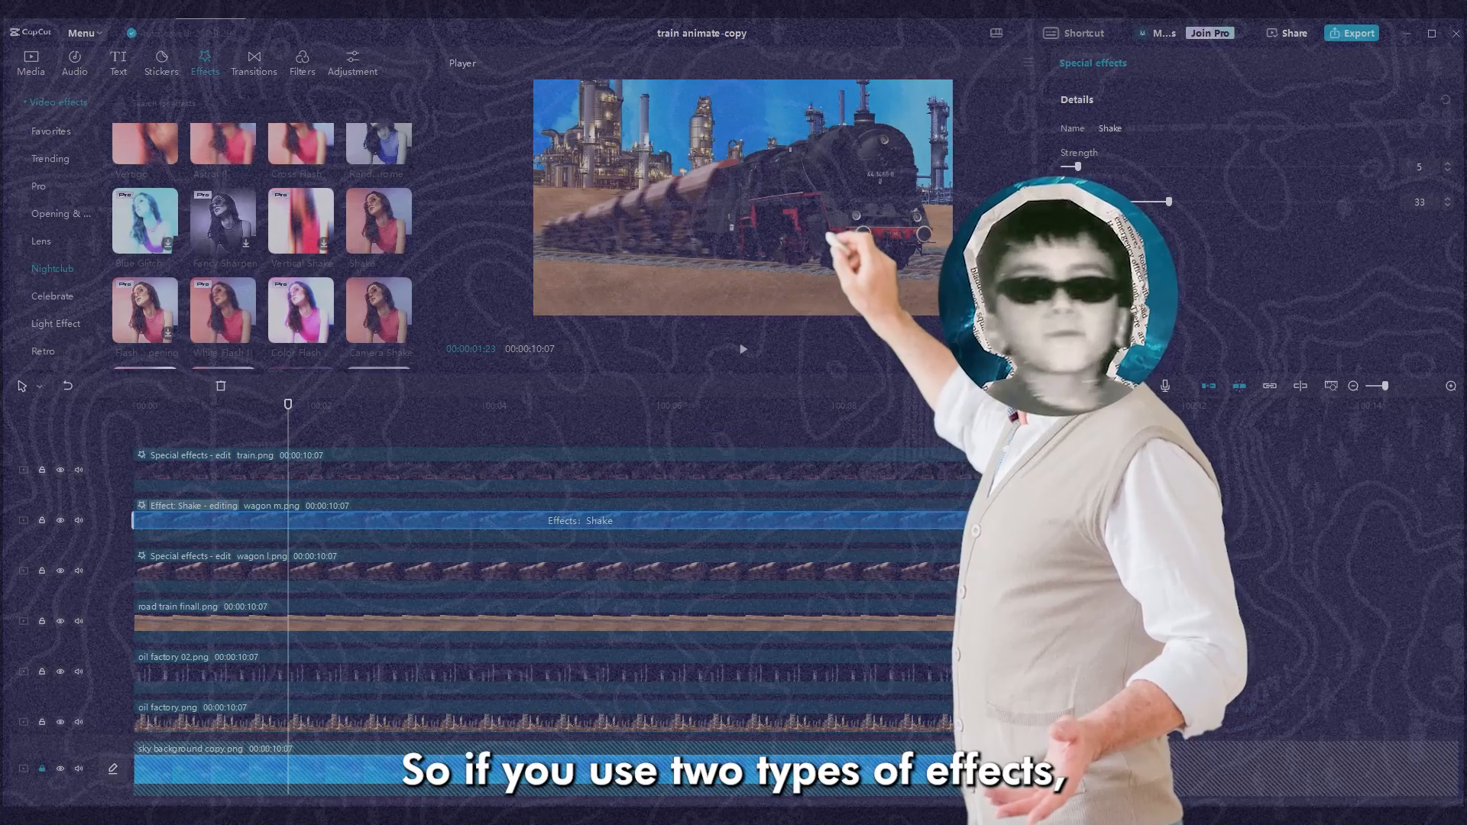
{"action": "left_click_drag", "start_coordinate": [1160, 167], "coordinate": [1066, 167]}
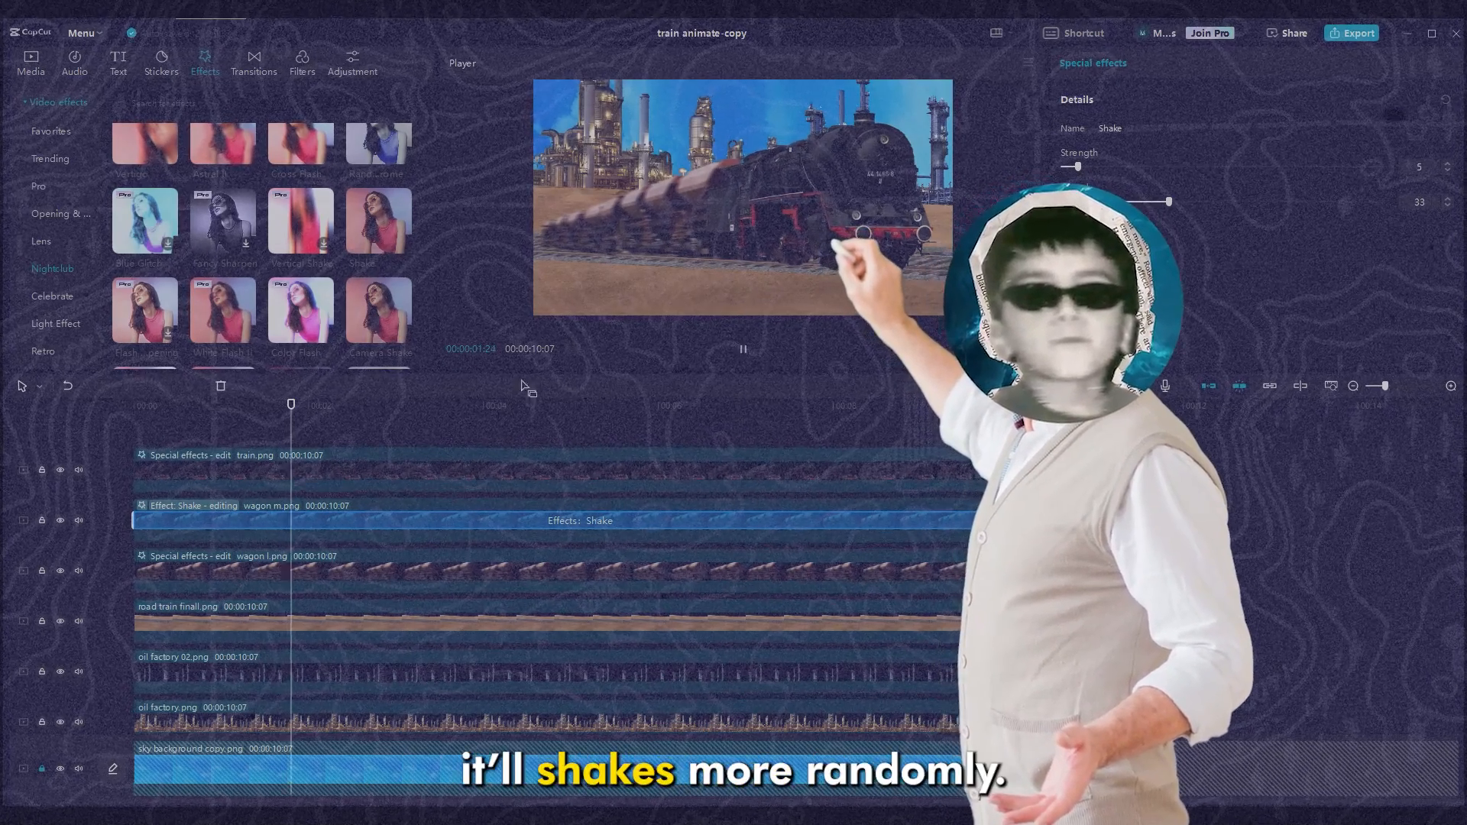
{"action": "left_click", "coordinate": [31, 64]}
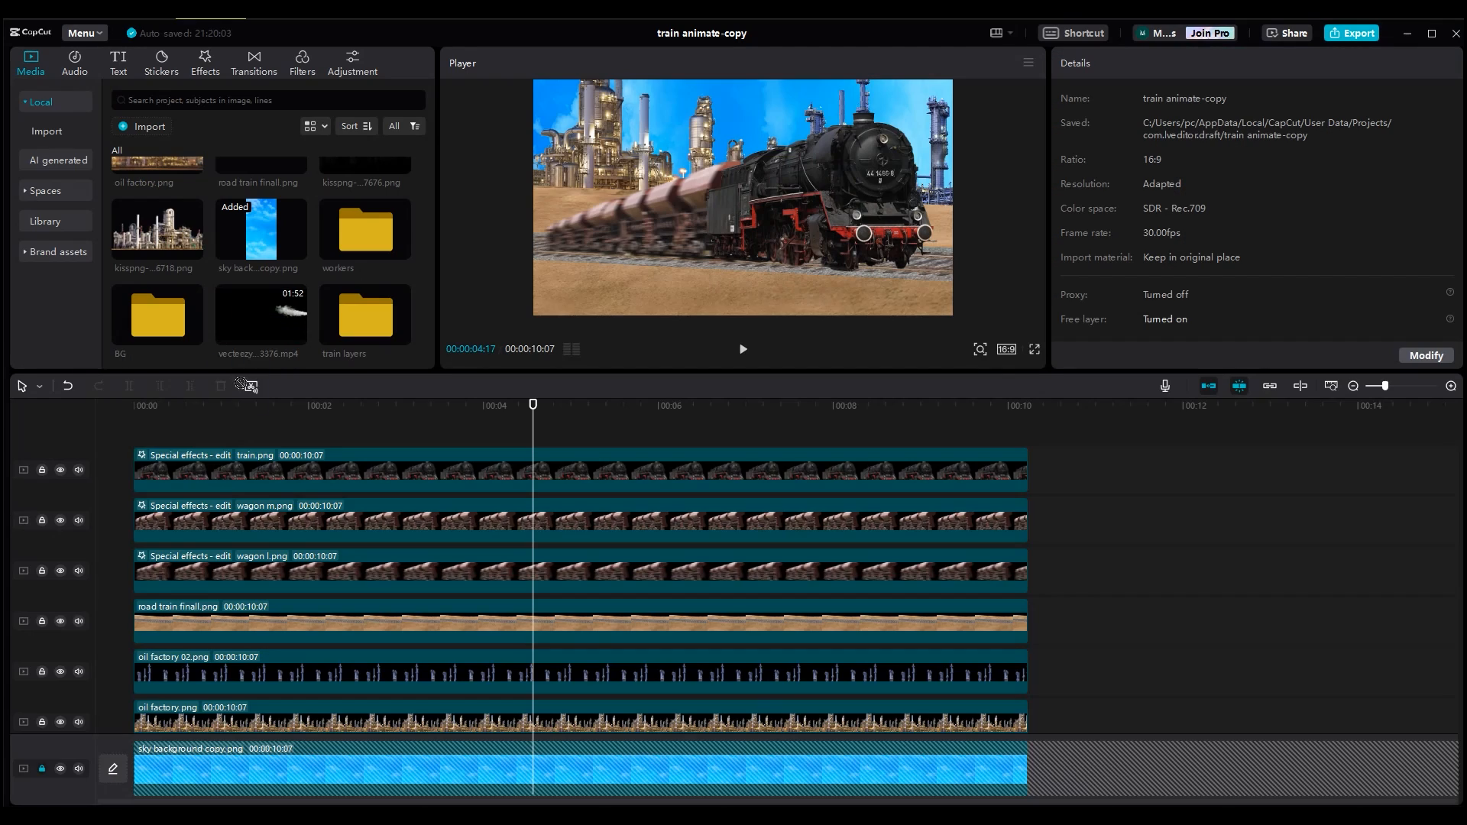
Step: Drop the white smoke video onto the timeline as a new layer over the locomotive
{"action": "left_click_drag", "start_coordinate": [260, 313], "coordinate": [374, 619]}
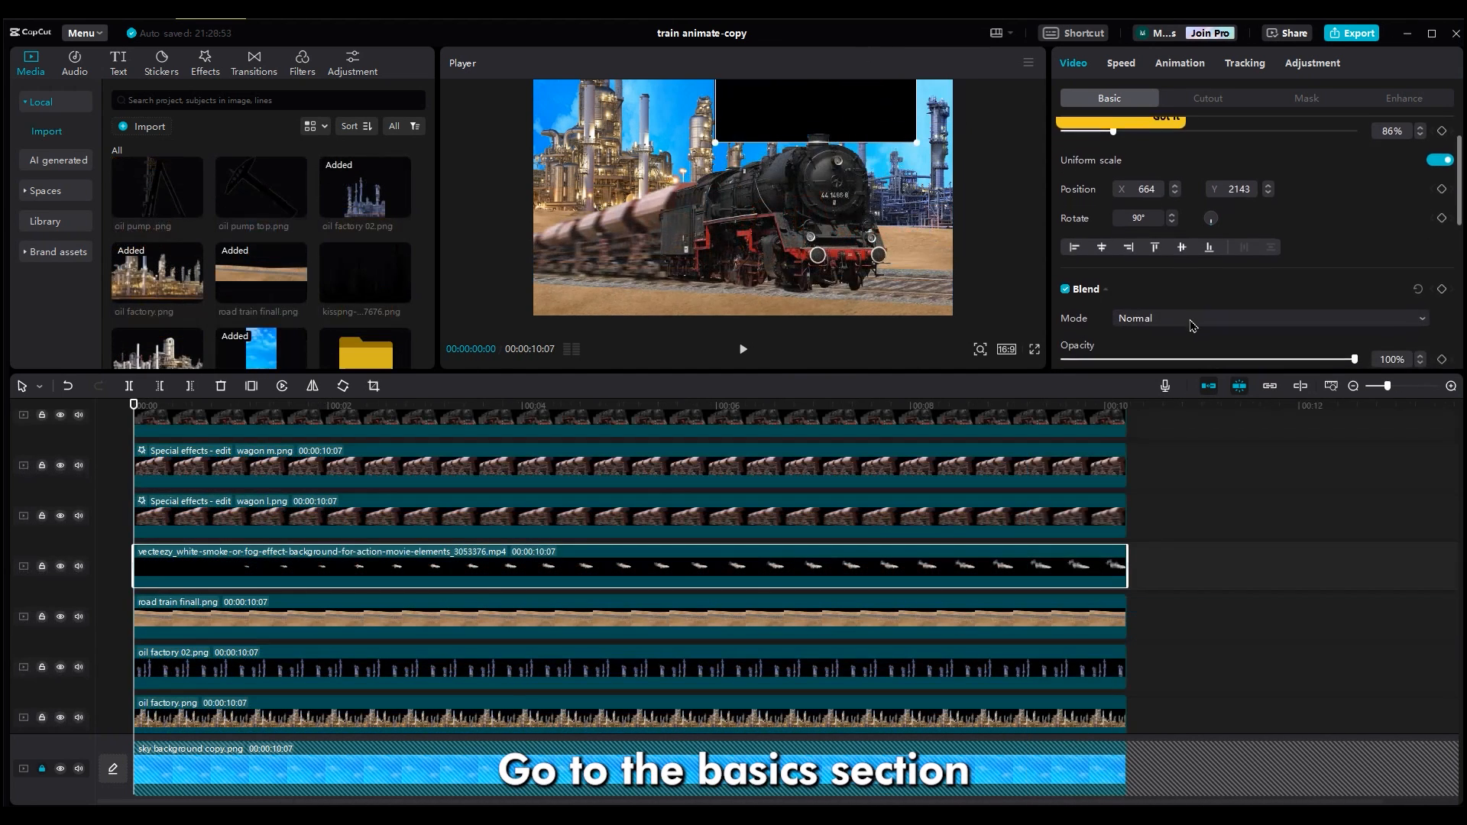
{"action": "left_click", "coordinate": [1272, 318]}
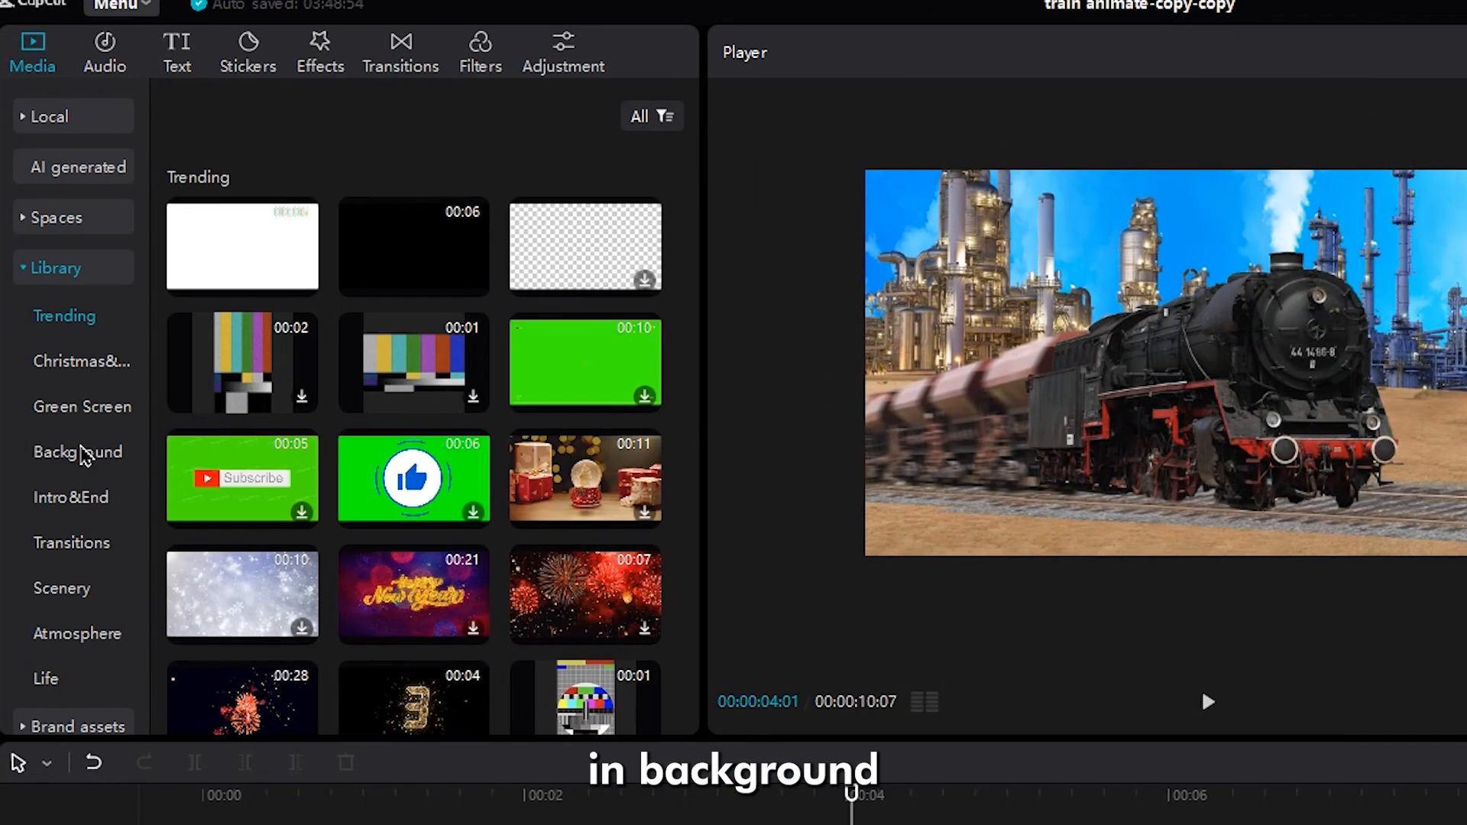
Step: Add a bright yellow background layer with a feathered Circle mask over the headlight
{"action": "left_click", "coordinate": [78, 451]}
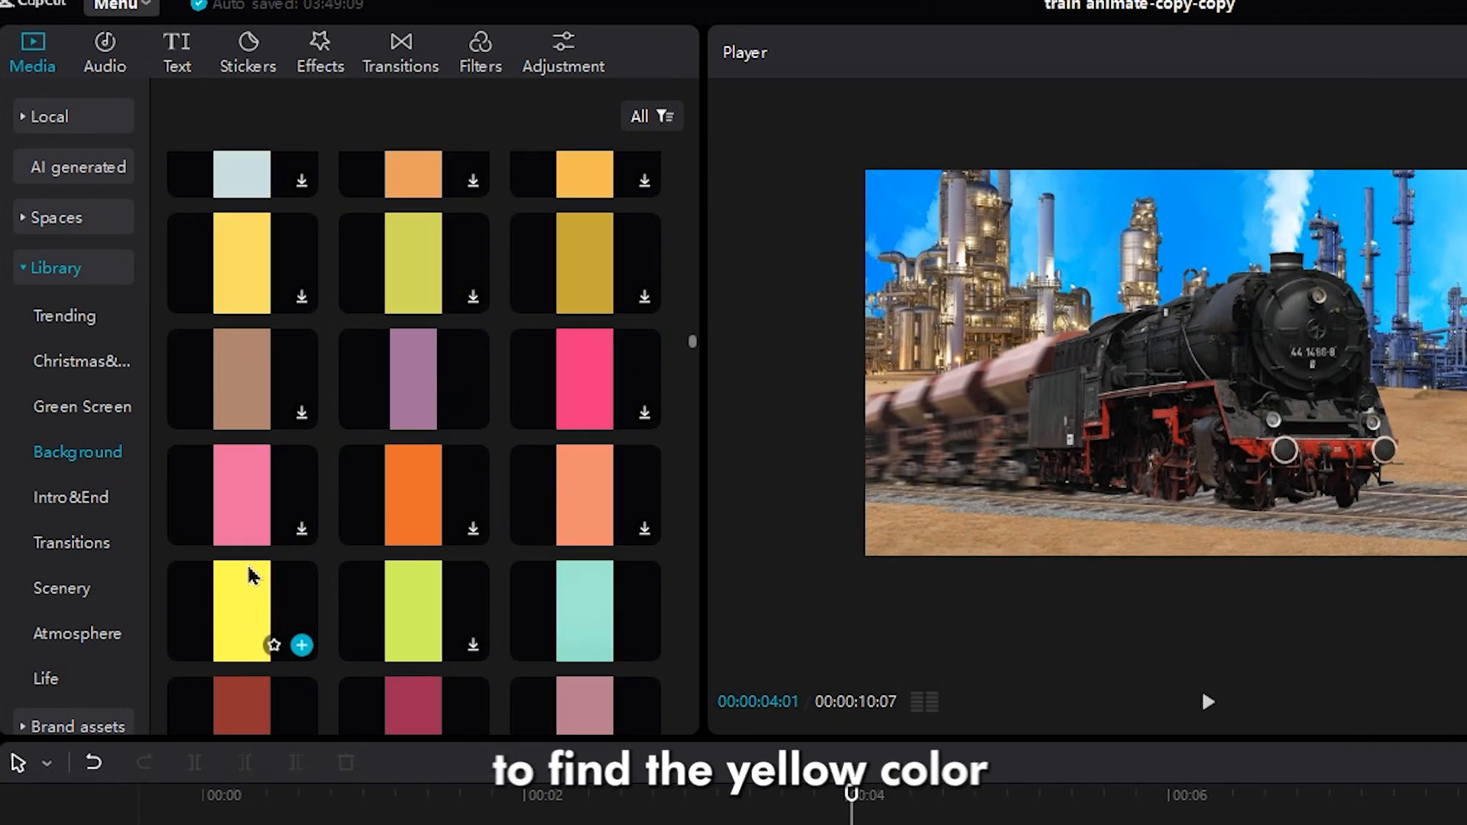
{"action": "left_click_drag", "start_coordinate": [241, 611], "coordinate": [794, 690]}
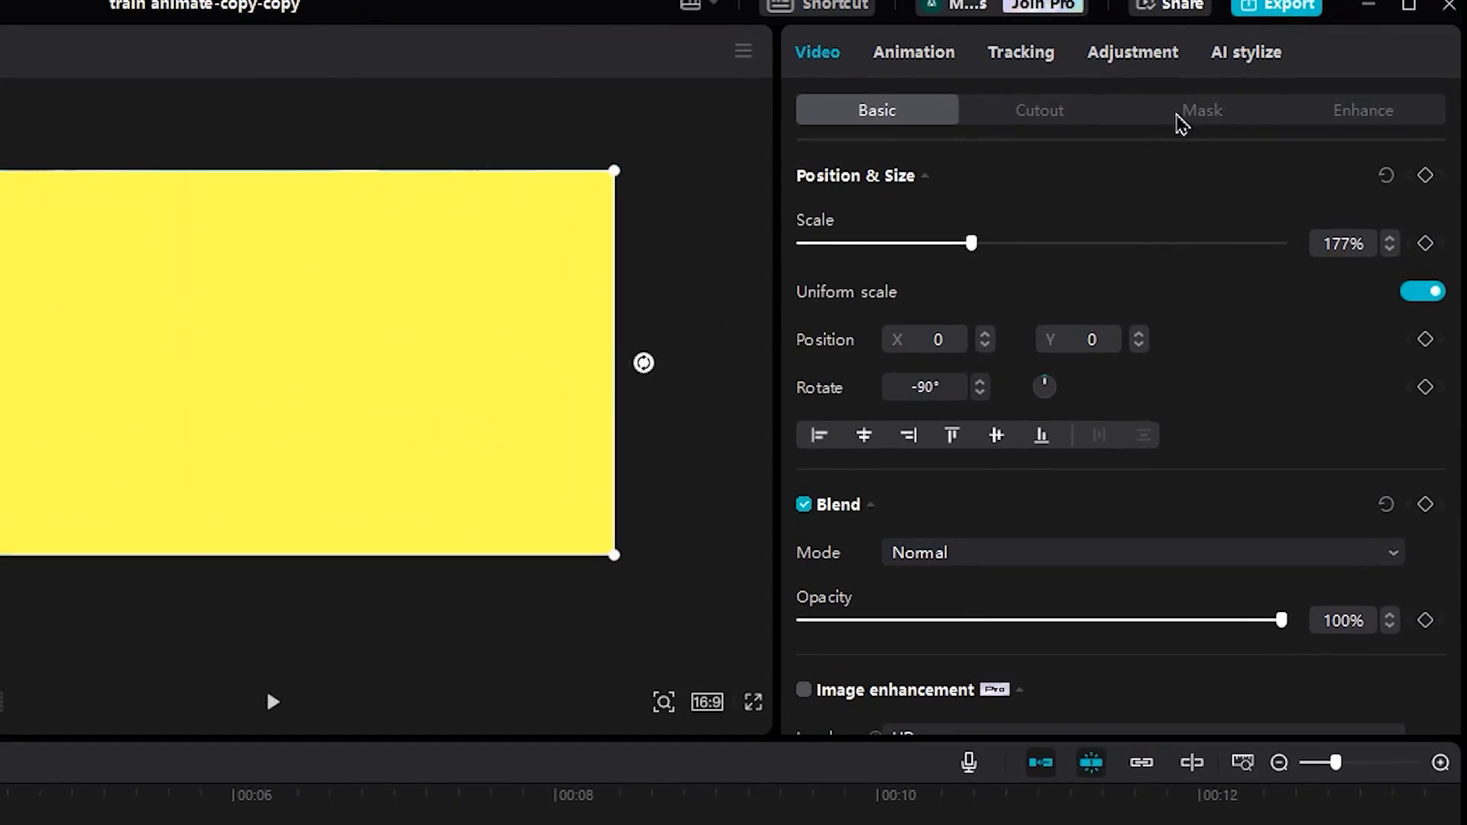
{"action": "left_click", "coordinate": [1201, 110]}
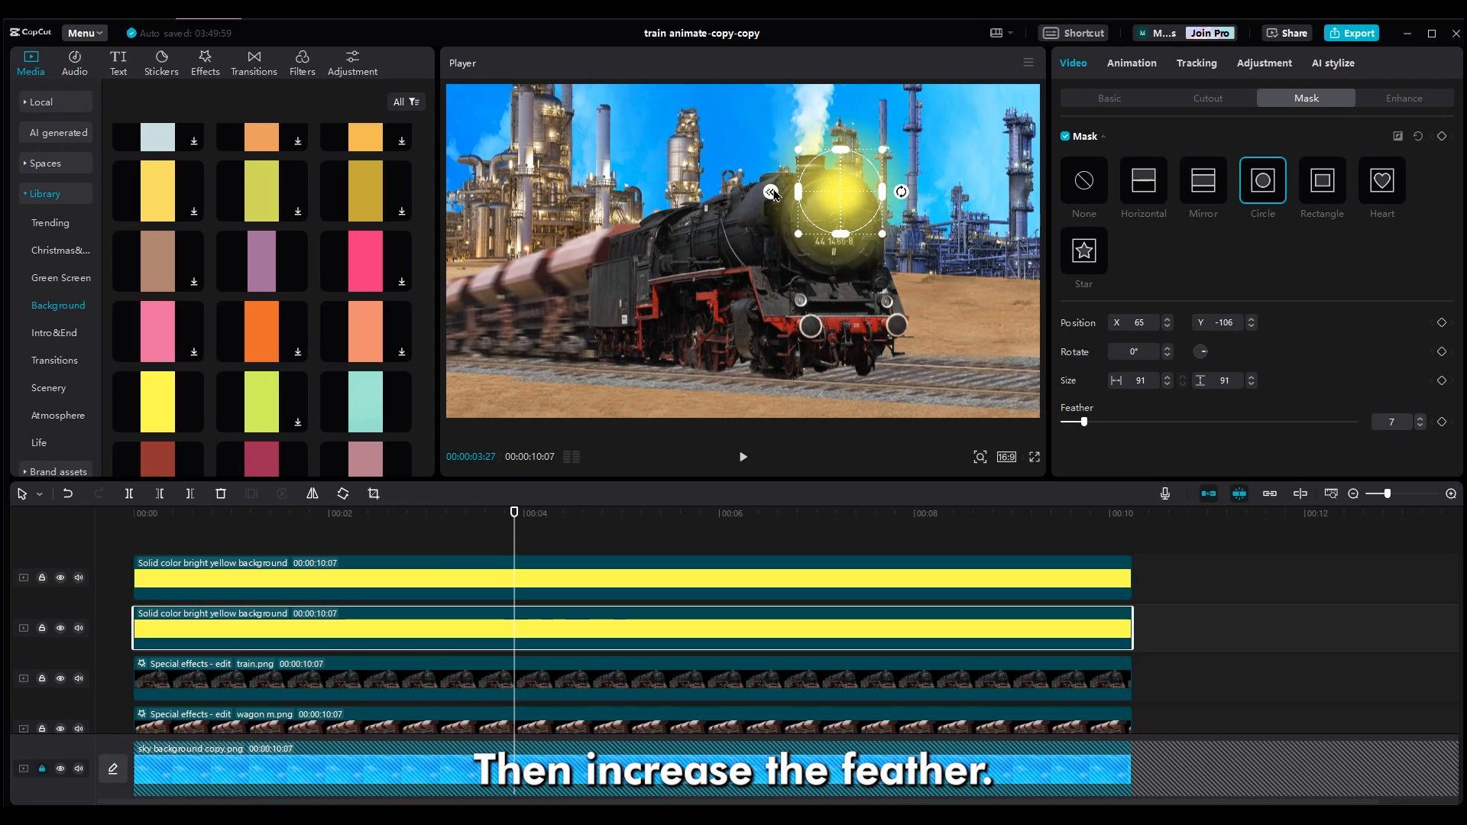
{"action": "left_click_drag", "start_coordinate": [1086, 422], "coordinate": [1109, 422]}
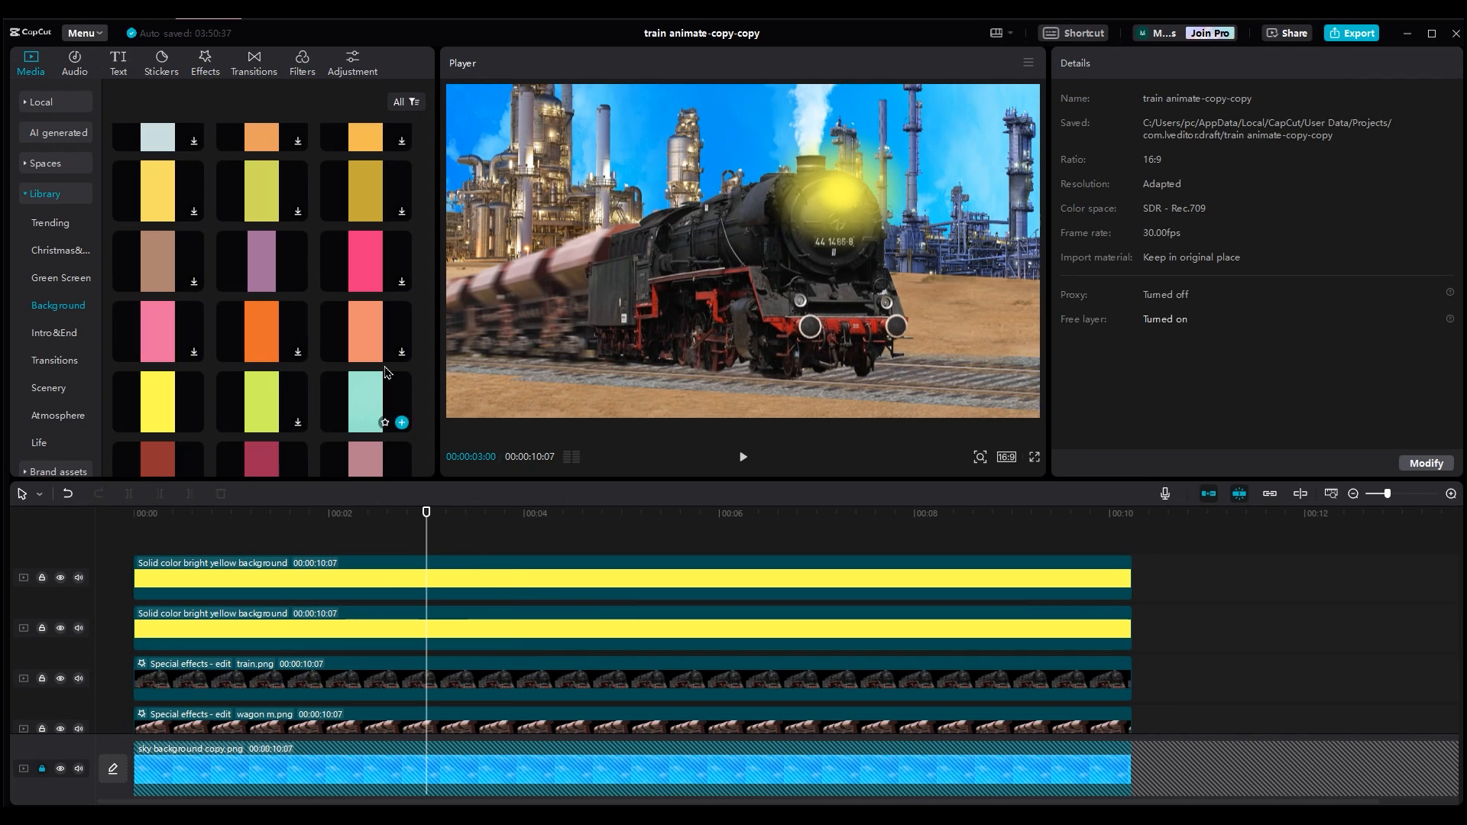
Step: Give the yellow glow the Black Flash II effect with its Strength turned down
{"action": "left_click", "coordinate": [204, 62]}
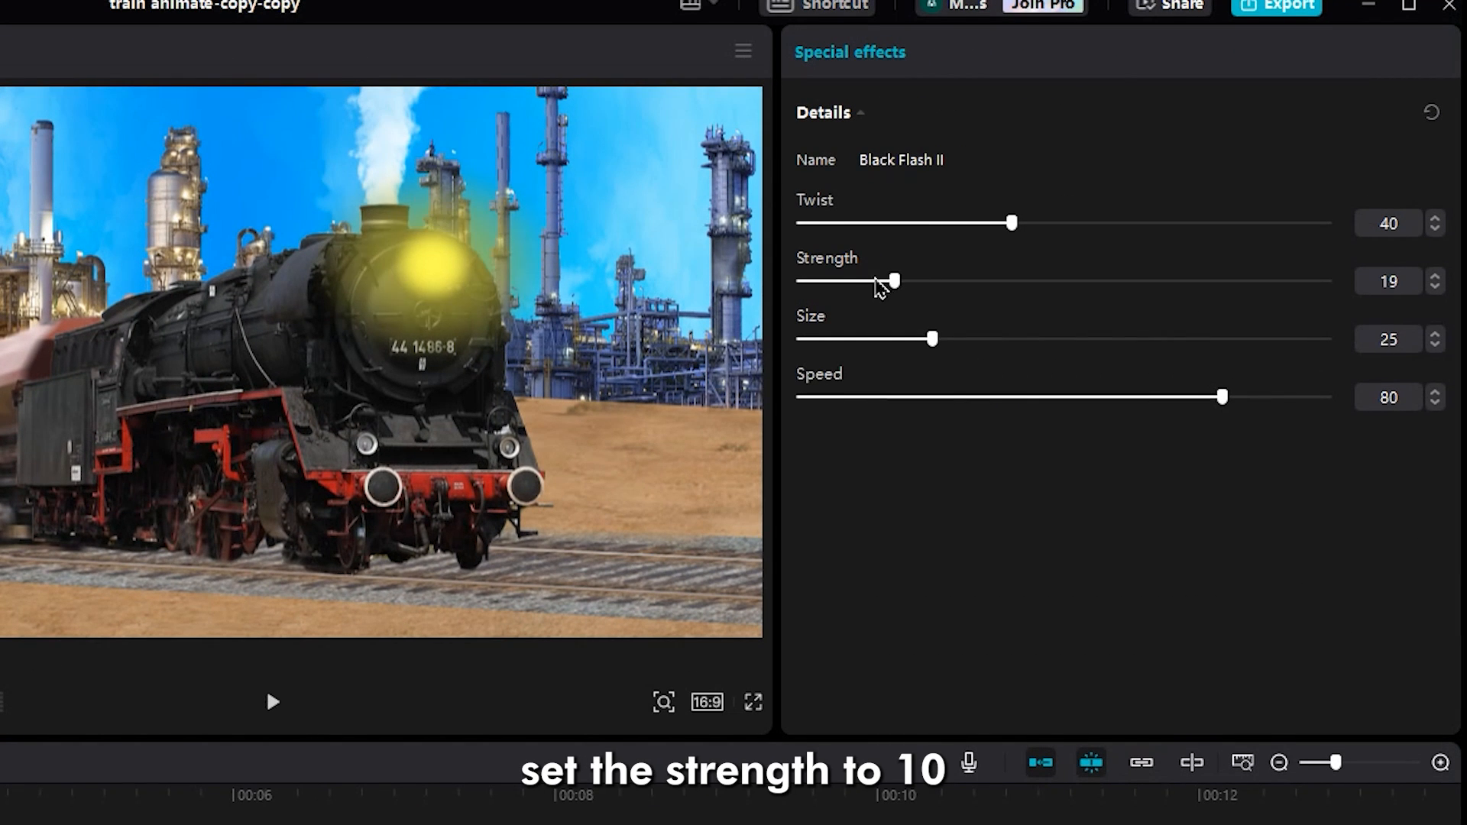
{"action": "left_click_drag", "start_coordinate": [1222, 397], "coordinate": [1024, 397]}
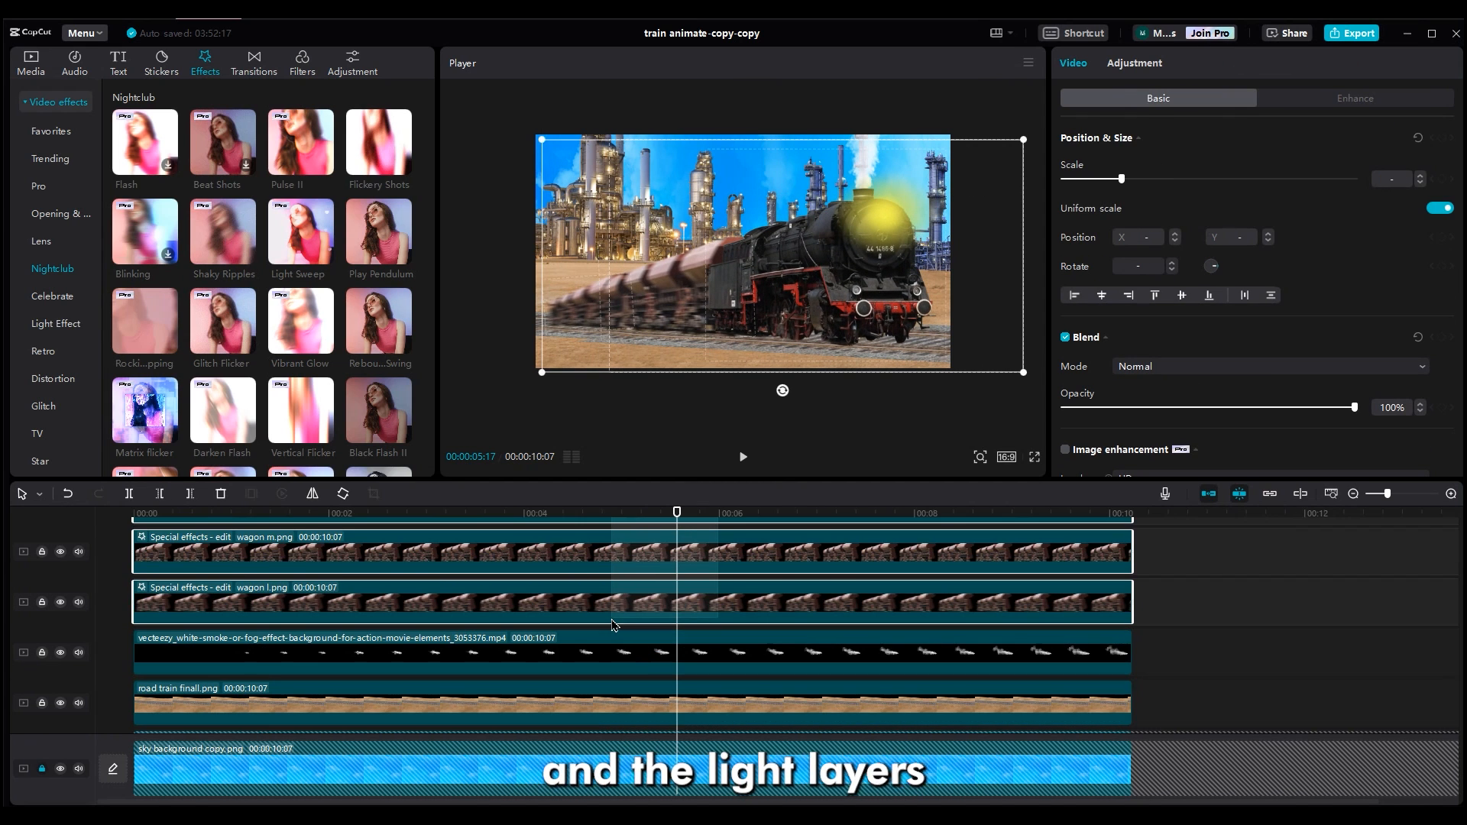
Step: Create a compound clip from the selected train, wagon and light layers
{"action": "right_click", "coordinate": [614, 625]}
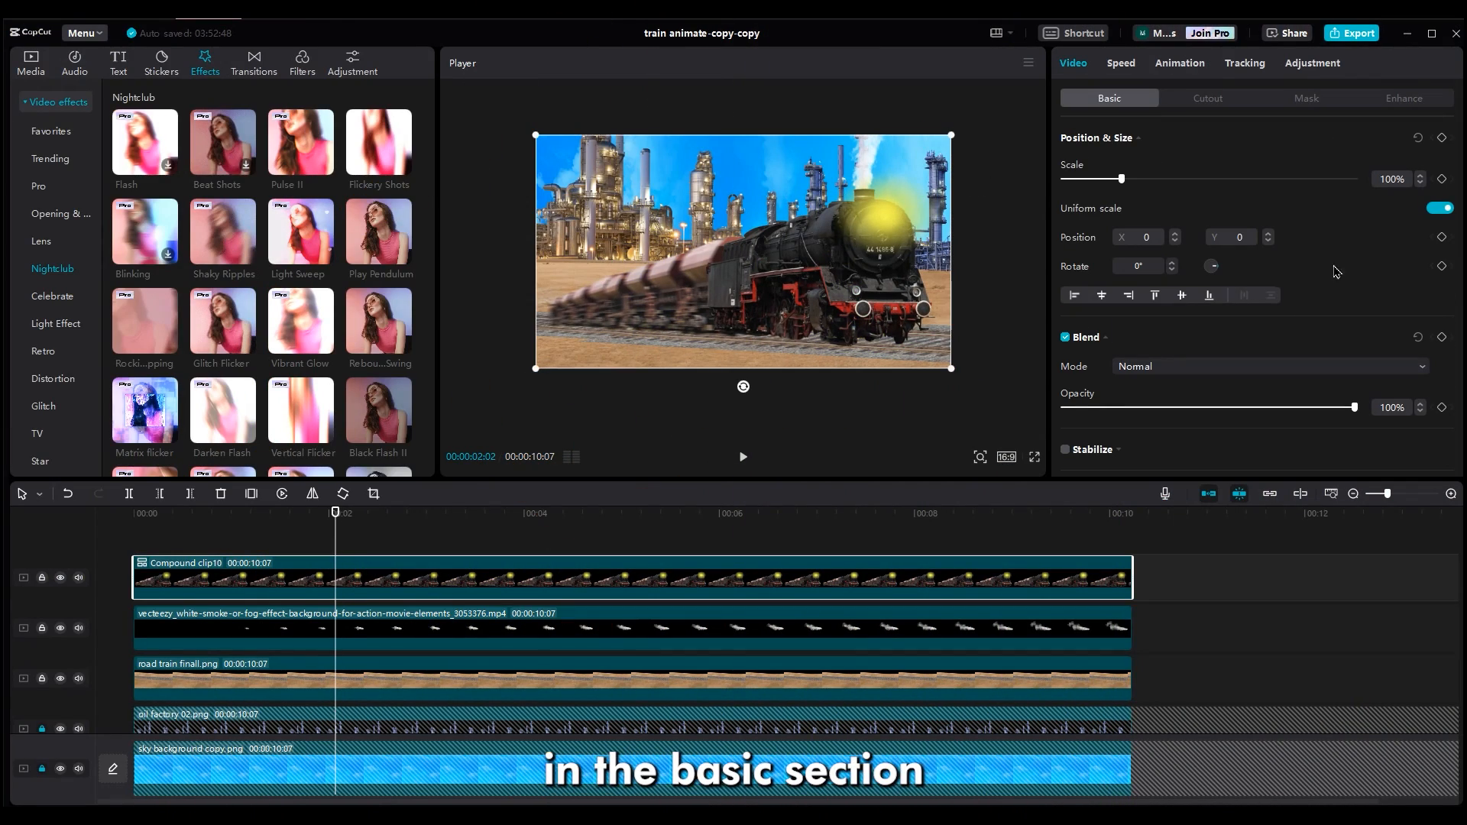
Step: Keyframe Position on the train compound clip and smoke so both slide in from off-screen by 00:02
{"action": "left_click", "coordinate": [1442, 236]}
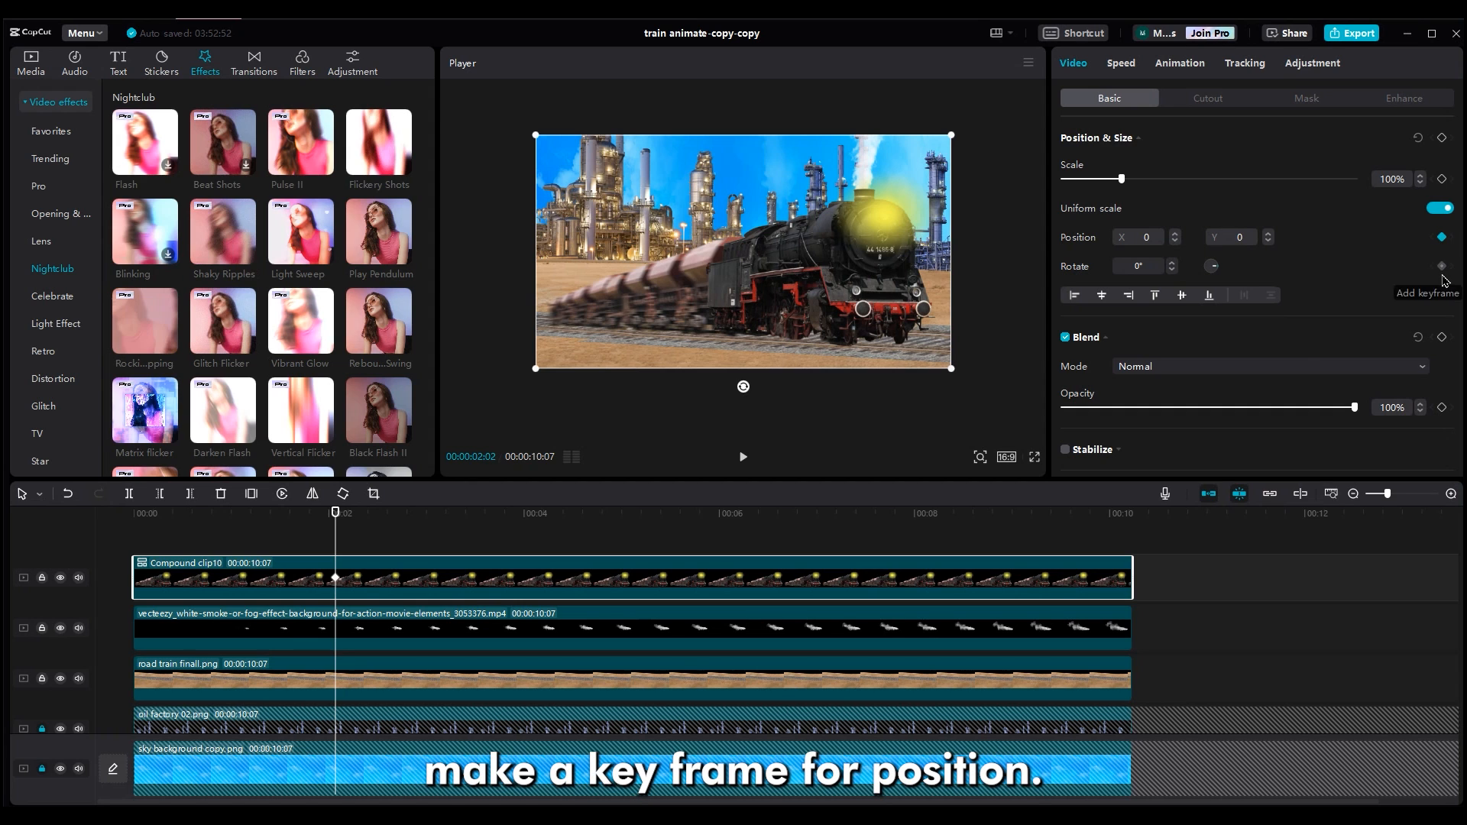
{"action": "left_click", "coordinate": [291, 634]}
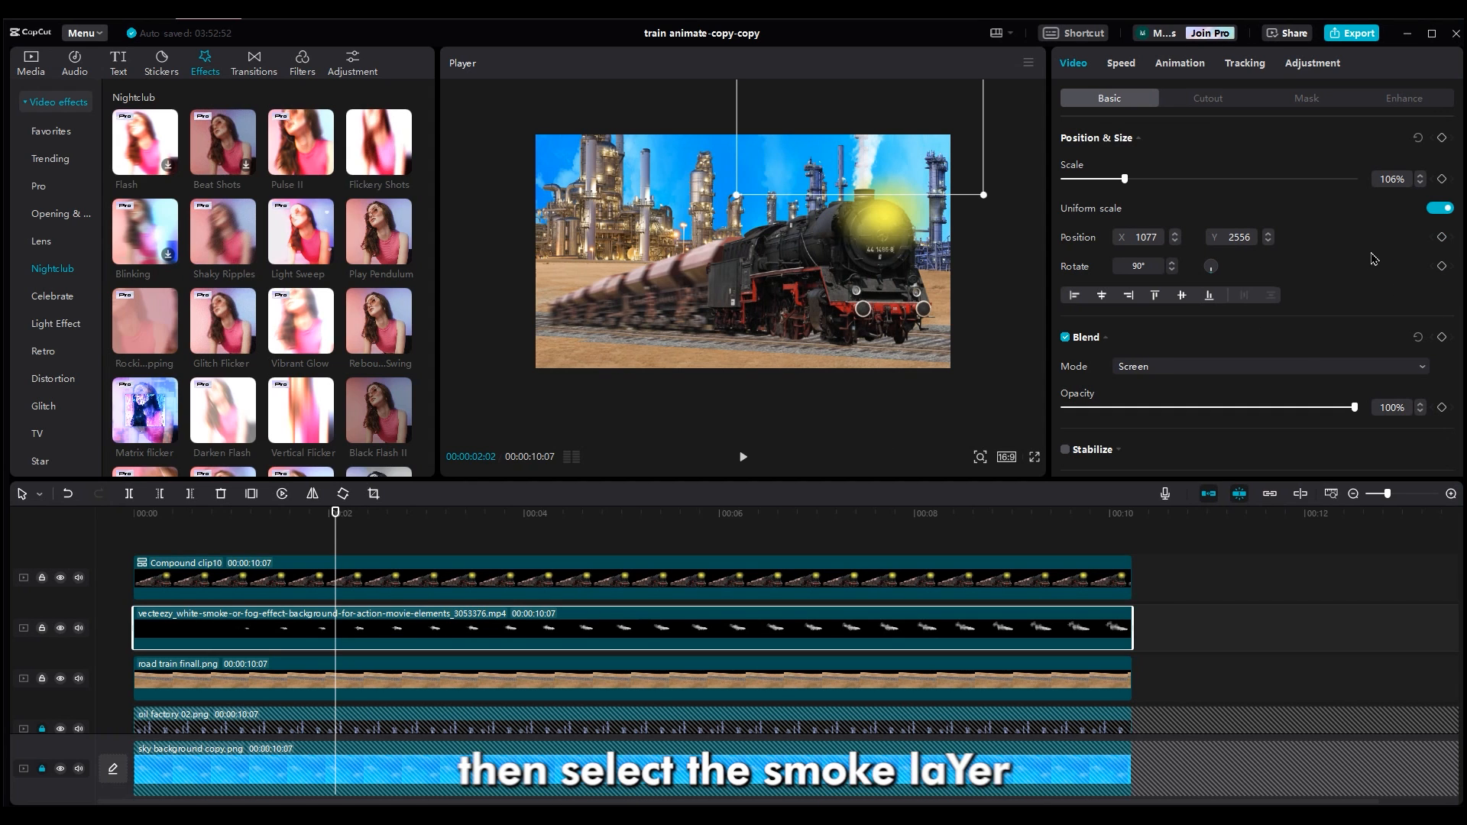
{"action": "left_click", "coordinate": [1442, 236]}
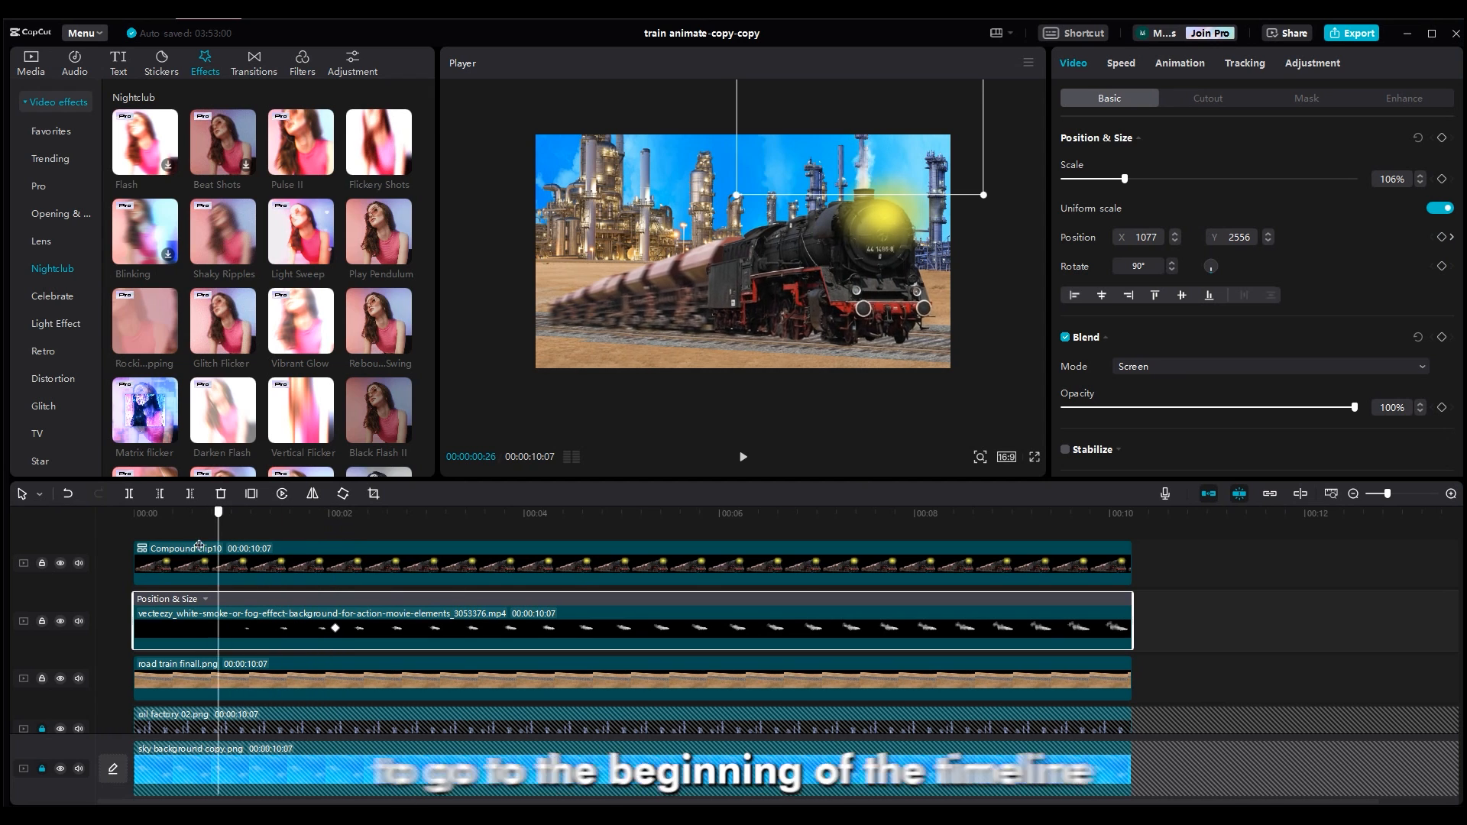
{"action": "left_click", "coordinate": [135, 514]}
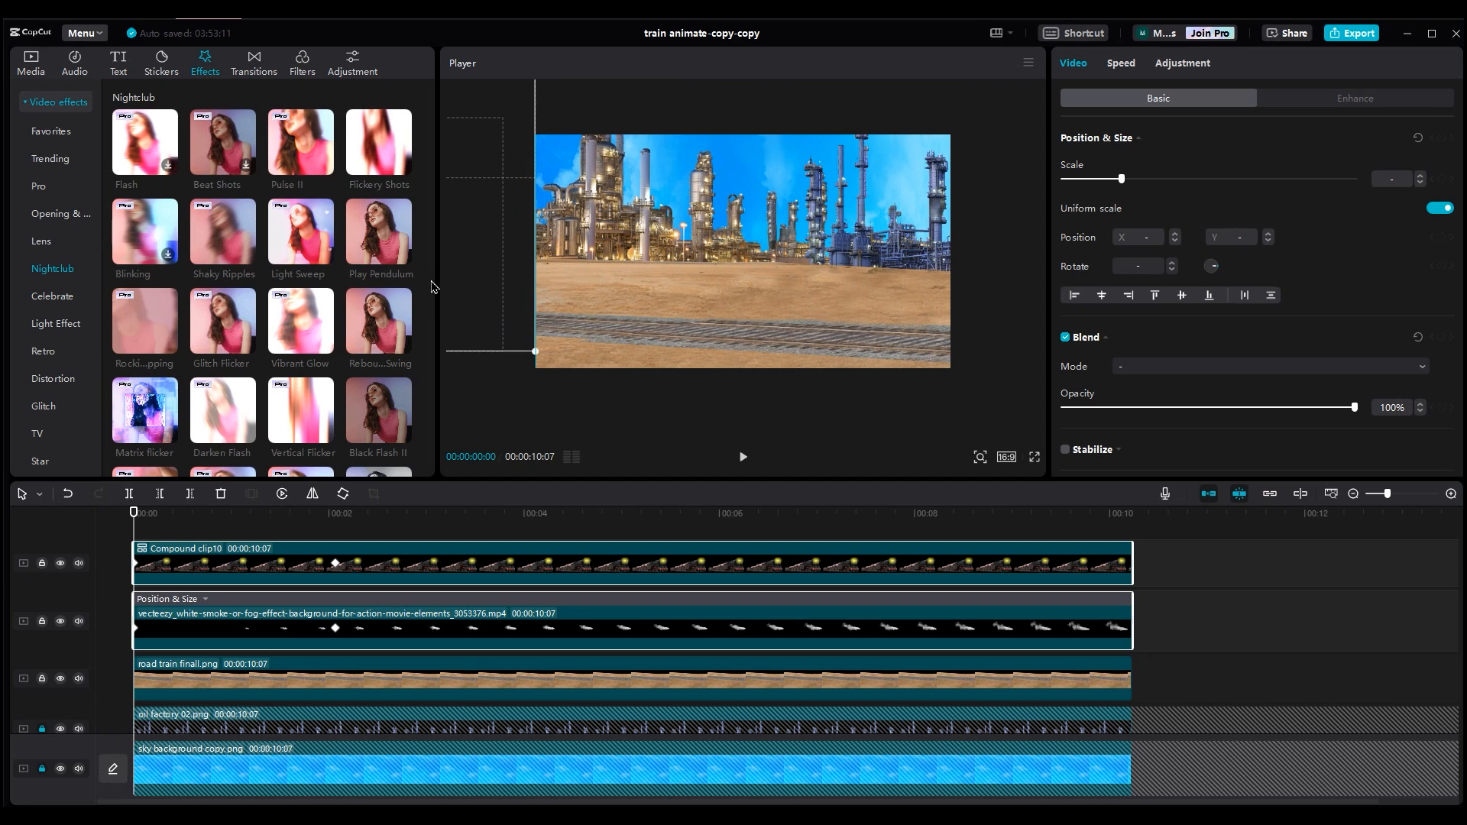
{"action": "left_click", "coordinate": [742, 457]}
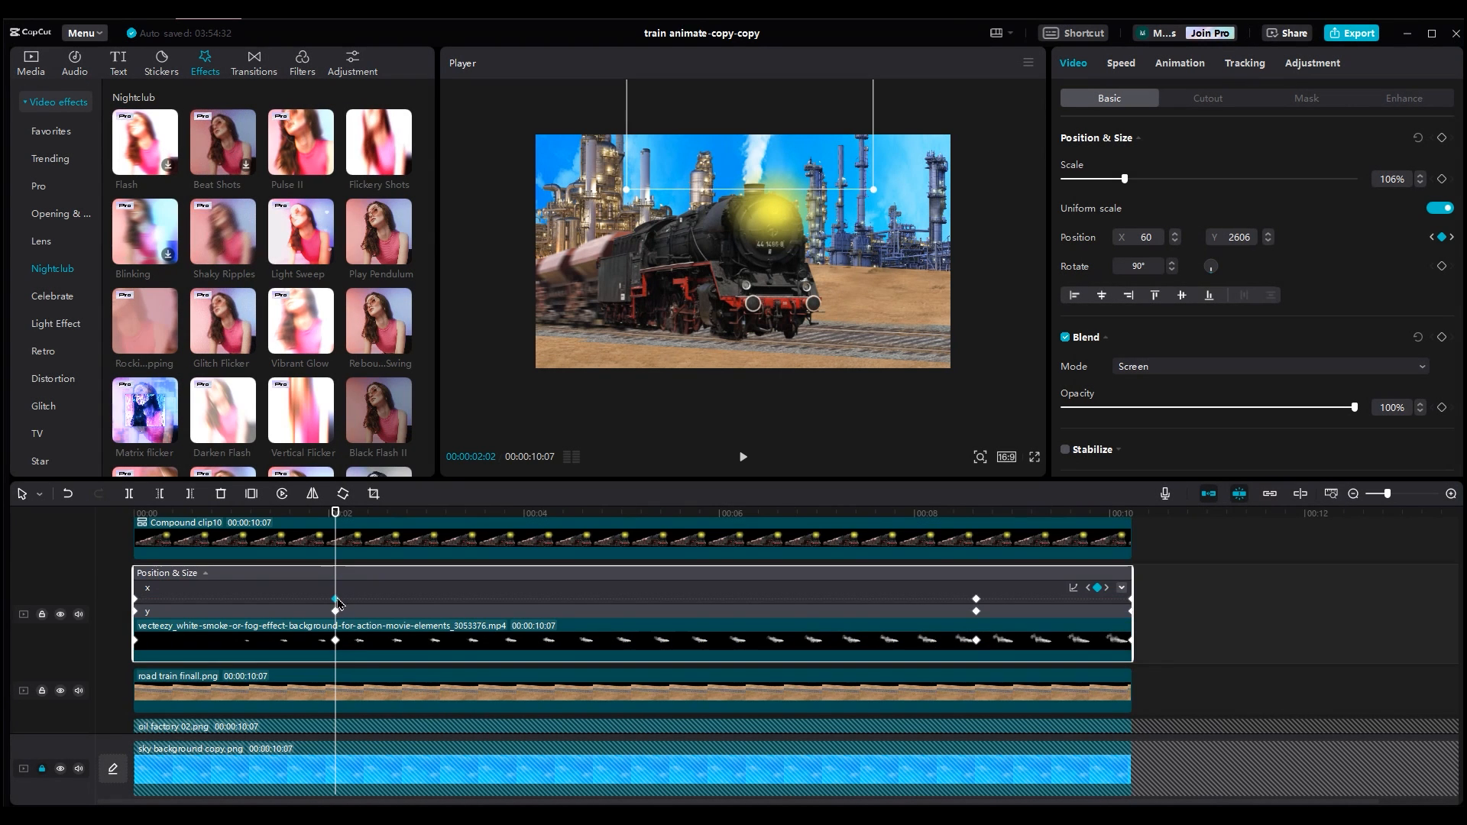
{"action": "left_click", "coordinate": [29, 64]}
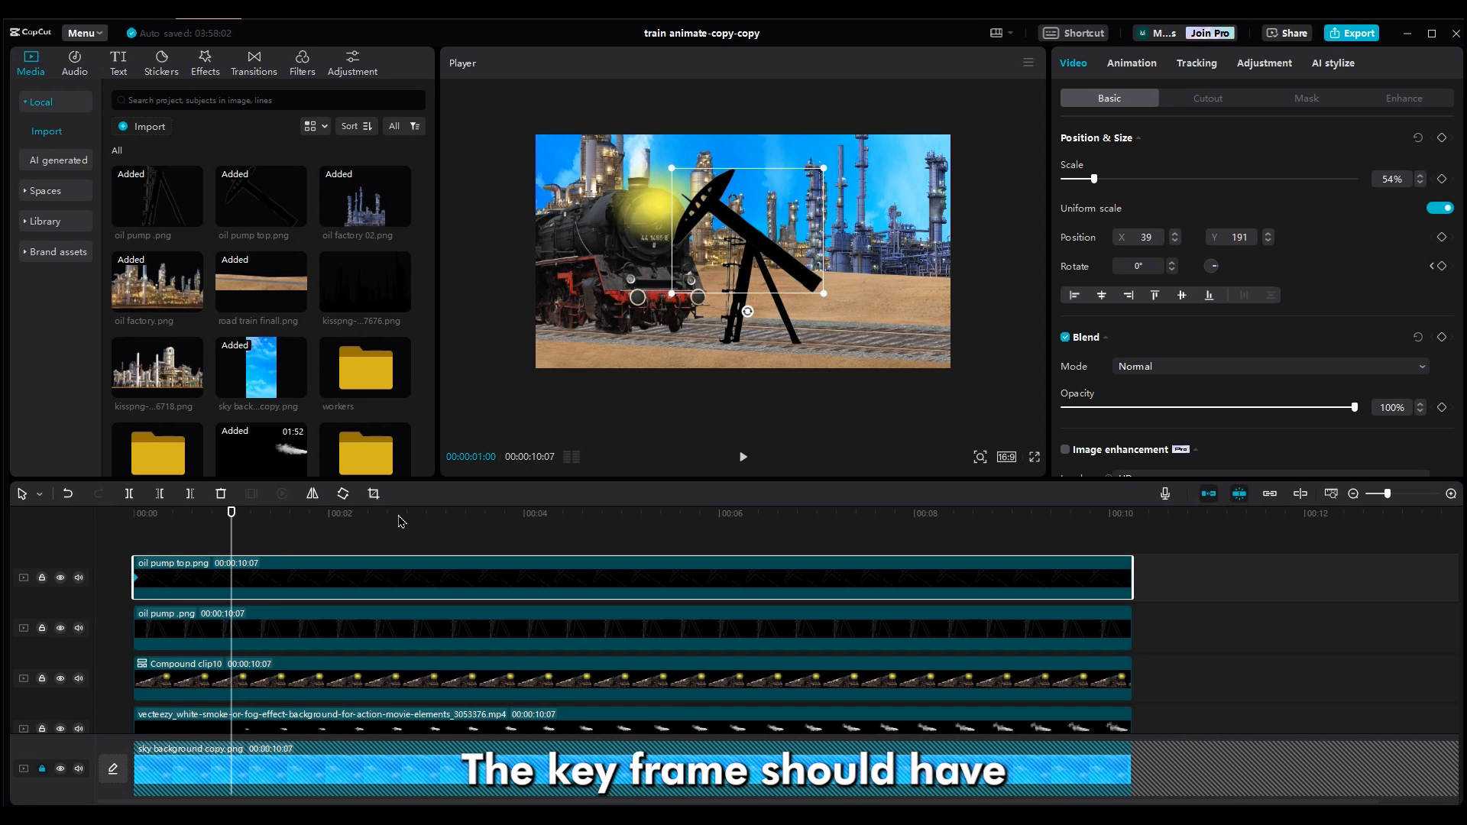
Step: Add a Rotate keyframe to the oil pump's top piece to start its rocking arm
{"action": "left_click", "coordinate": [1443, 266]}
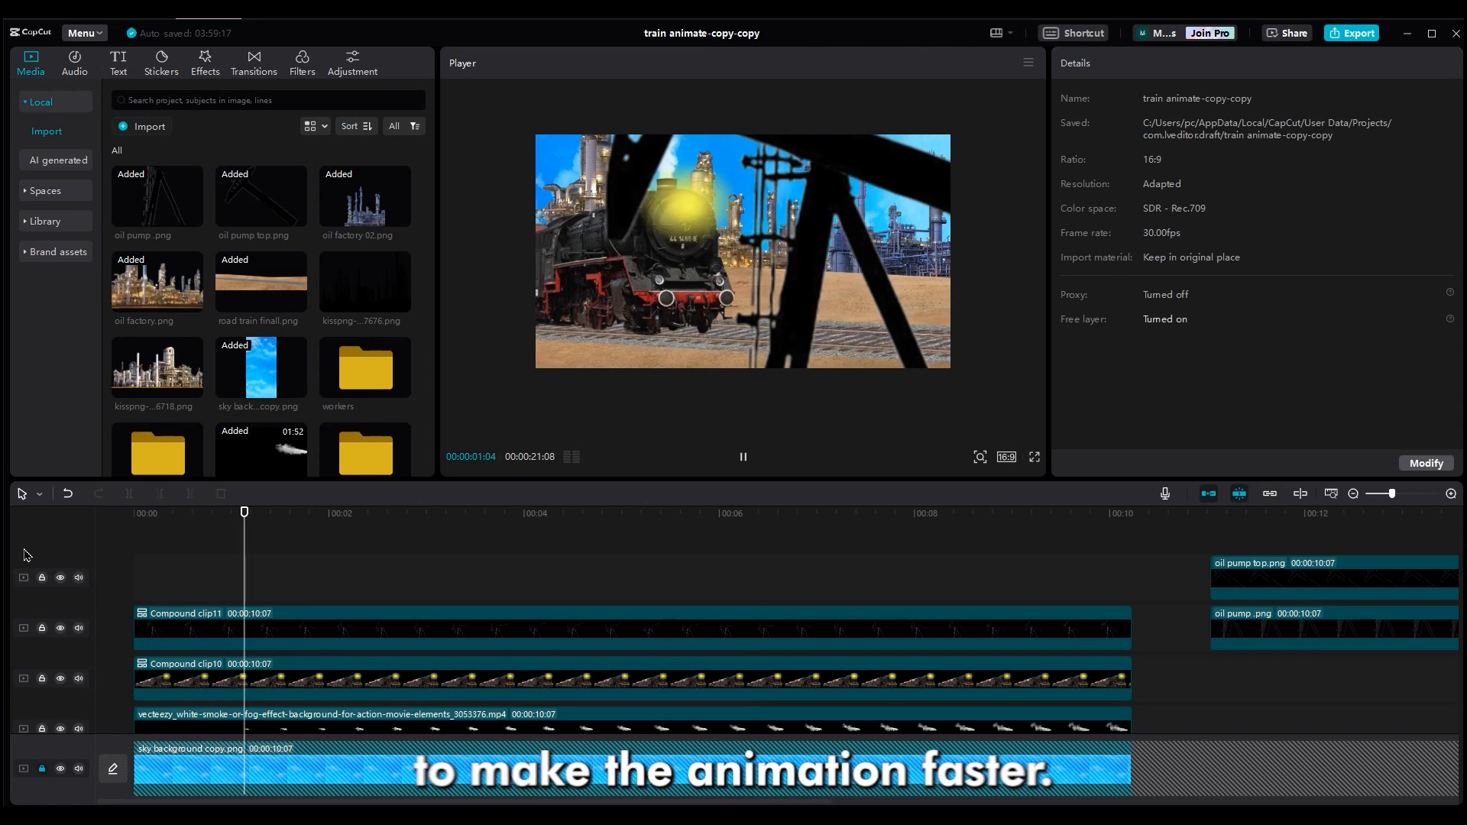
Step: Pause the preview after checking the oil pump's faster rocking animation
{"action": "left_click", "coordinate": [1284, 513]}
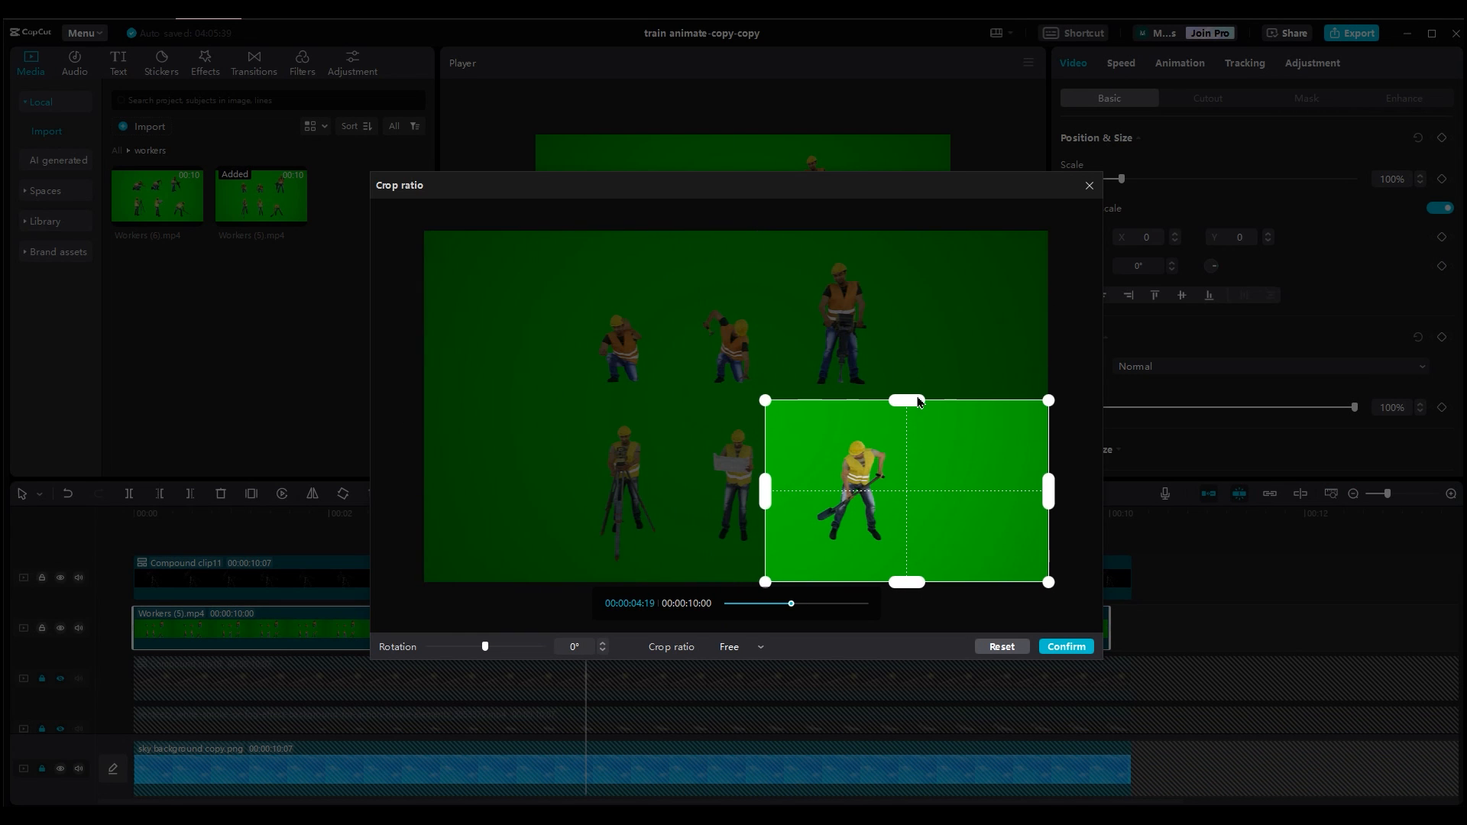
Step: Confirm the crop to one worker and remove his green screen with a stronger Chroma key
{"action": "left_click", "coordinate": [1066, 646]}
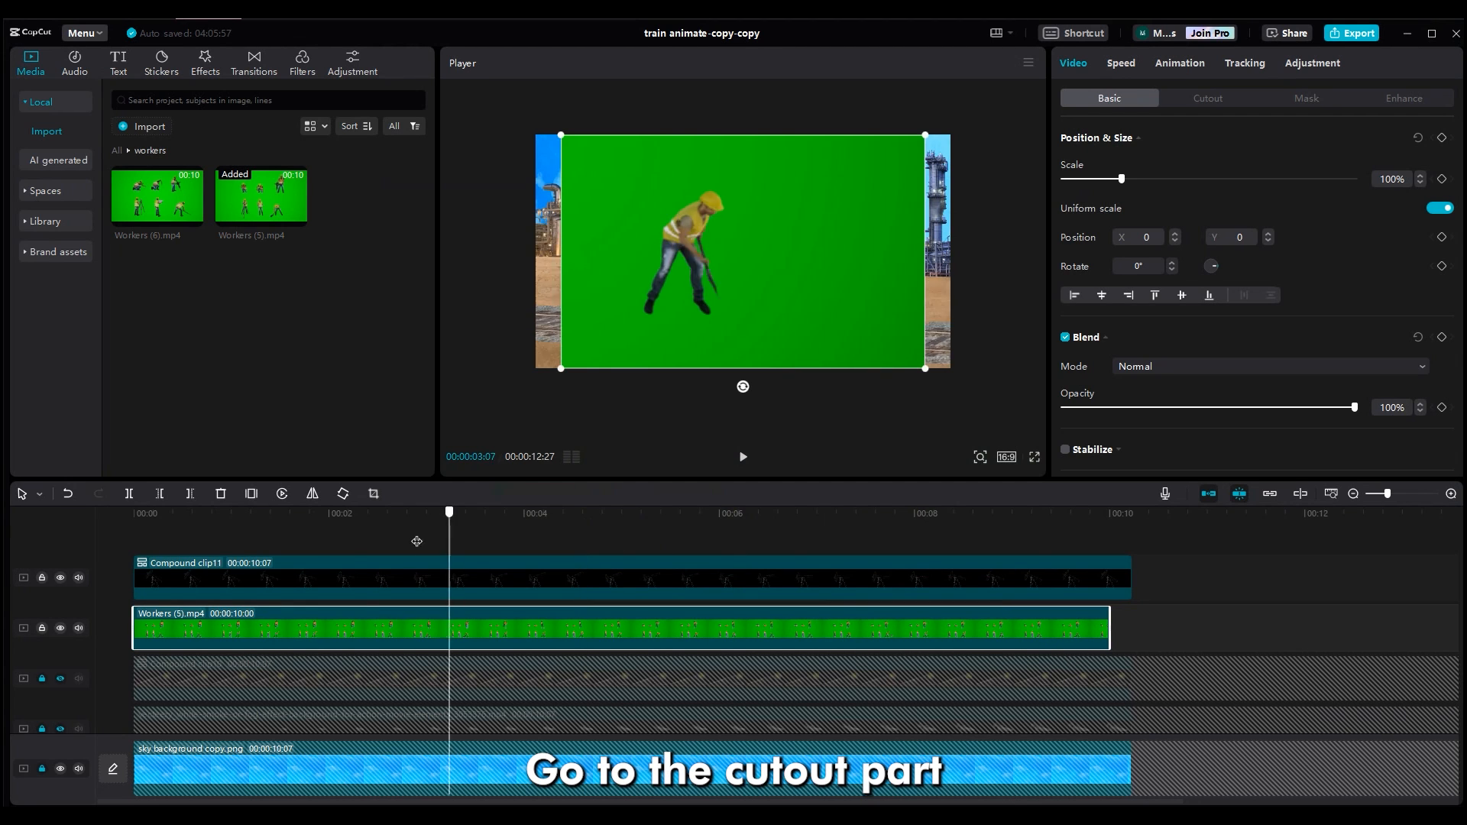
{"action": "left_click", "coordinate": [1207, 98]}
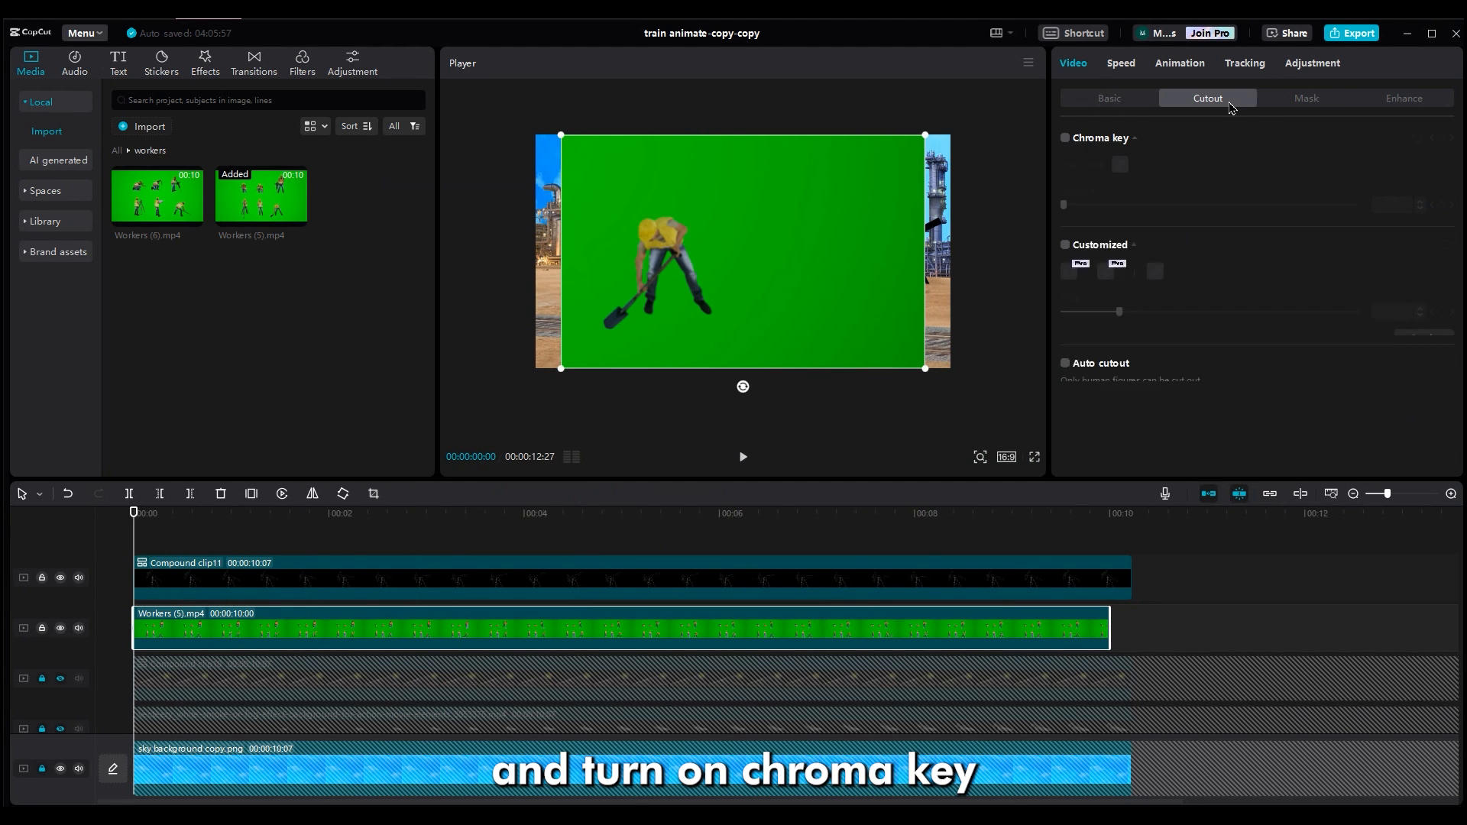
{"action": "left_click", "coordinate": [1065, 138]}
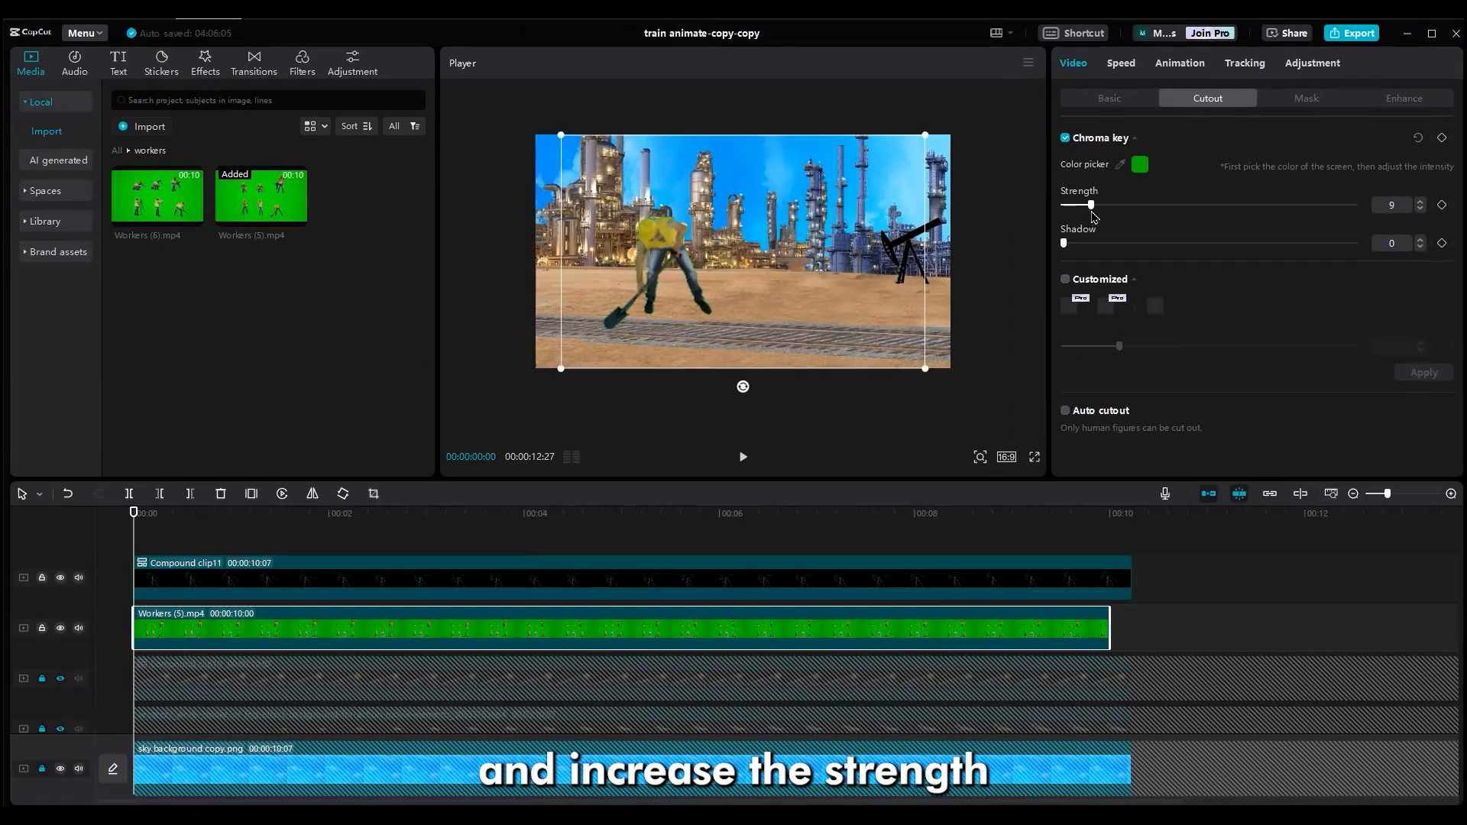
{"action": "left_click_drag", "start_coordinate": [1089, 204], "coordinate": [1101, 203]}
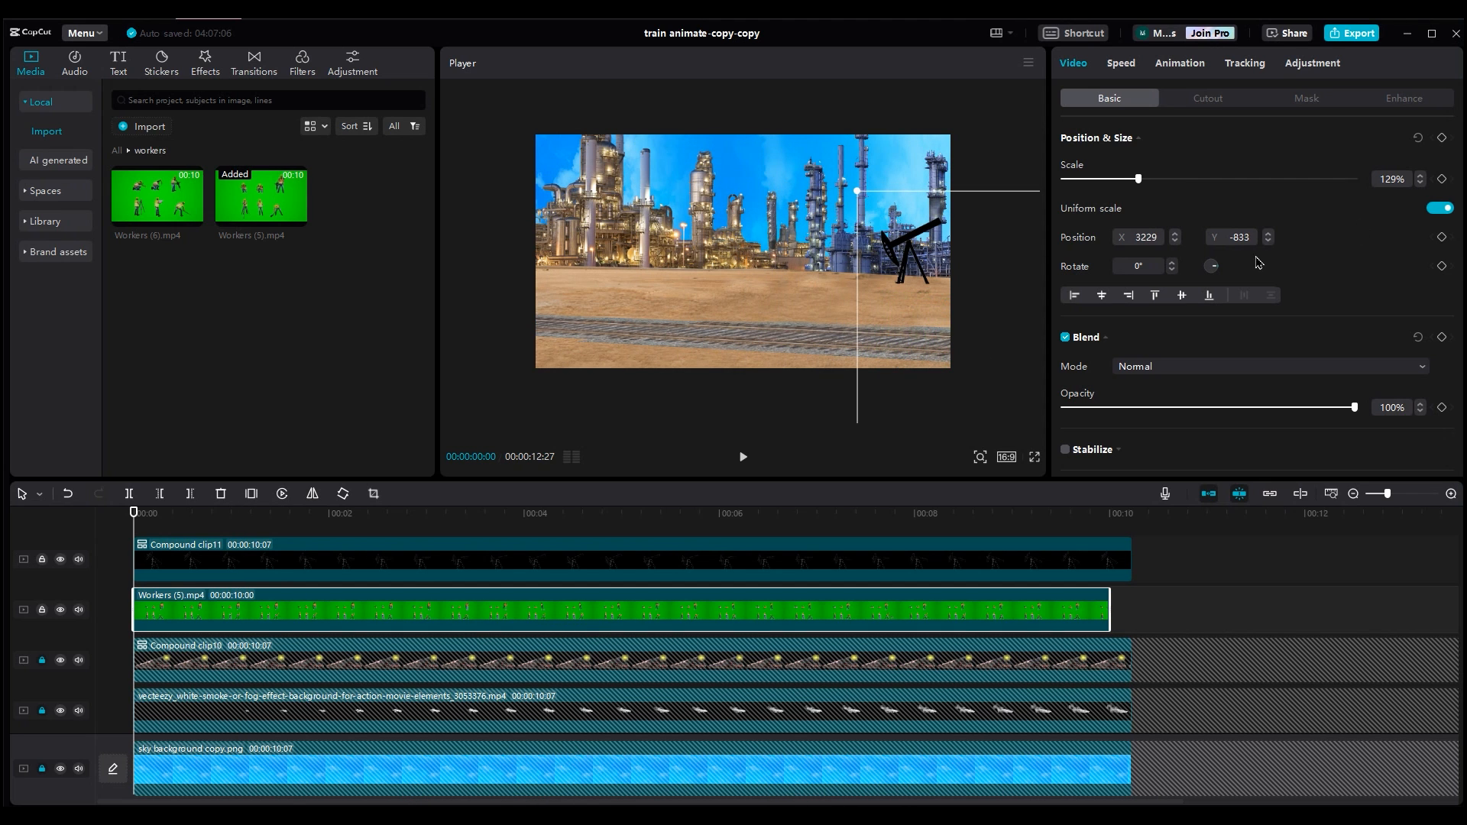
Step: Add two Position keyframes so the worker moves across the scene
{"action": "left_click", "coordinate": [348, 513]}
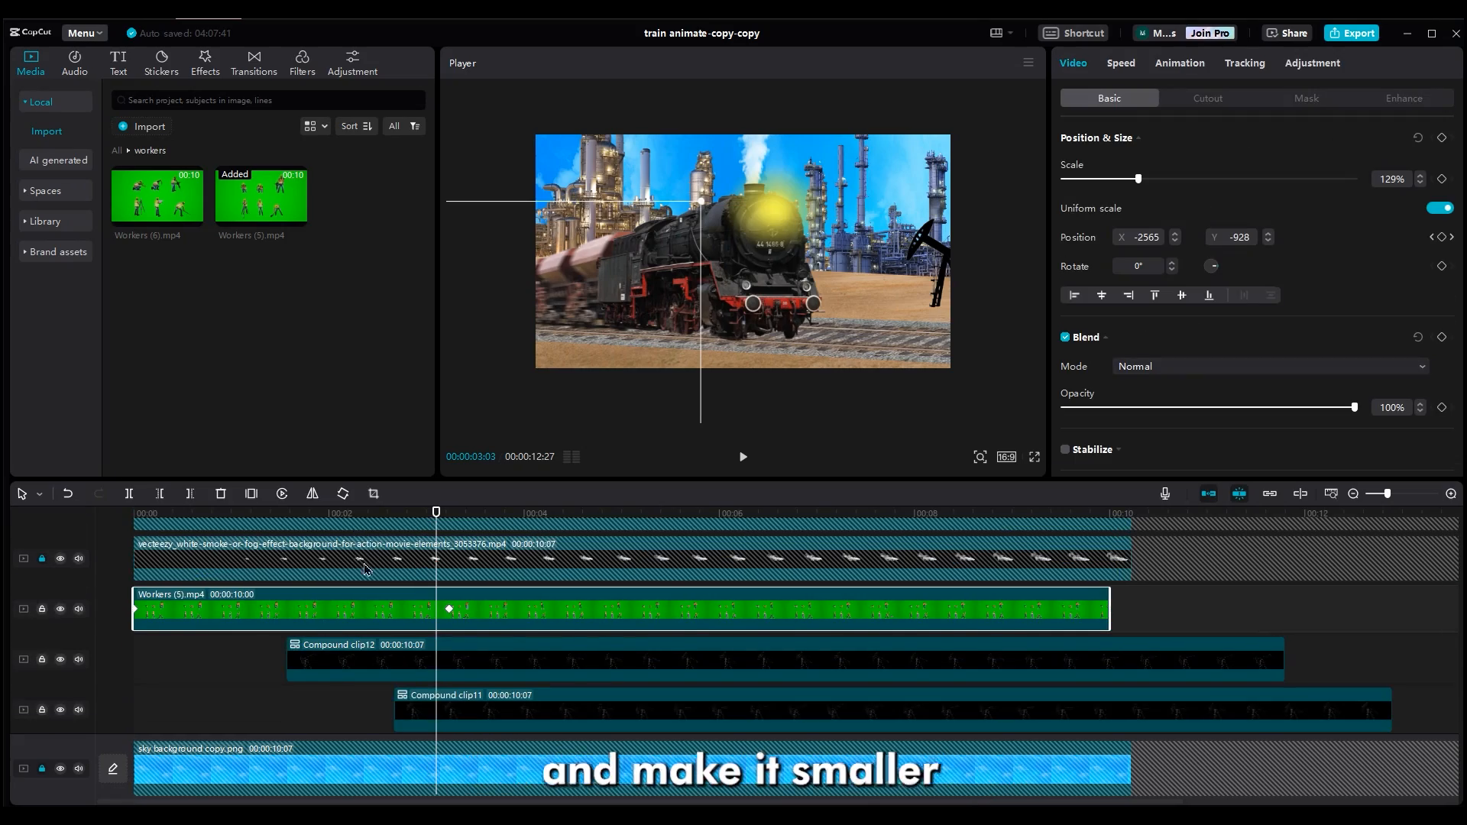
{"action": "left_click", "coordinate": [169, 513]}
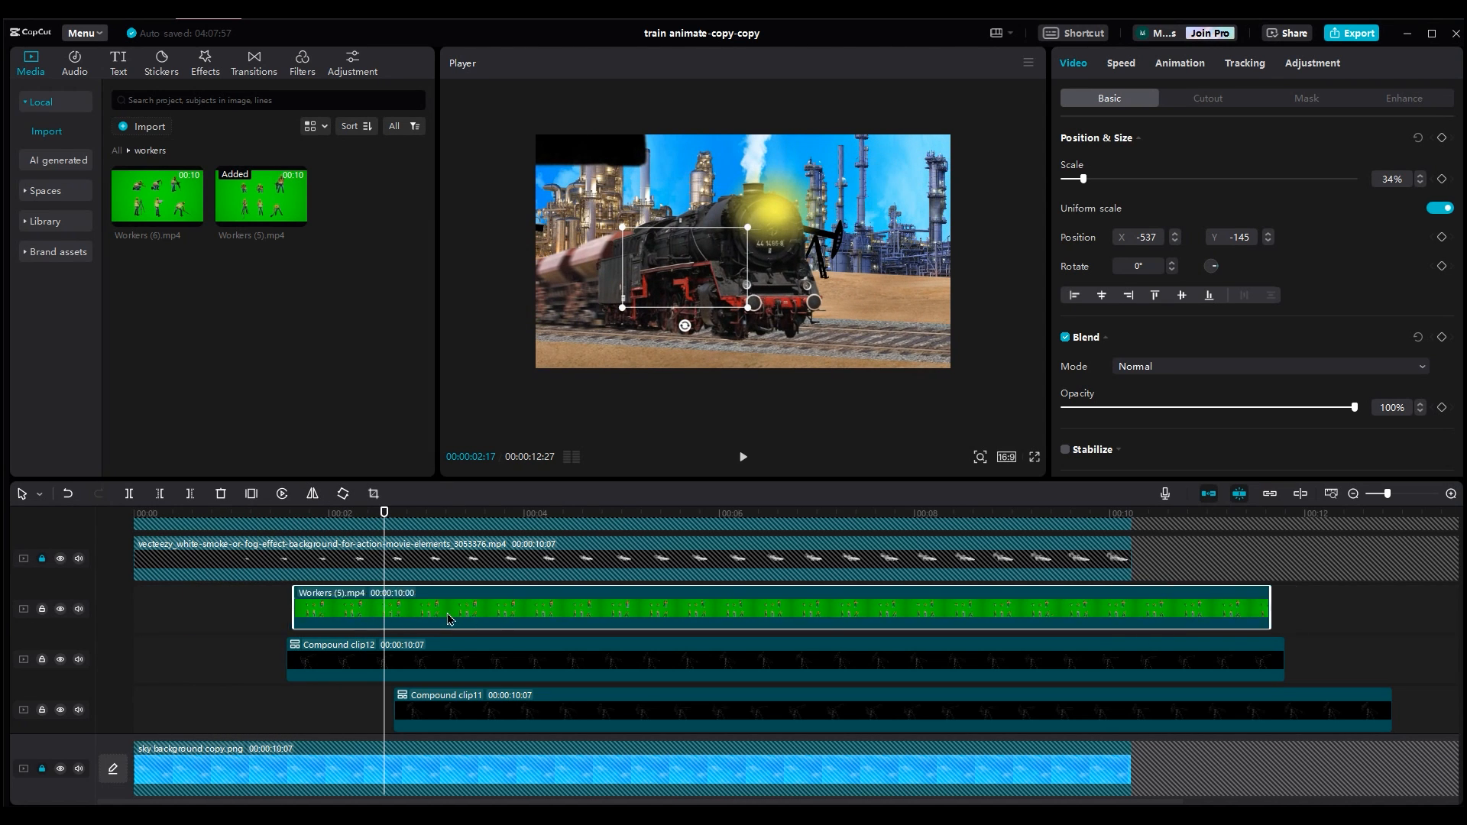
Step: Shift the clip later and replace its footage with Workers (5).mp4, keeping the original effects
{"action": "left_click_drag", "start_coordinate": [449, 608], "coordinate": [538, 608]}
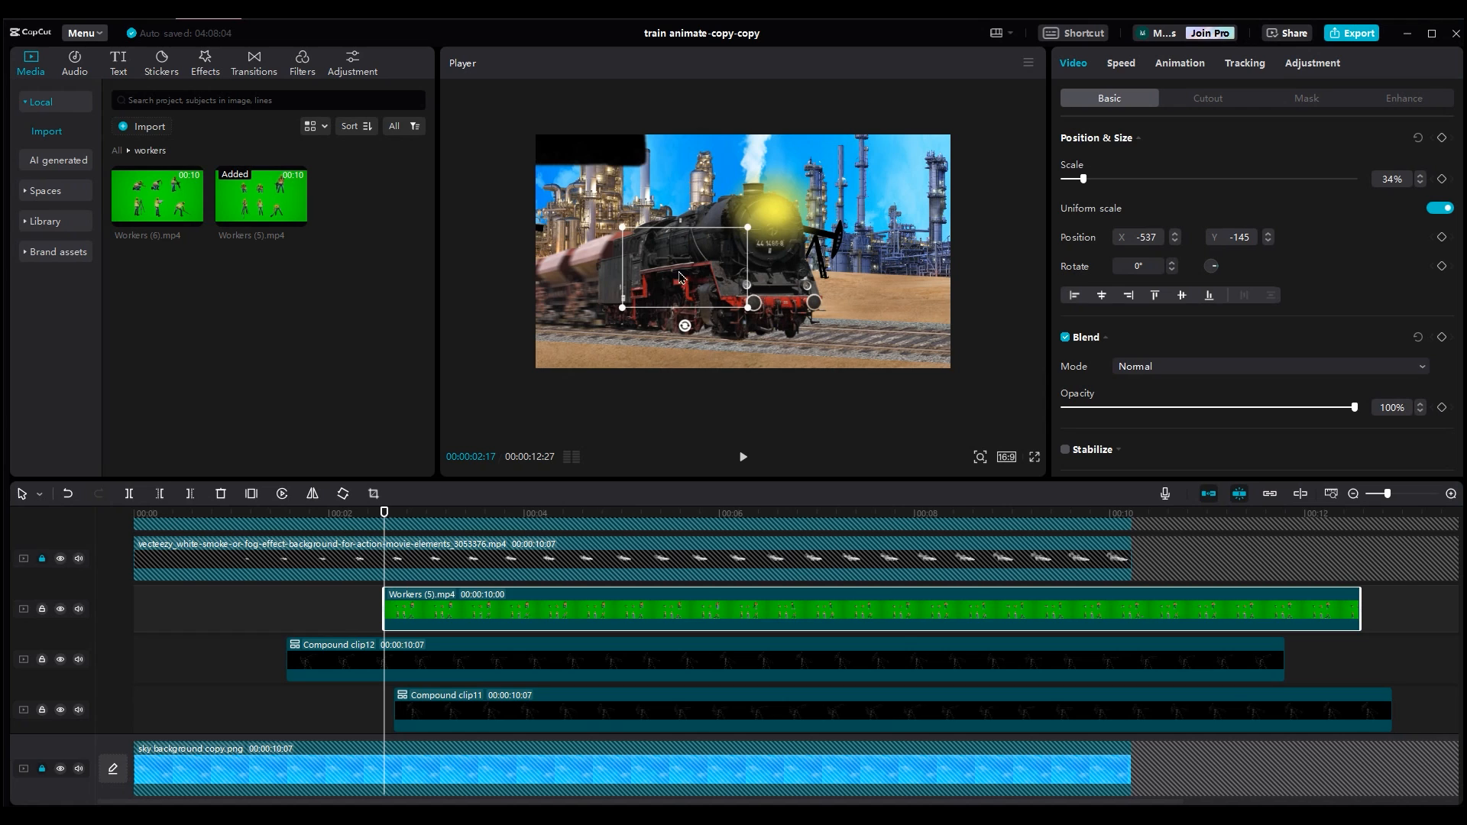
{"action": "left_click_drag", "start_coordinate": [683, 266], "coordinate": [894, 290]}
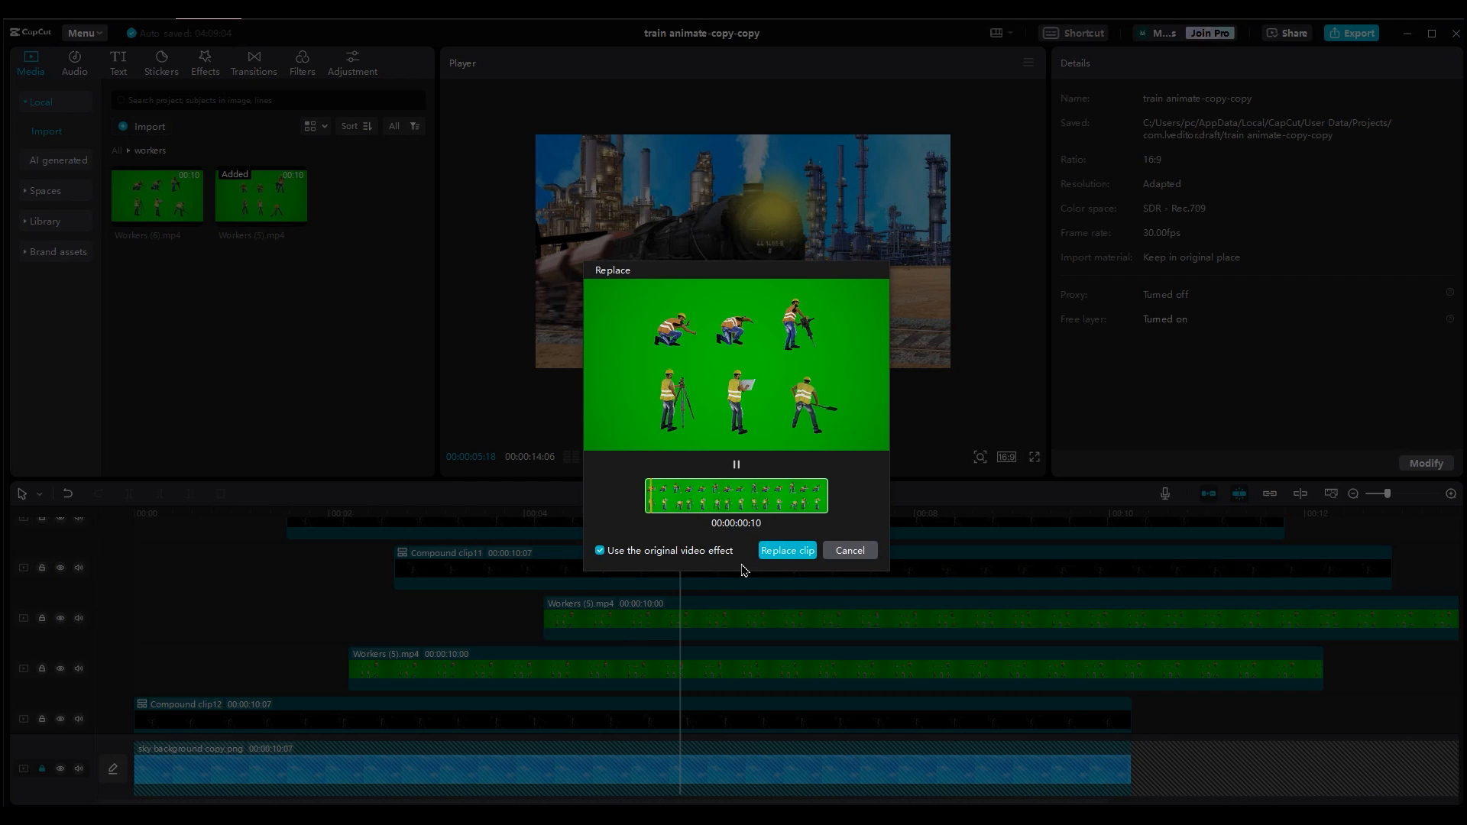
{"action": "left_click", "coordinate": [787, 550]}
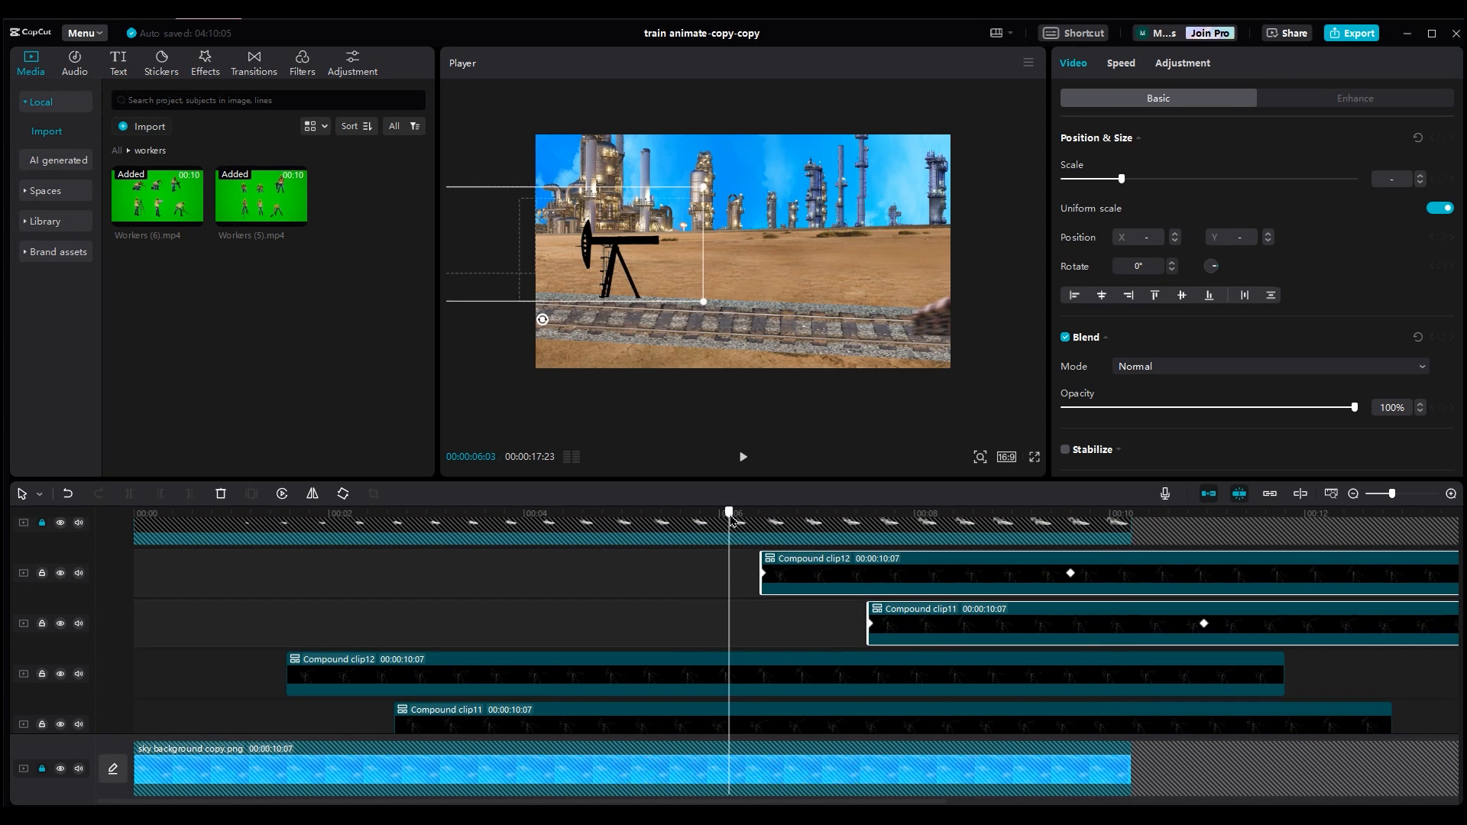
{"action": "left_click", "coordinate": [743, 456]}
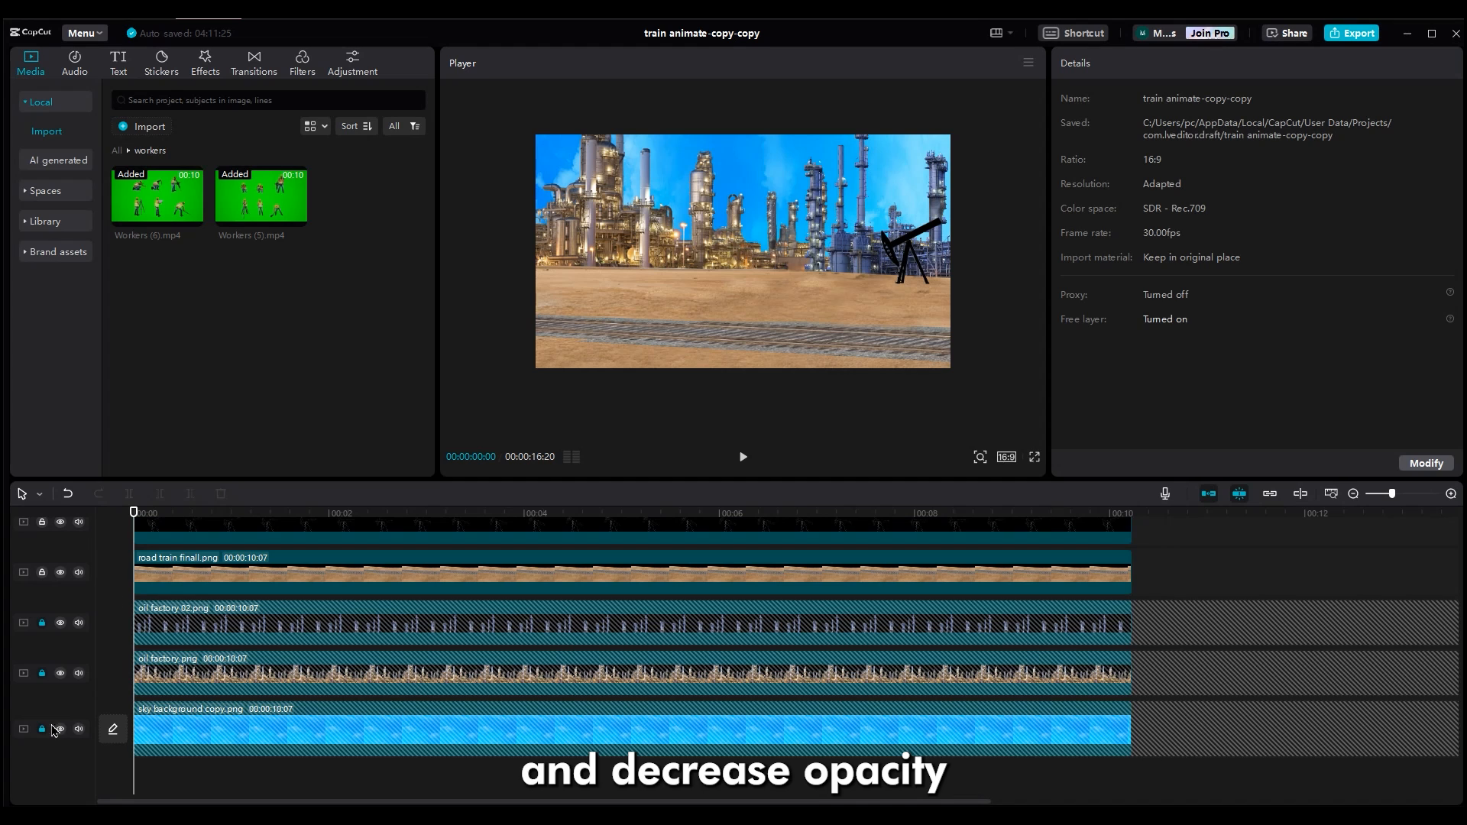
Step: Unlock the sky background layer and lower its Blend opacity to 50%
{"action": "left_click", "coordinate": [41, 729]}
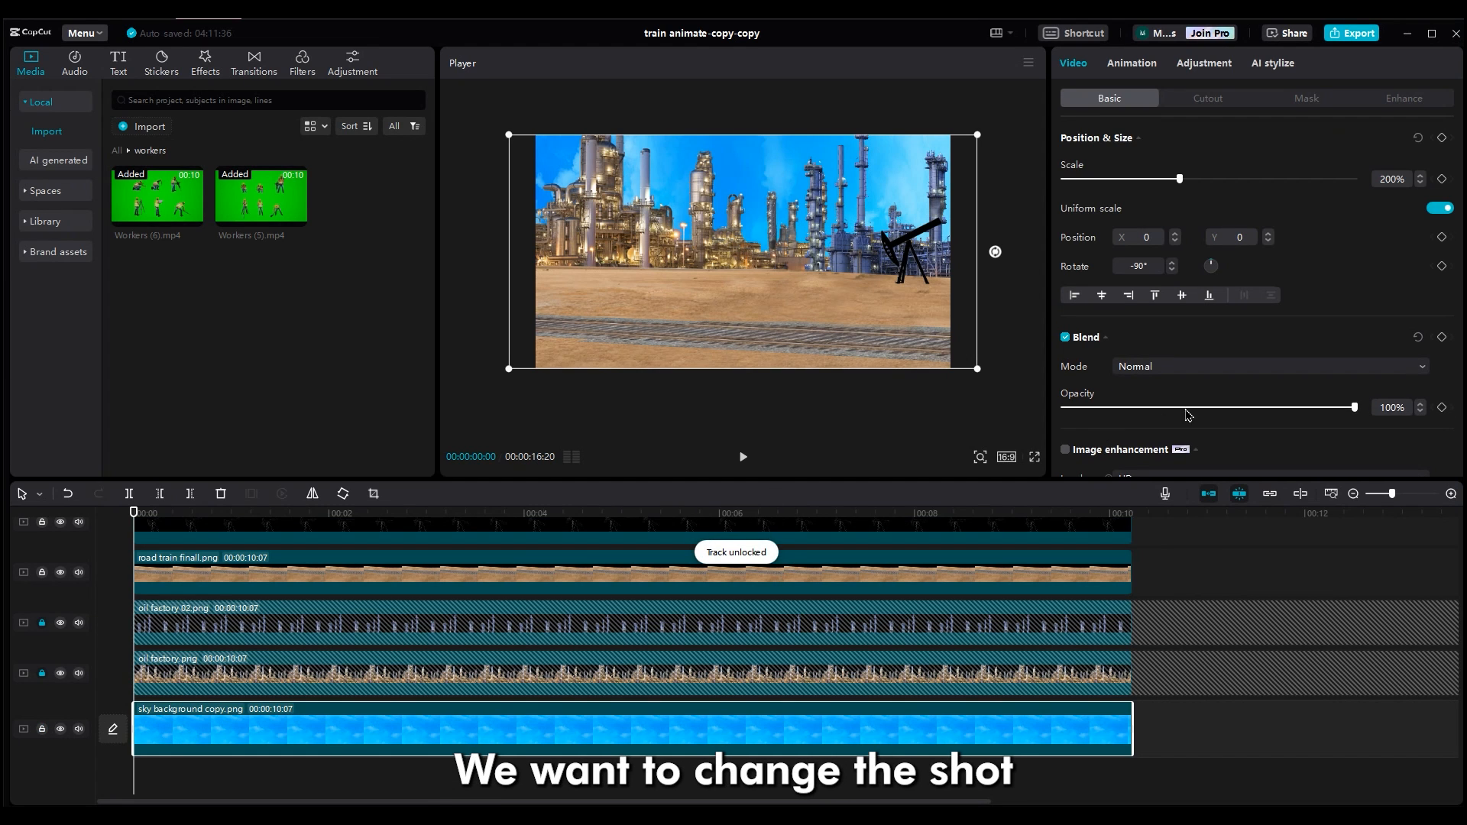
{"action": "left_click_drag", "start_coordinate": [1352, 406], "coordinate": [1218, 407]}
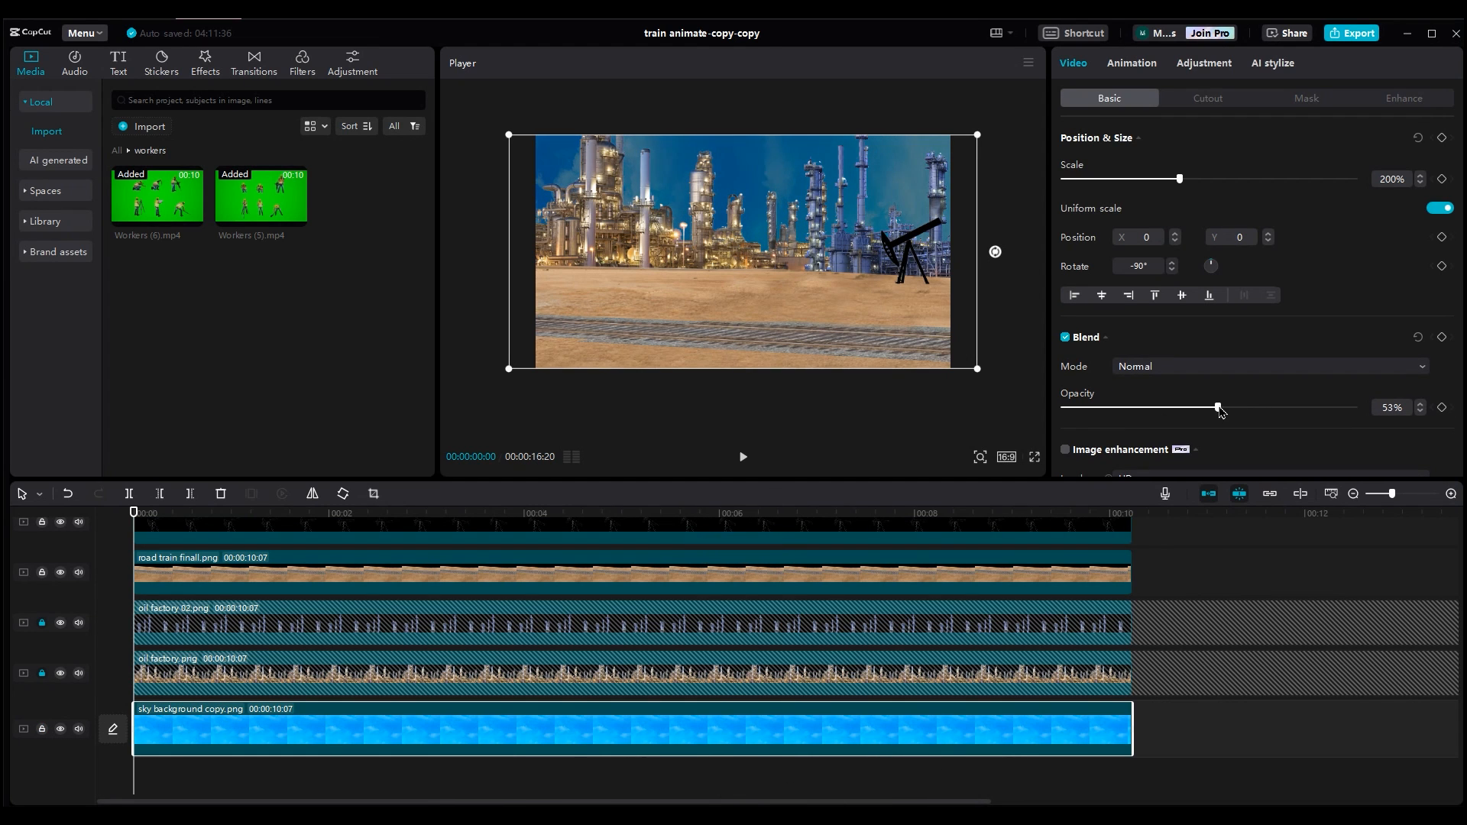
{"action": "left_click_drag", "start_coordinate": [1220, 406], "coordinate": [1210, 407]}
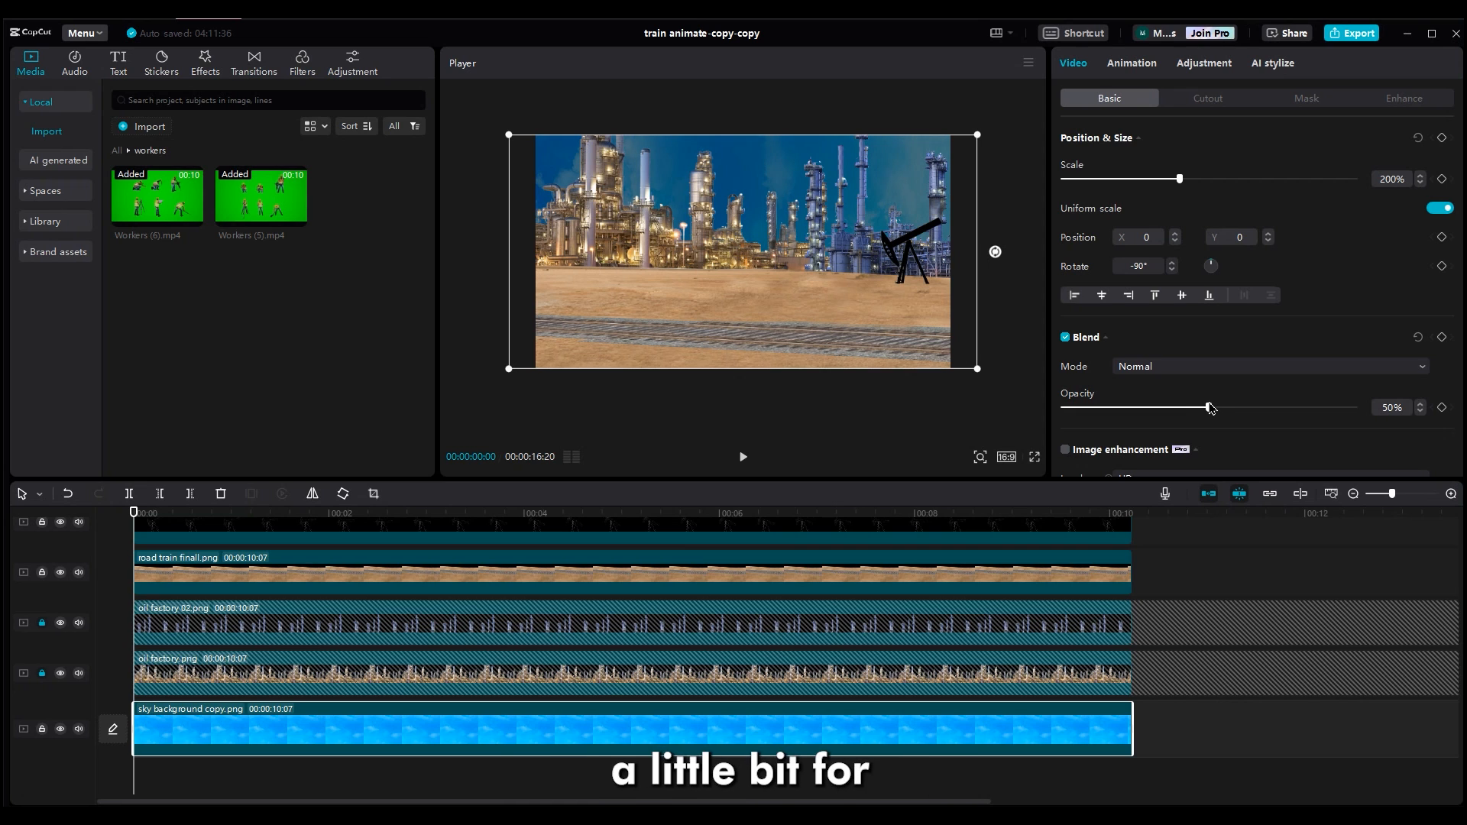
Step: Unlock the oil factory layers and set oil factory 02 opacity to 90%
{"action": "left_click", "coordinate": [43, 621]}
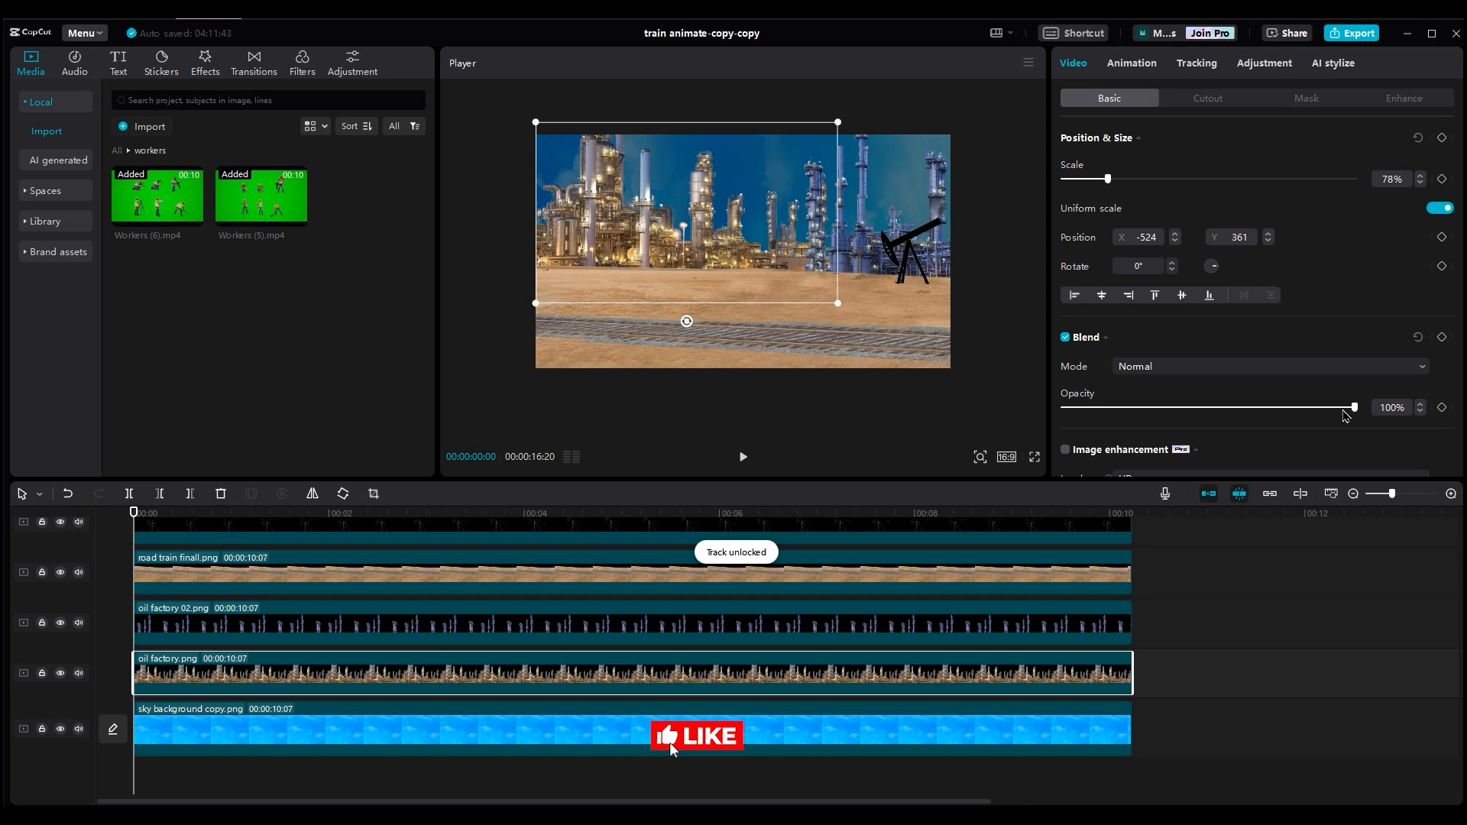
{"action": "left_click_drag", "start_coordinate": [1352, 407], "coordinate": [1308, 407]}
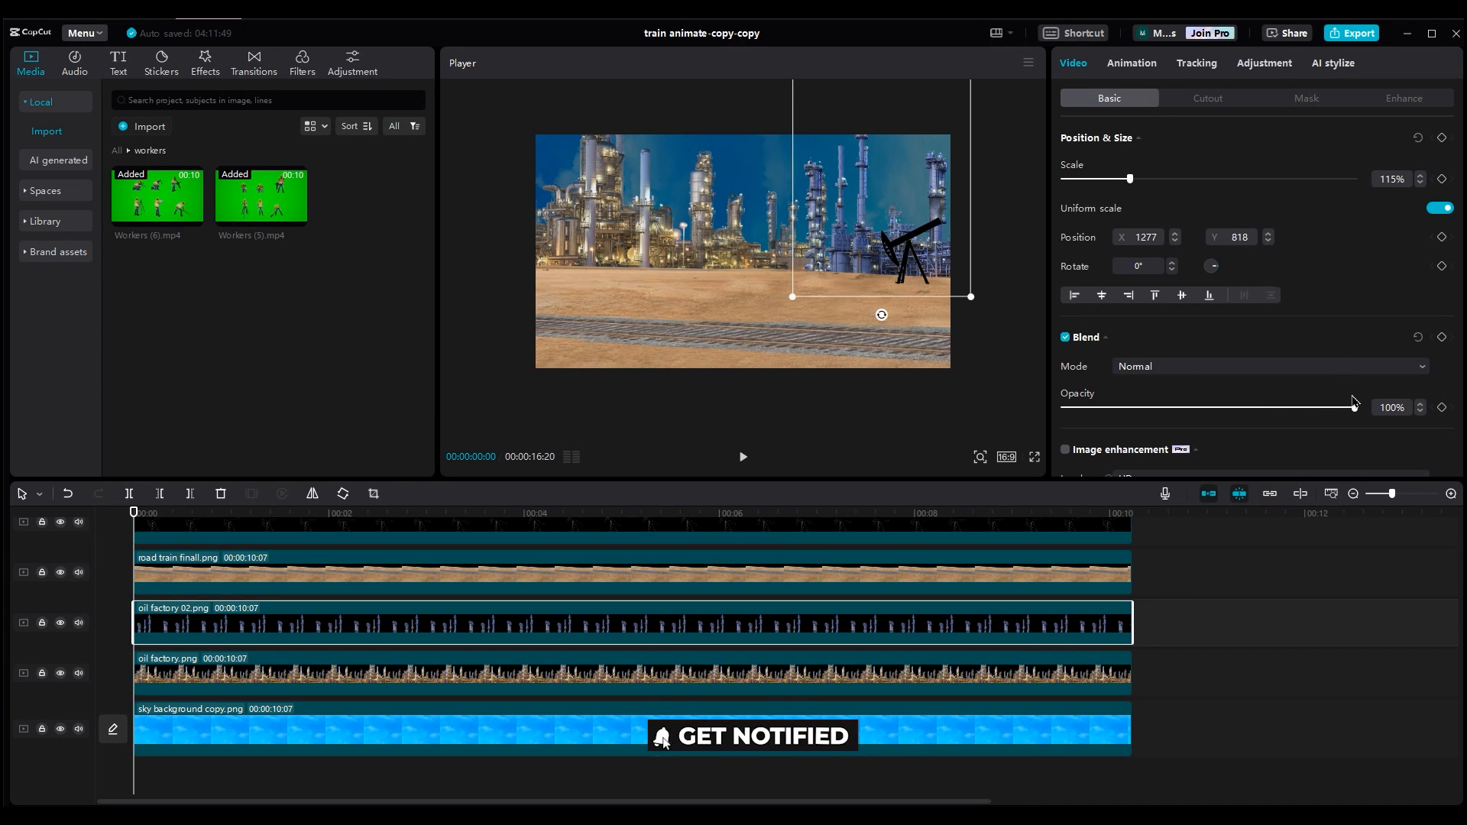
{"action": "left_click_drag", "start_coordinate": [1354, 406], "coordinate": [1325, 407]}
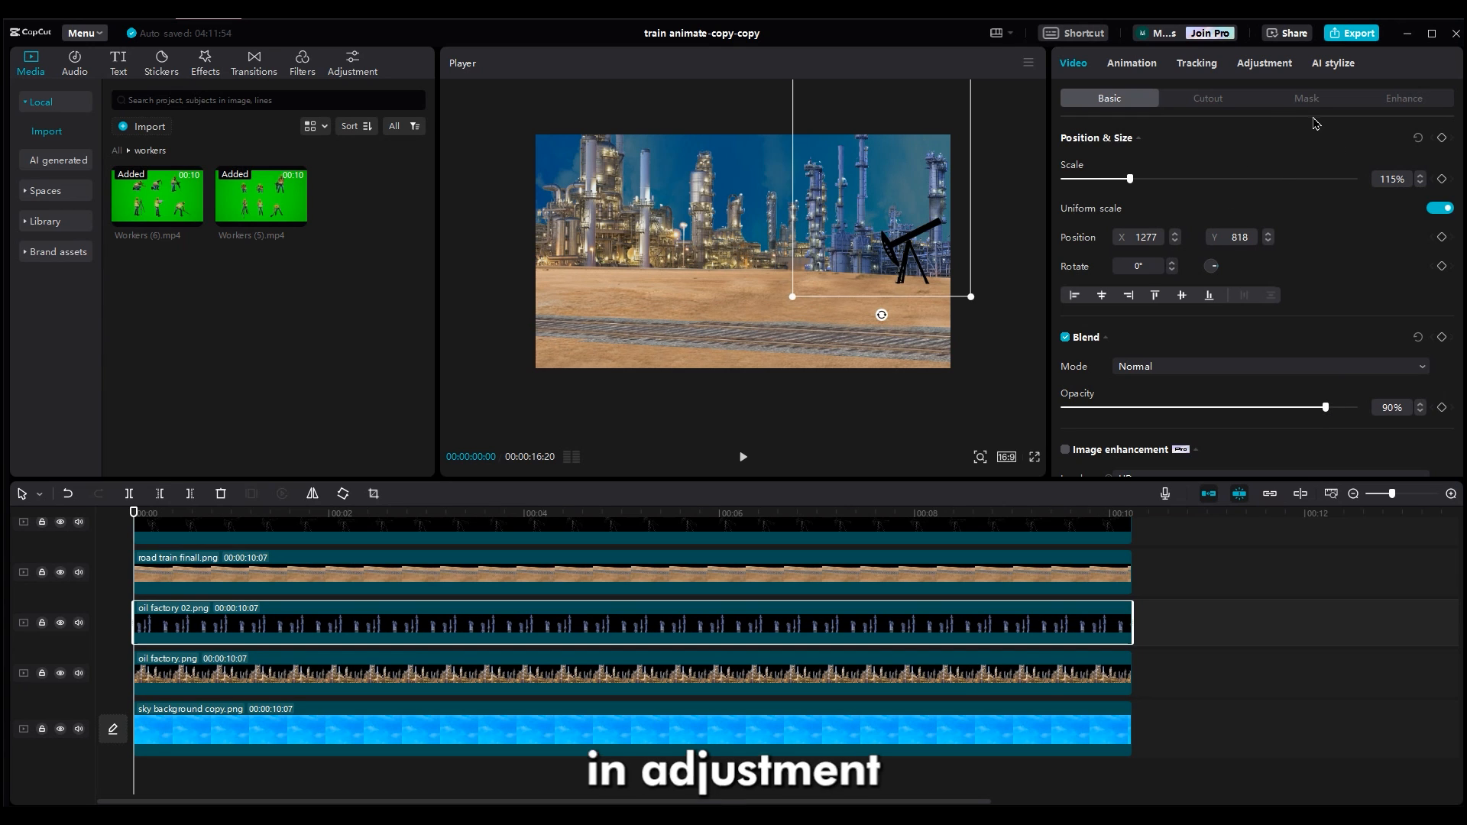
{"action": "left_click", "coordinate": [1263, 62]}
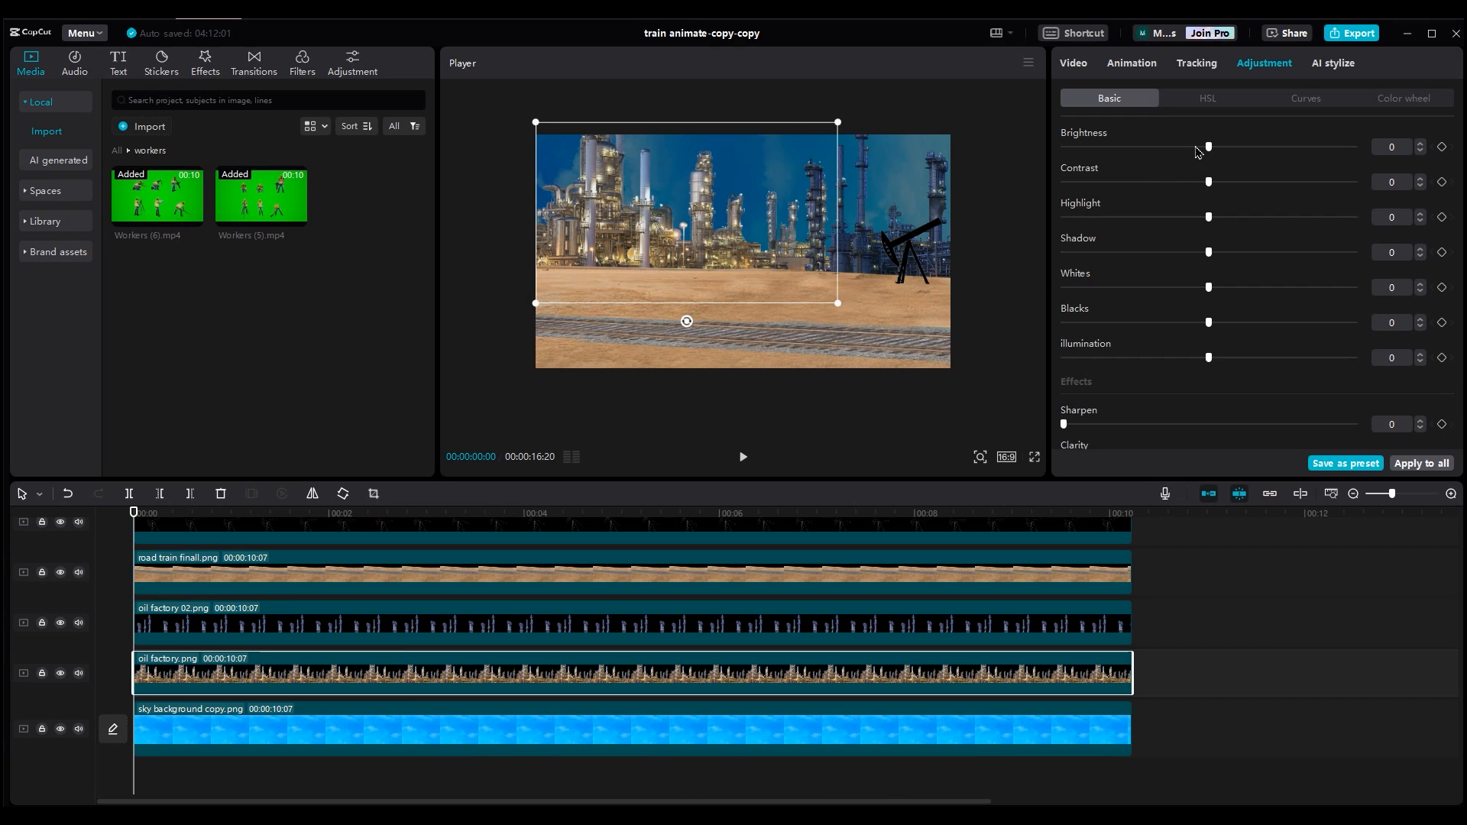
Step: Darken the oil factory layer to Brightness -16 and warm the road train ground to Temp 5
{"action": "left_click_drag", "start_coordinate": [1206, 146], "coordinate": [1159, 147]}
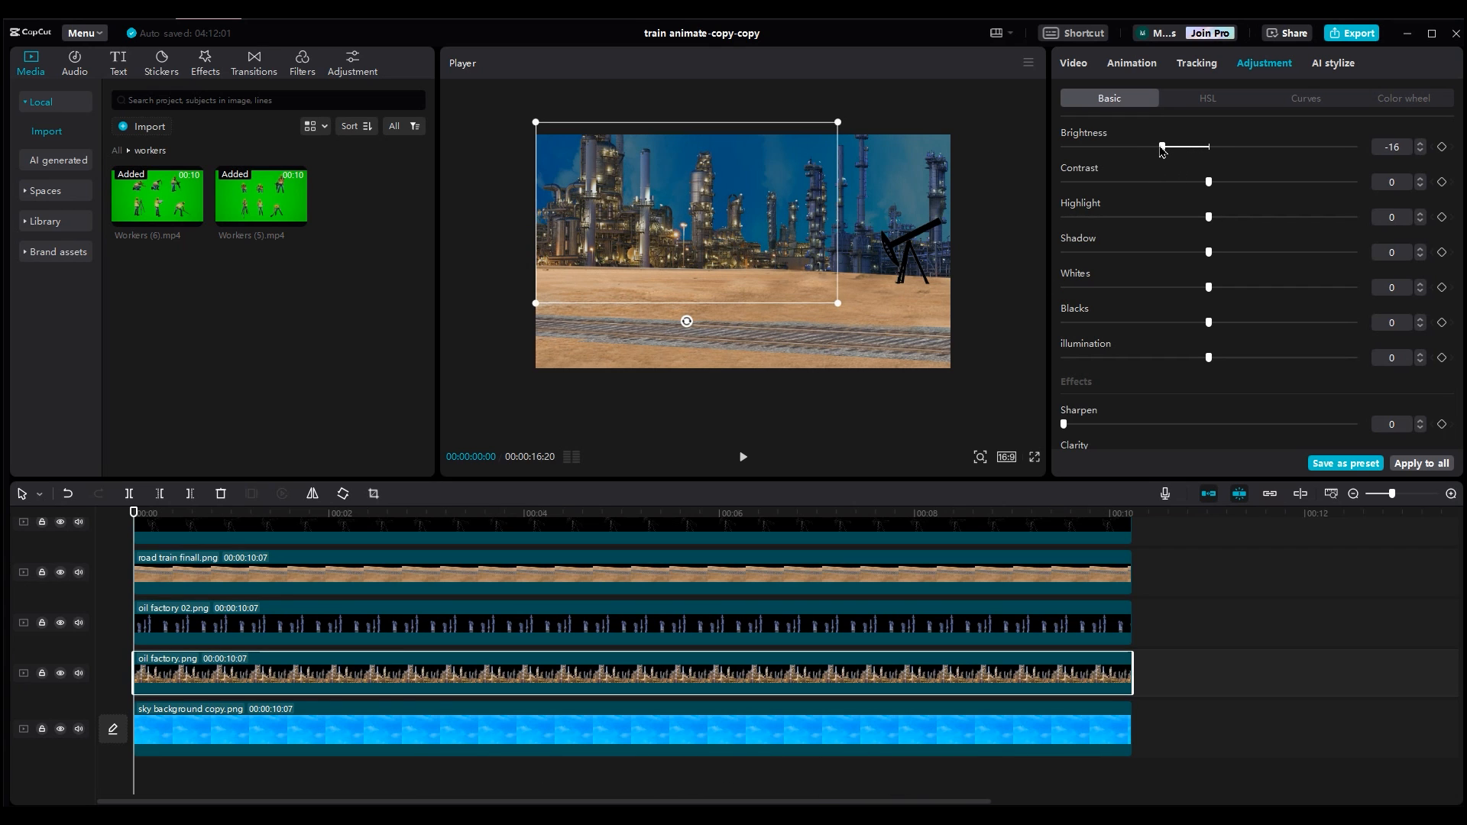
{"action": "left_click_drag", "start_coordinate": [1207, 215], "coordinate": [1228, 216]}
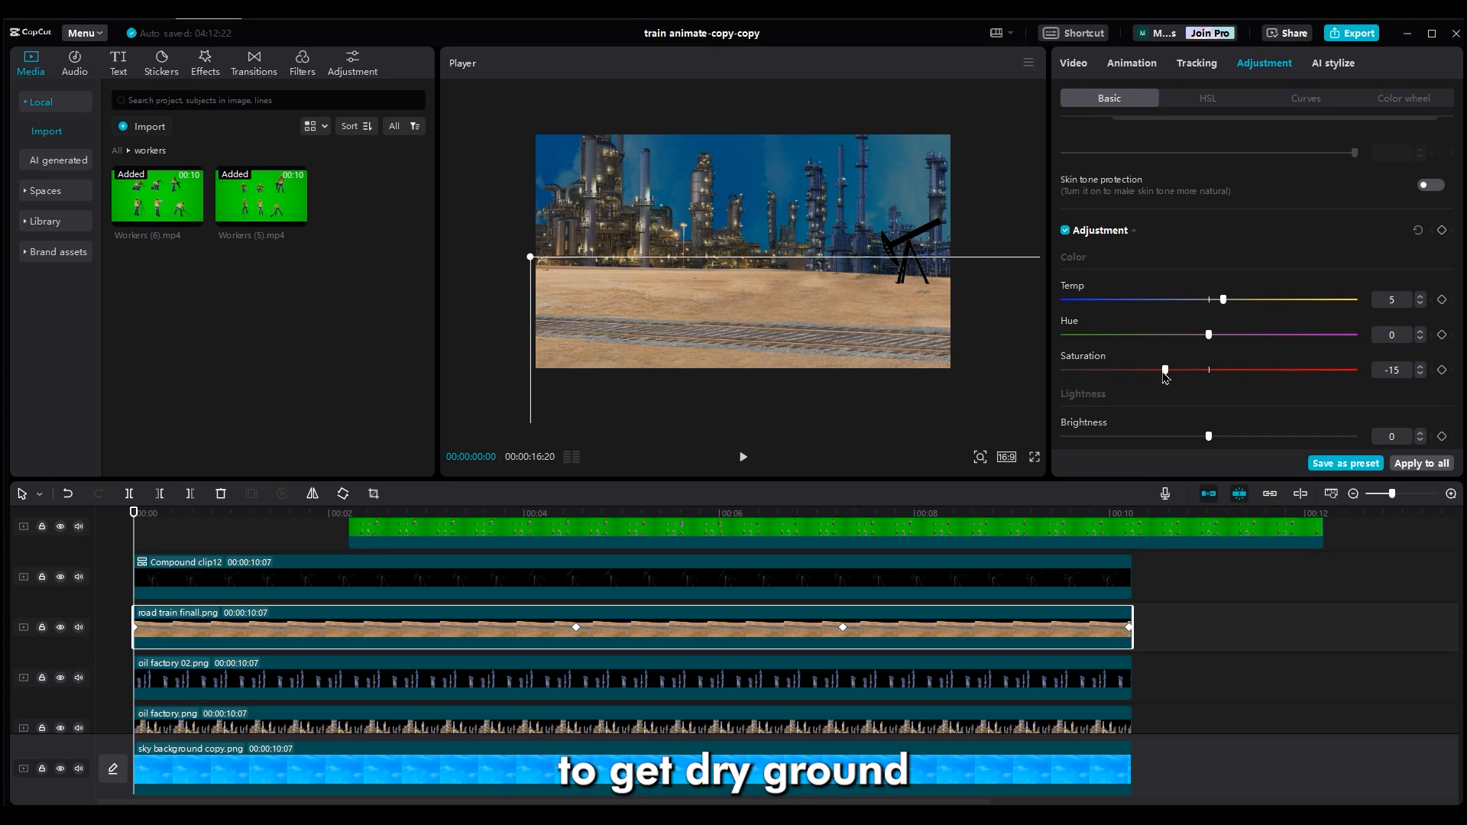
{"action": "scroll", "scroll_direction": "down", "scroll_amount": 3}
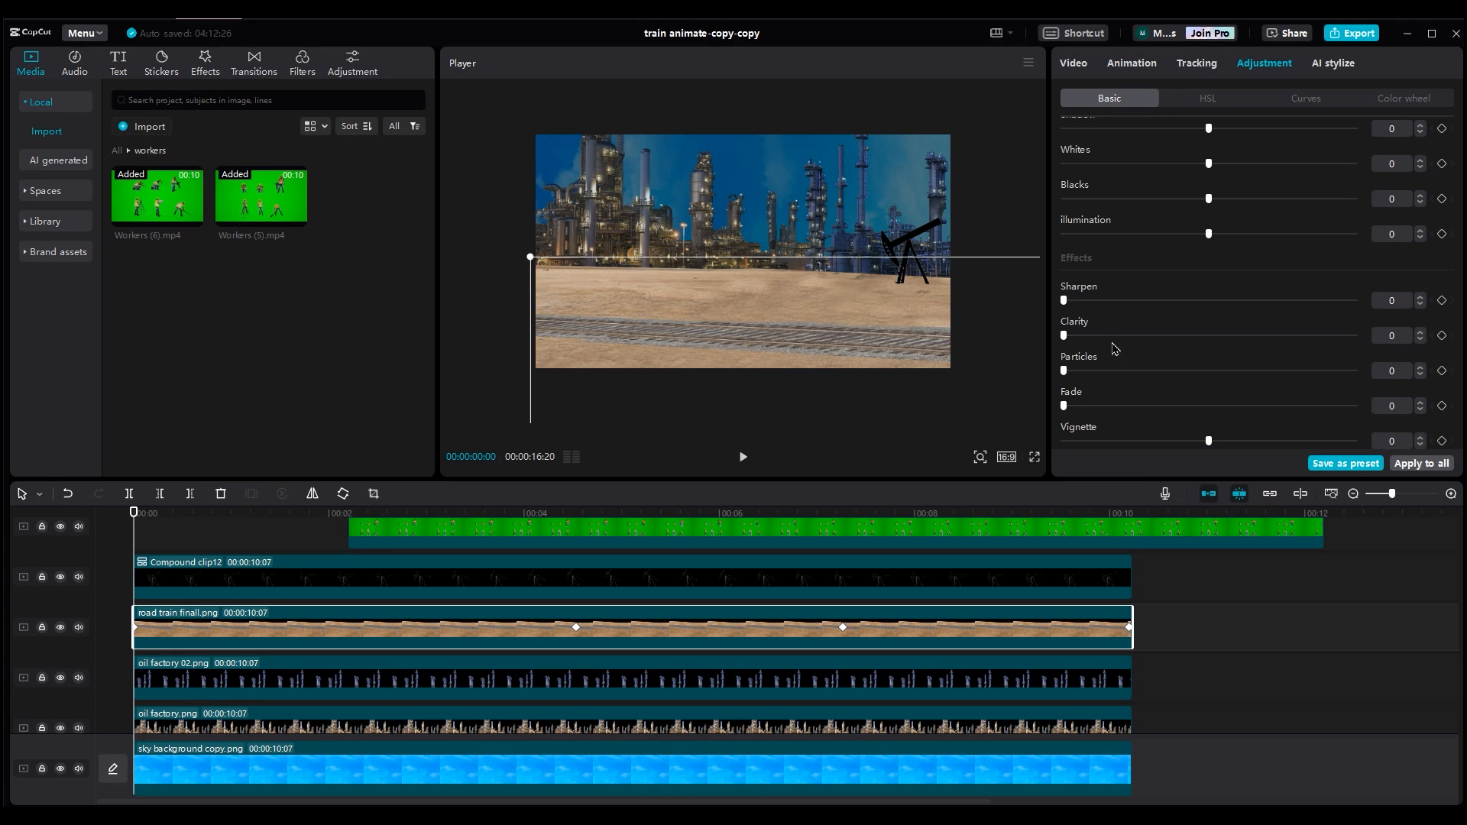
Step: Give the road train ground faint Particles 3 and Saturation -15
{"action": "left_click_drag", "start_coordinate": [1064, 370], "coordinate": [1185, 370]}
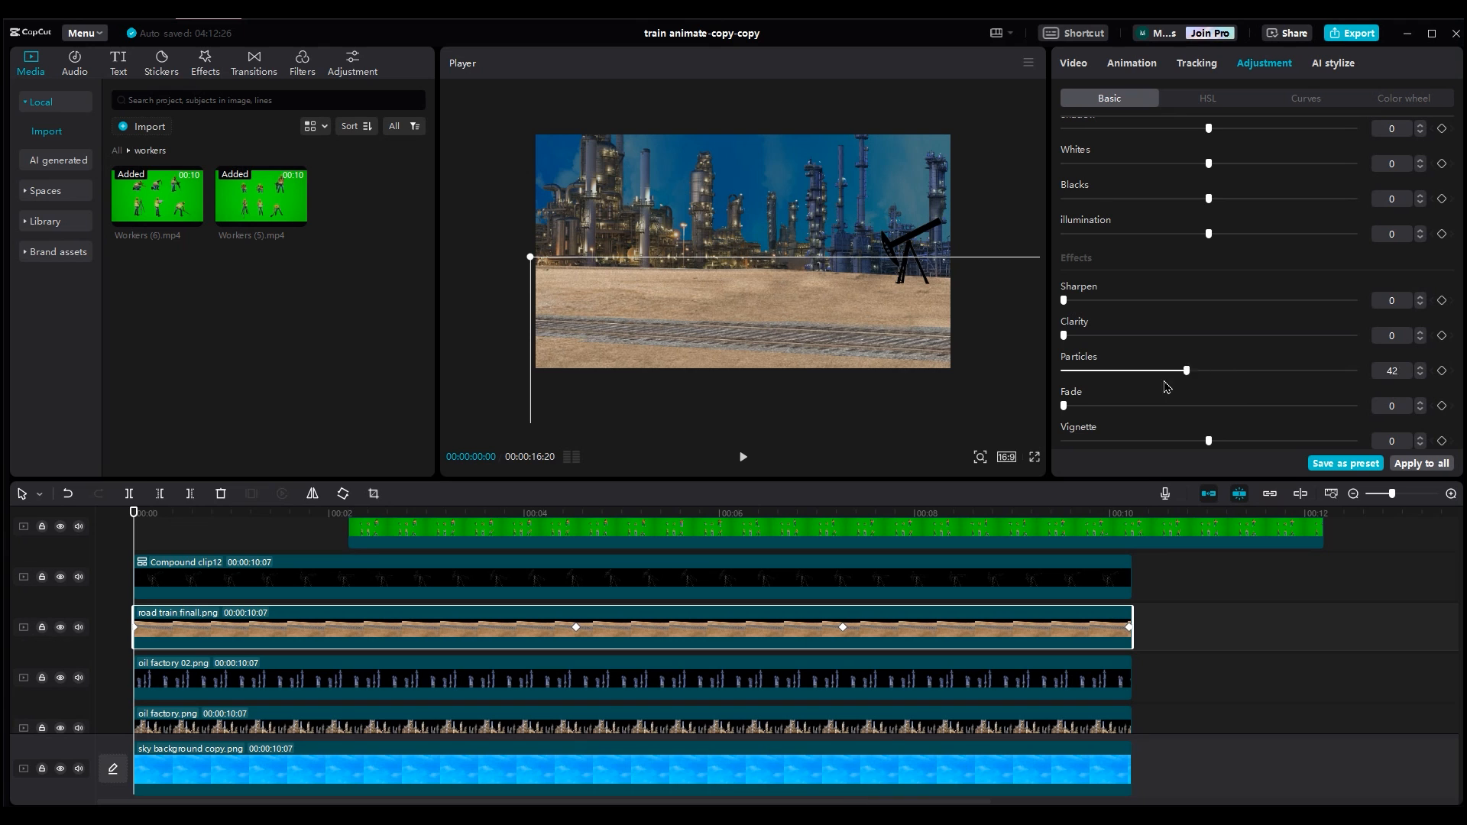
{"action": "left_click_drag", "start_coordinate": [1186, 370], "coordinate": [1070, 370]}
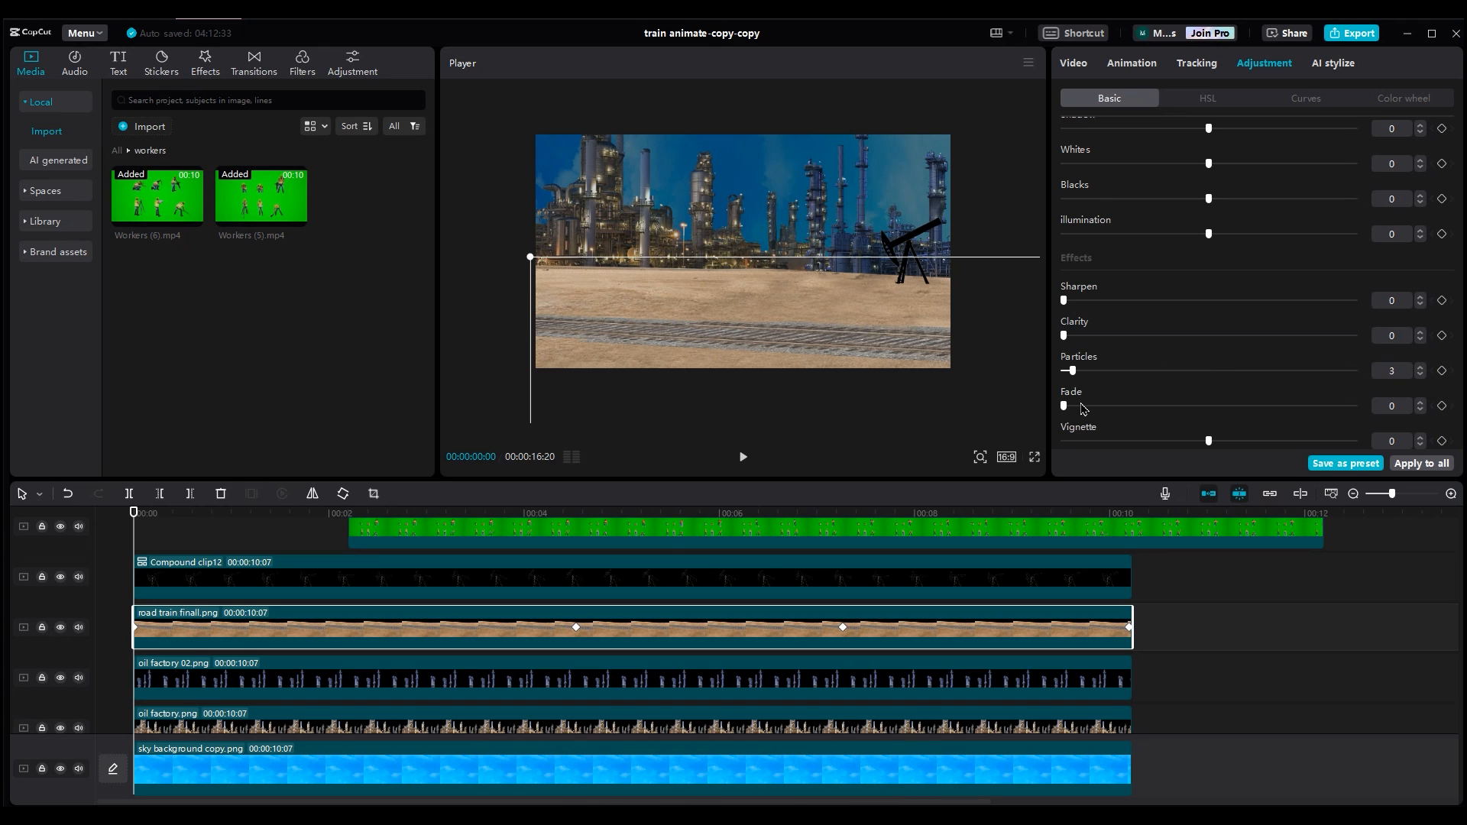
{"action": "left_click_drag", "start_coordinate": [1063, 334], "coordinate": [1322, 335]}
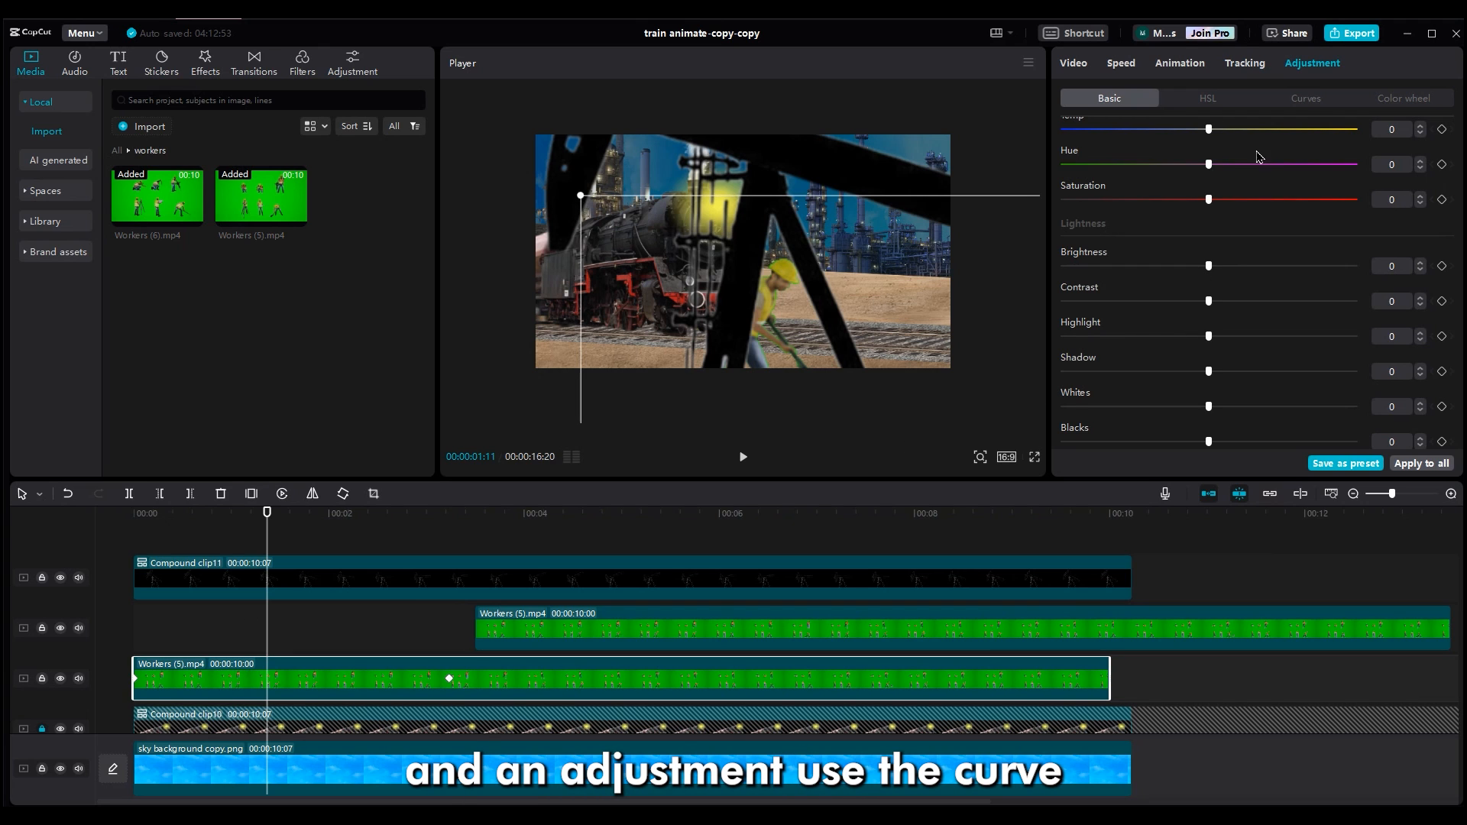
Step: Switch the Workers (5).mp4 clip's Adjustment panel to Curves grading
{"action": "left_click", "coordinate": [1305, 98]}
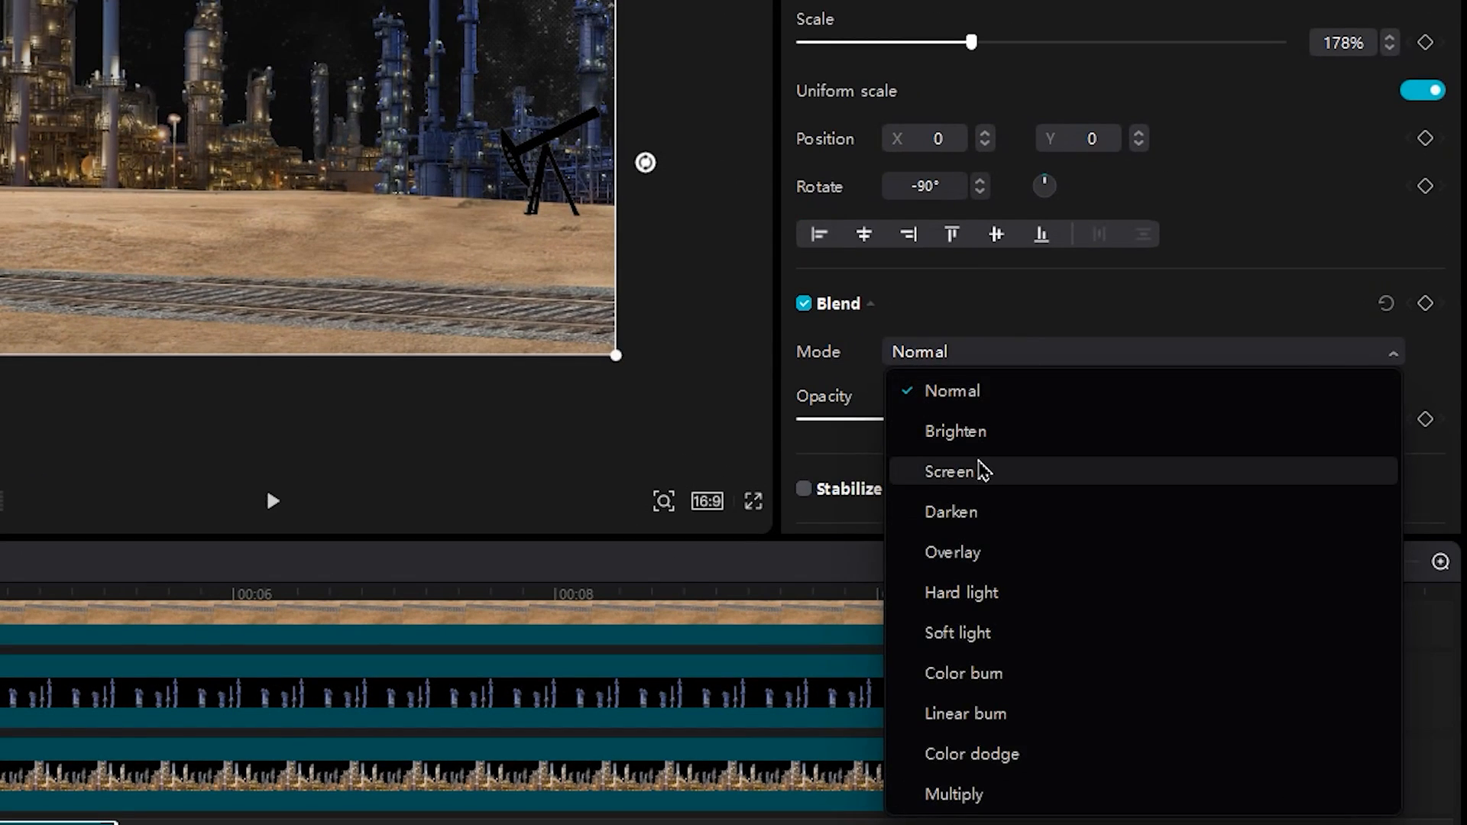
Step: Blend the Kold Halftone Grunge.mp4 overlay in Screen mode over the scene
{"action": "left_click", "coordinate": [948, 471]}
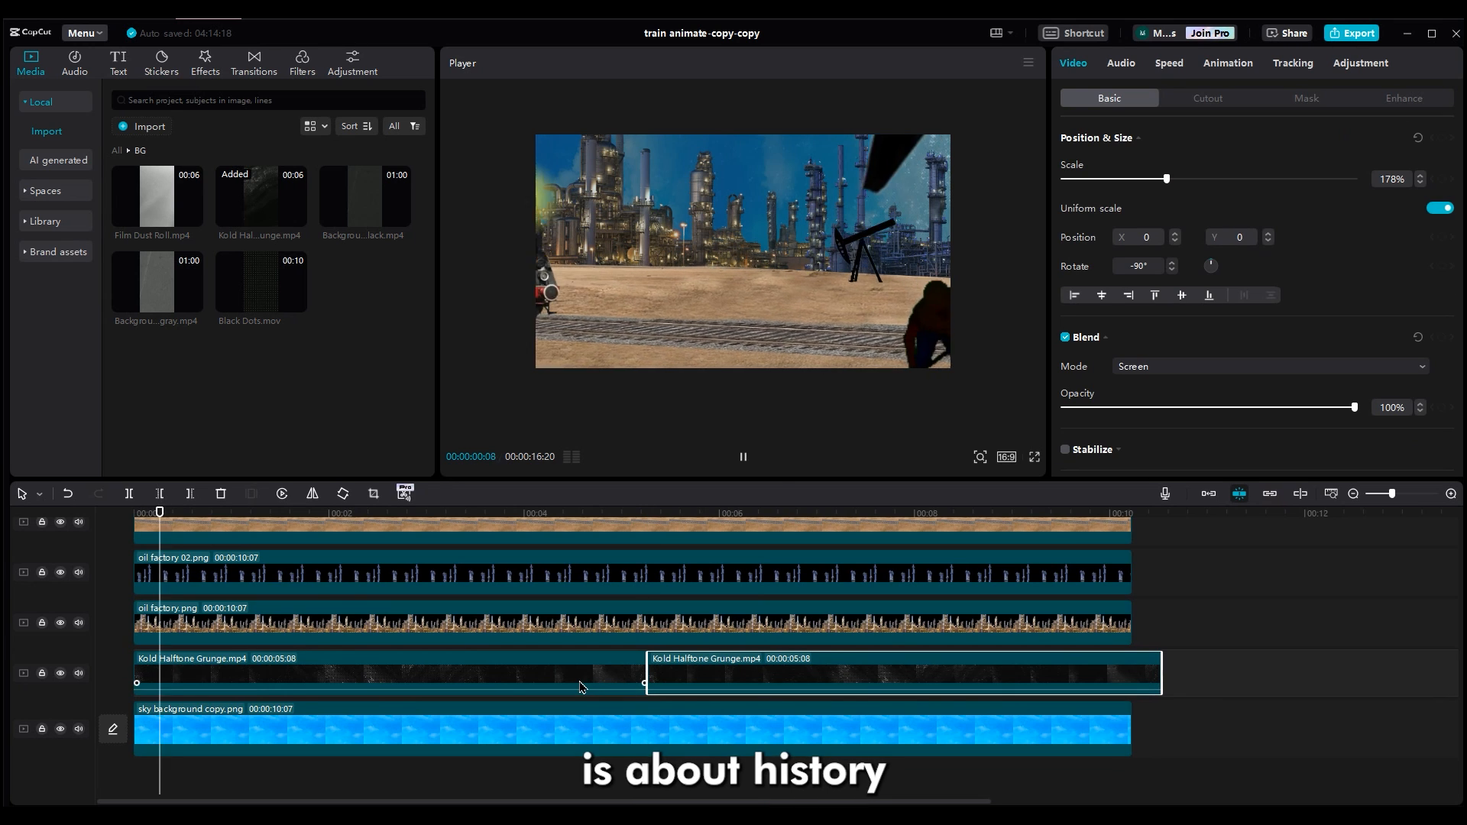
{"action": "left_click", "coordinate": [450, 511]}
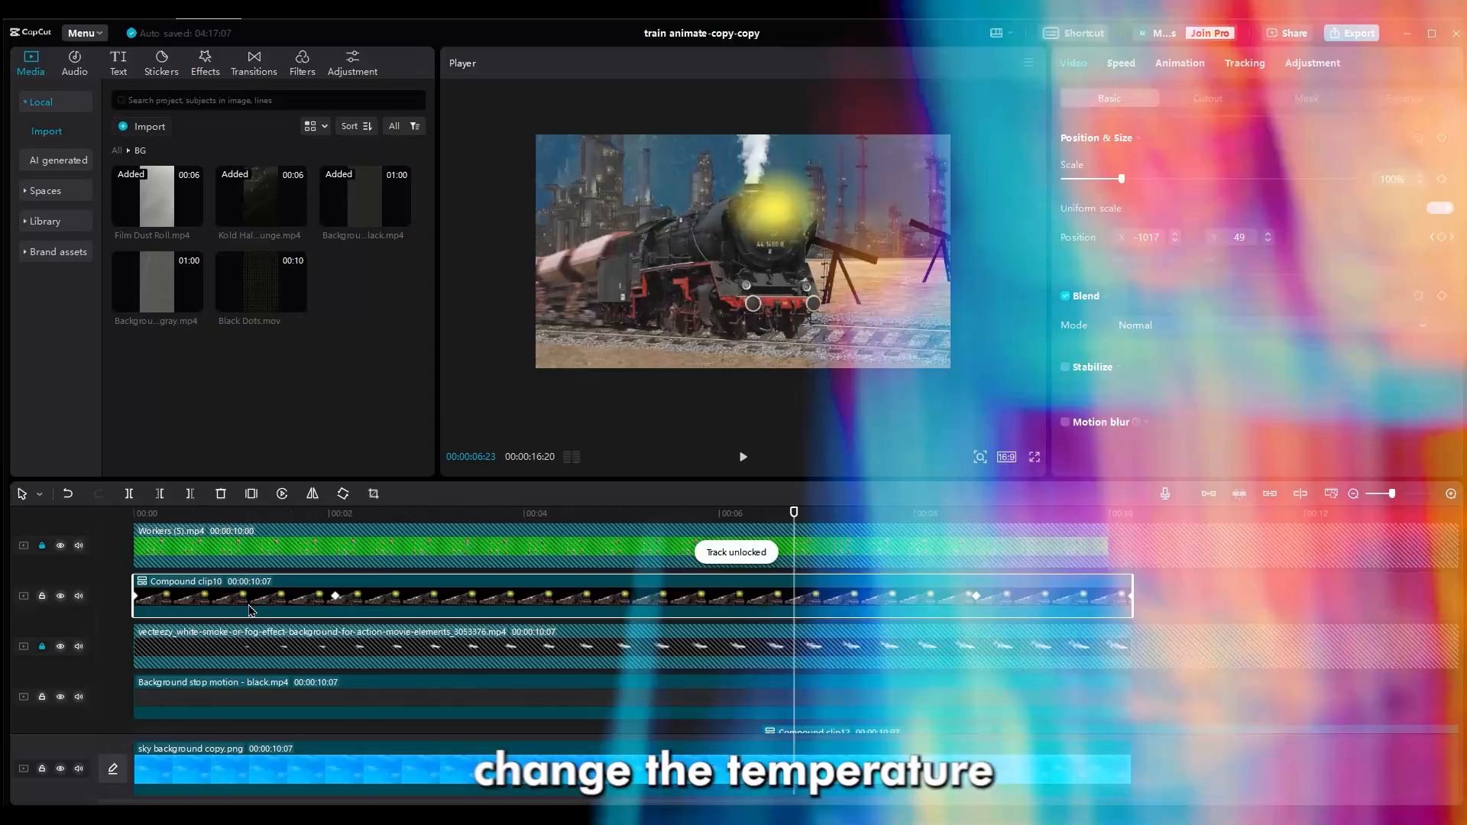
Step: Grade Compound clip10 with Temp 23, Hue -50, Saturation 11, Contrast 4, Highlight -5
{"action": "left_click", "coordinate": [1312, 63]}
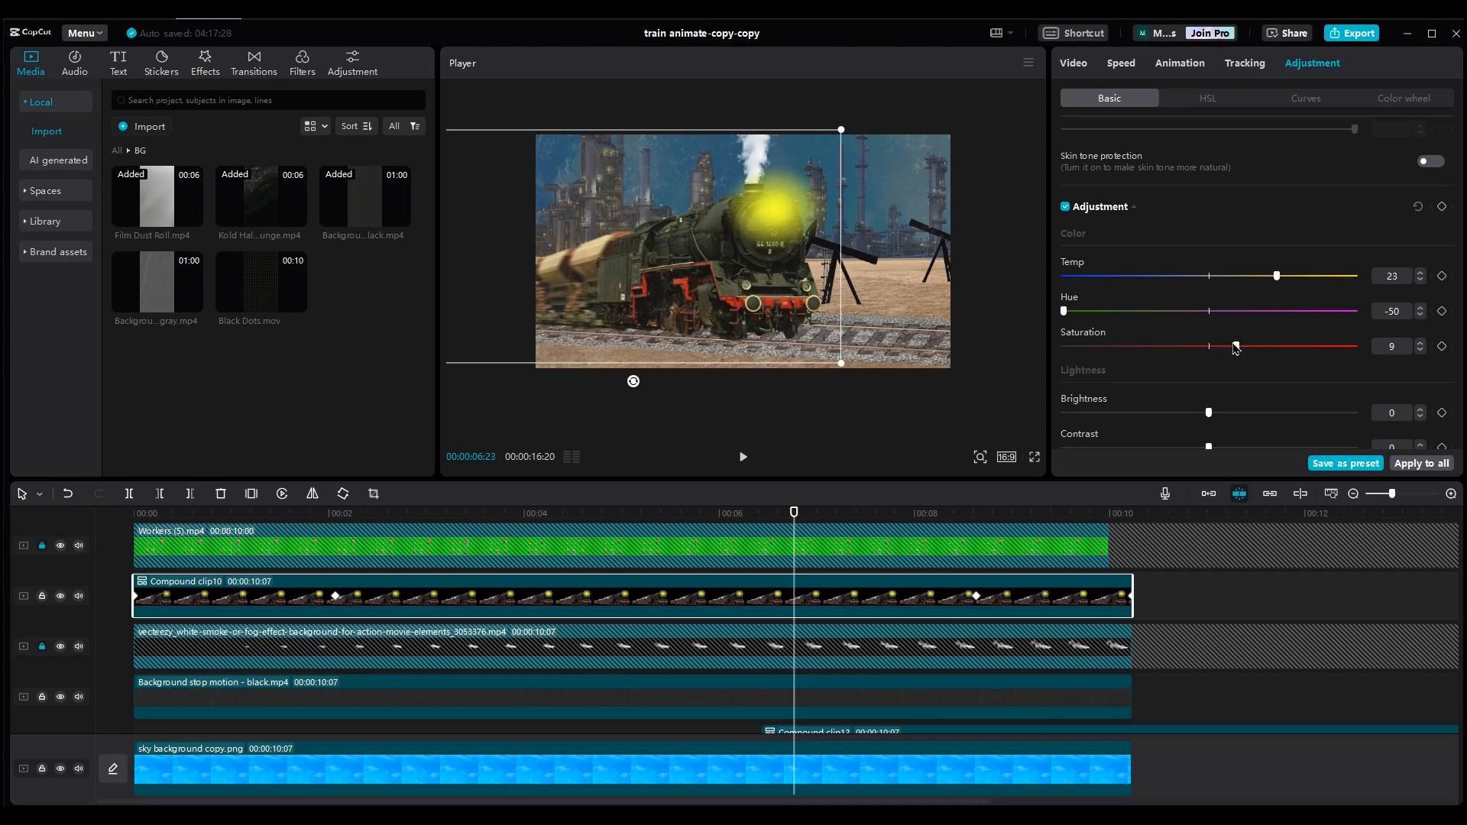
{"action": "left_click_drag", "start_coordinate": [1233, 347], "coordinate": [1241, 347]}
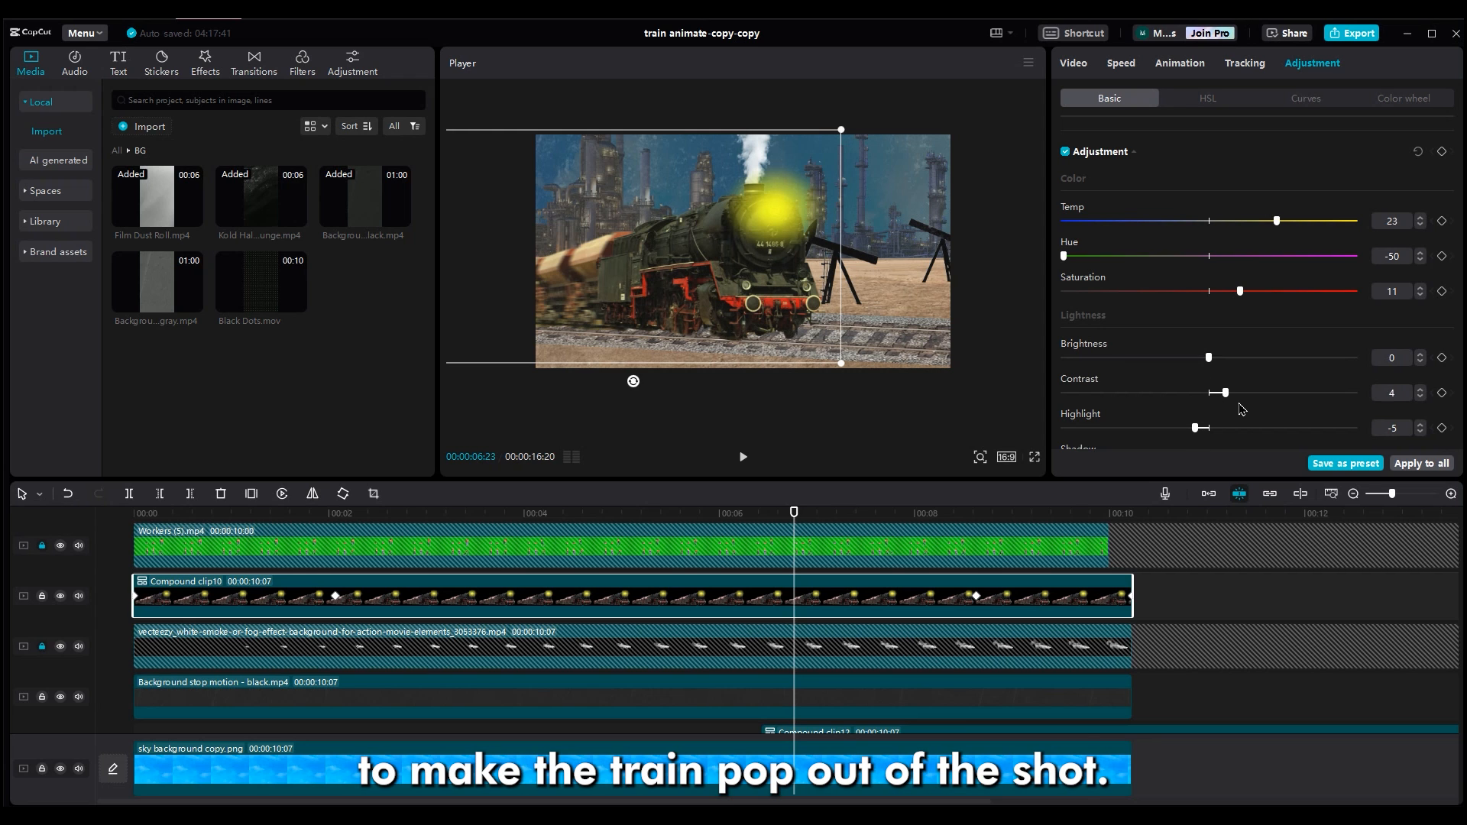
{"action": "left_click", "coordinate": [301, 61]}
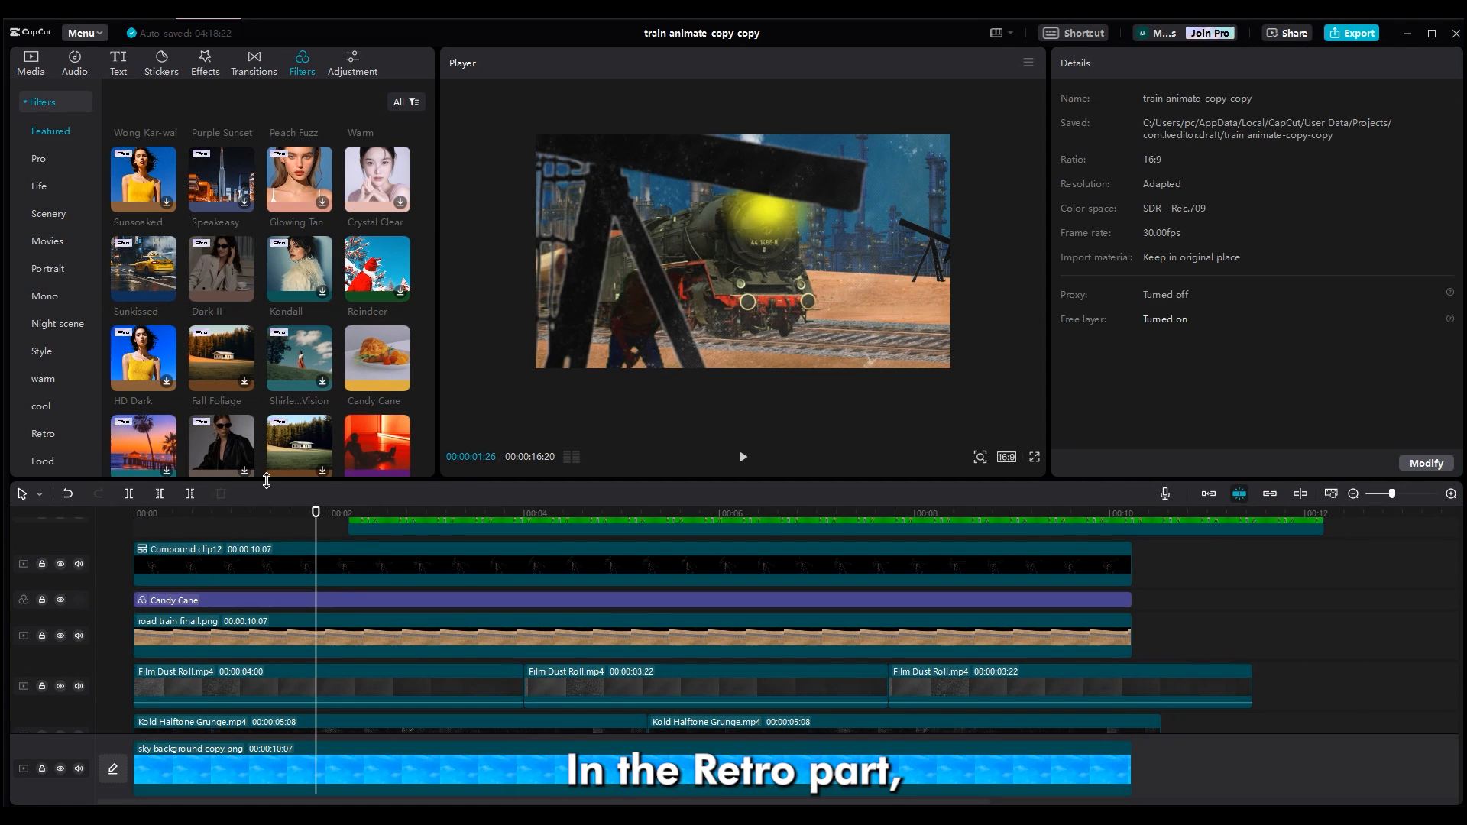
Step: Add the Retro VHS III filter and stretch it across the whole scene
{"action": "left_click", "coordinate": [43, 434]}
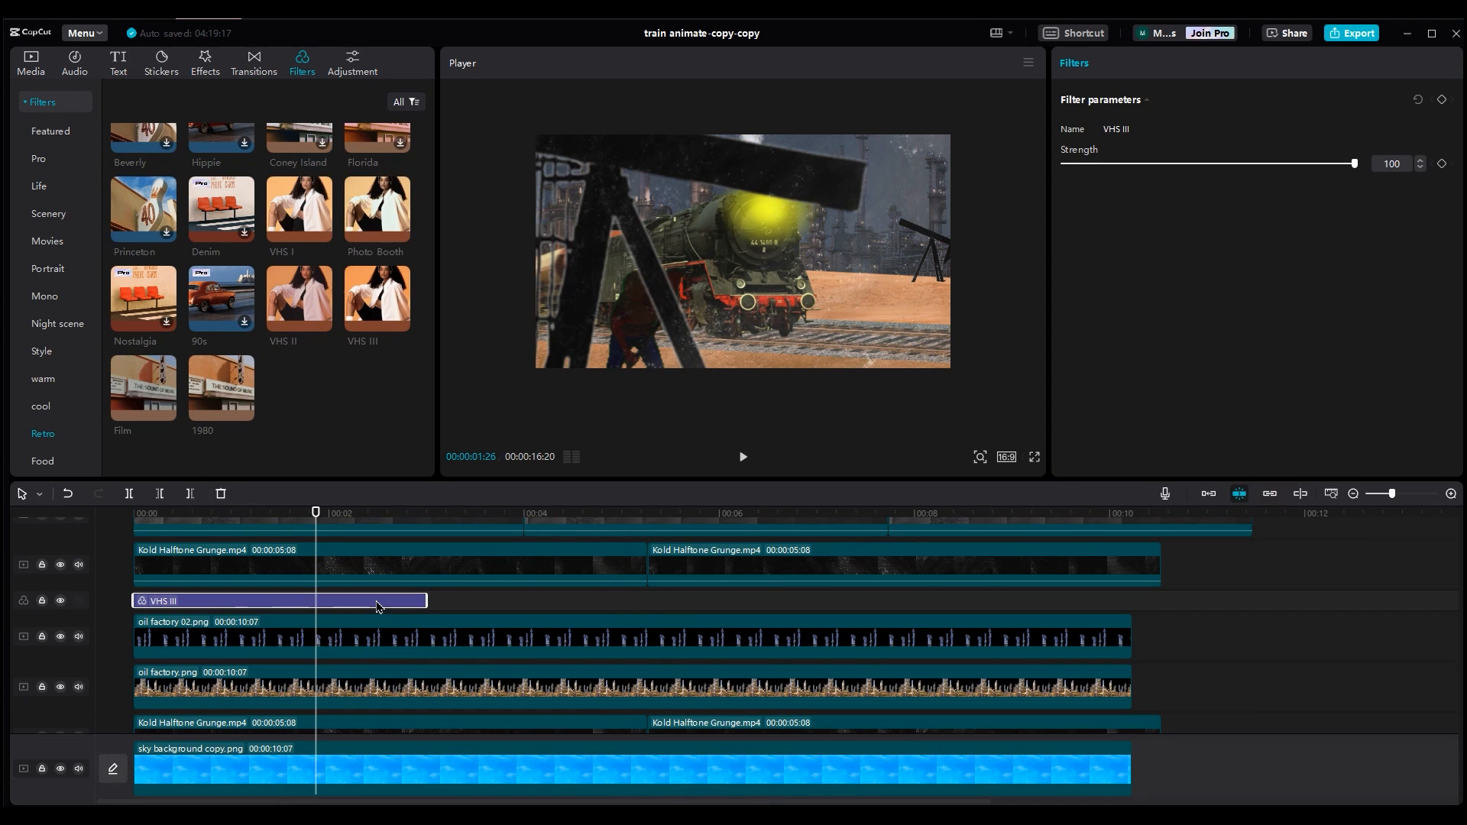
{"action": "left_click_drag", "start_coordinate": [426, 599], "coordinate": [1128, 599]}
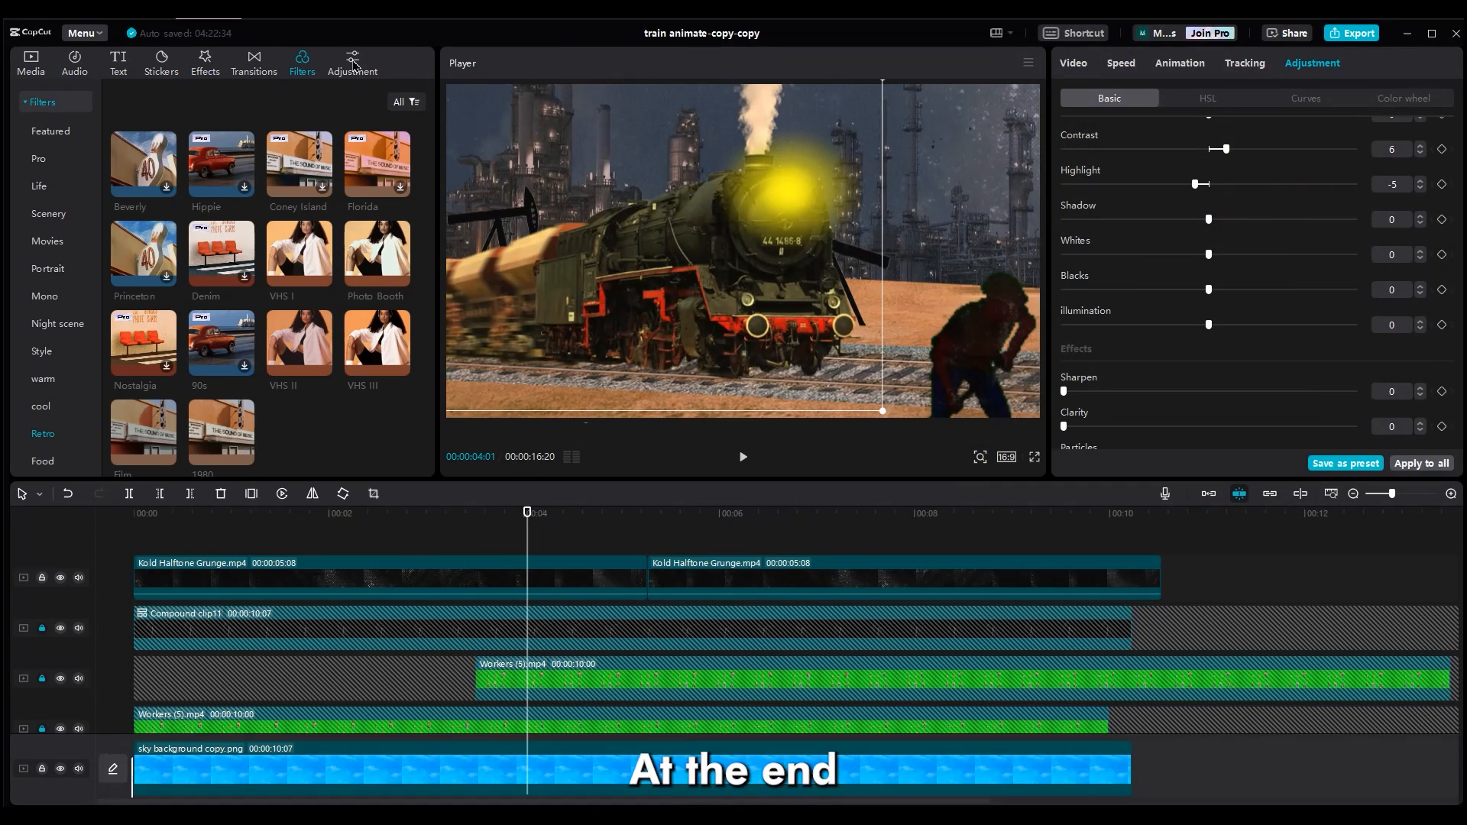
Step: Add a Custom adjustment layer and set its Vignette to 23 to darken the corners
{"action": "left_click", "coordinate": [351, 58]}
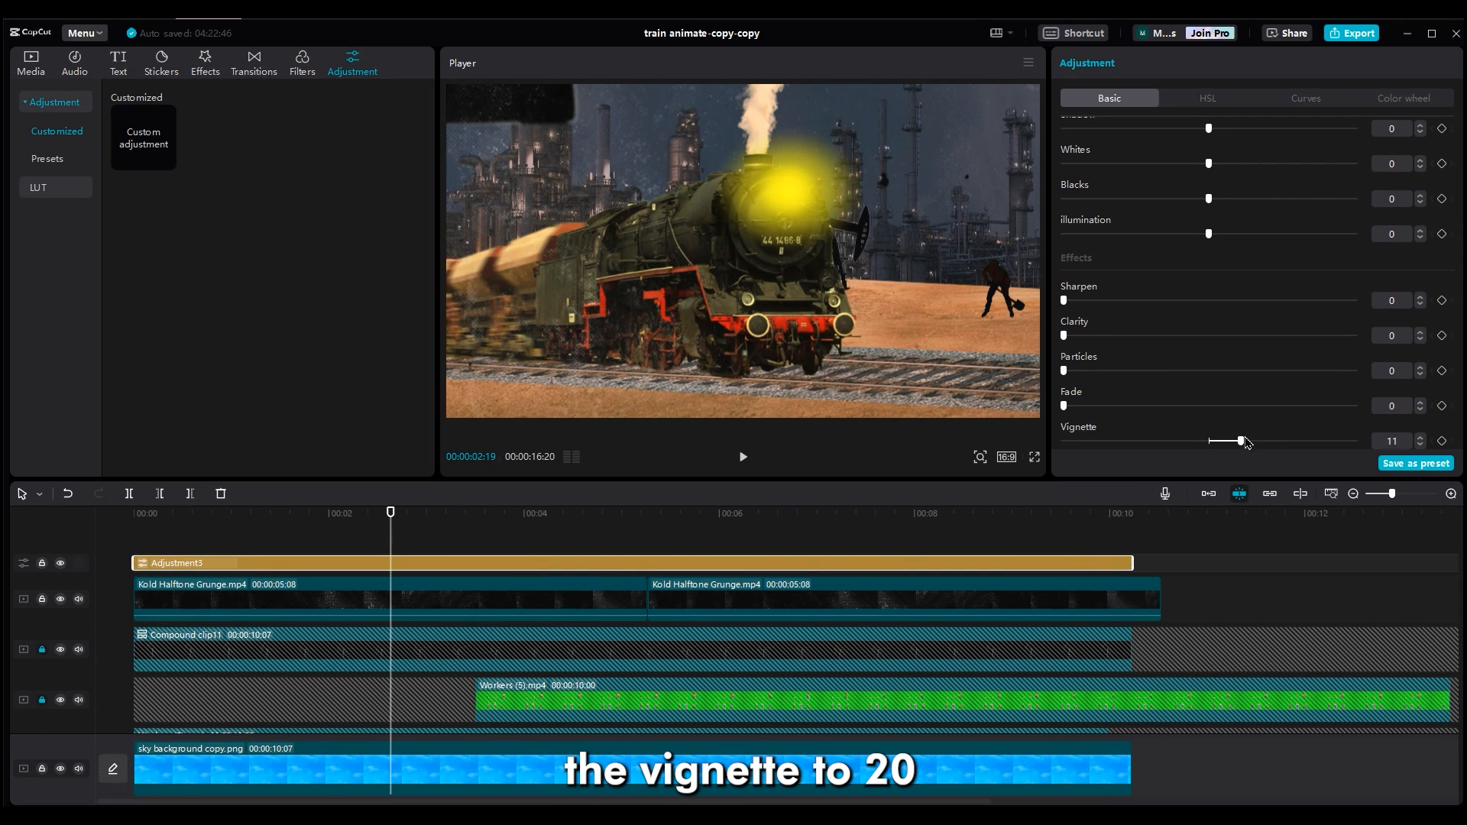
{"action": "left_click_drag", "start_coordinate": [1243, 440], "coordinate": [1277, 441]}
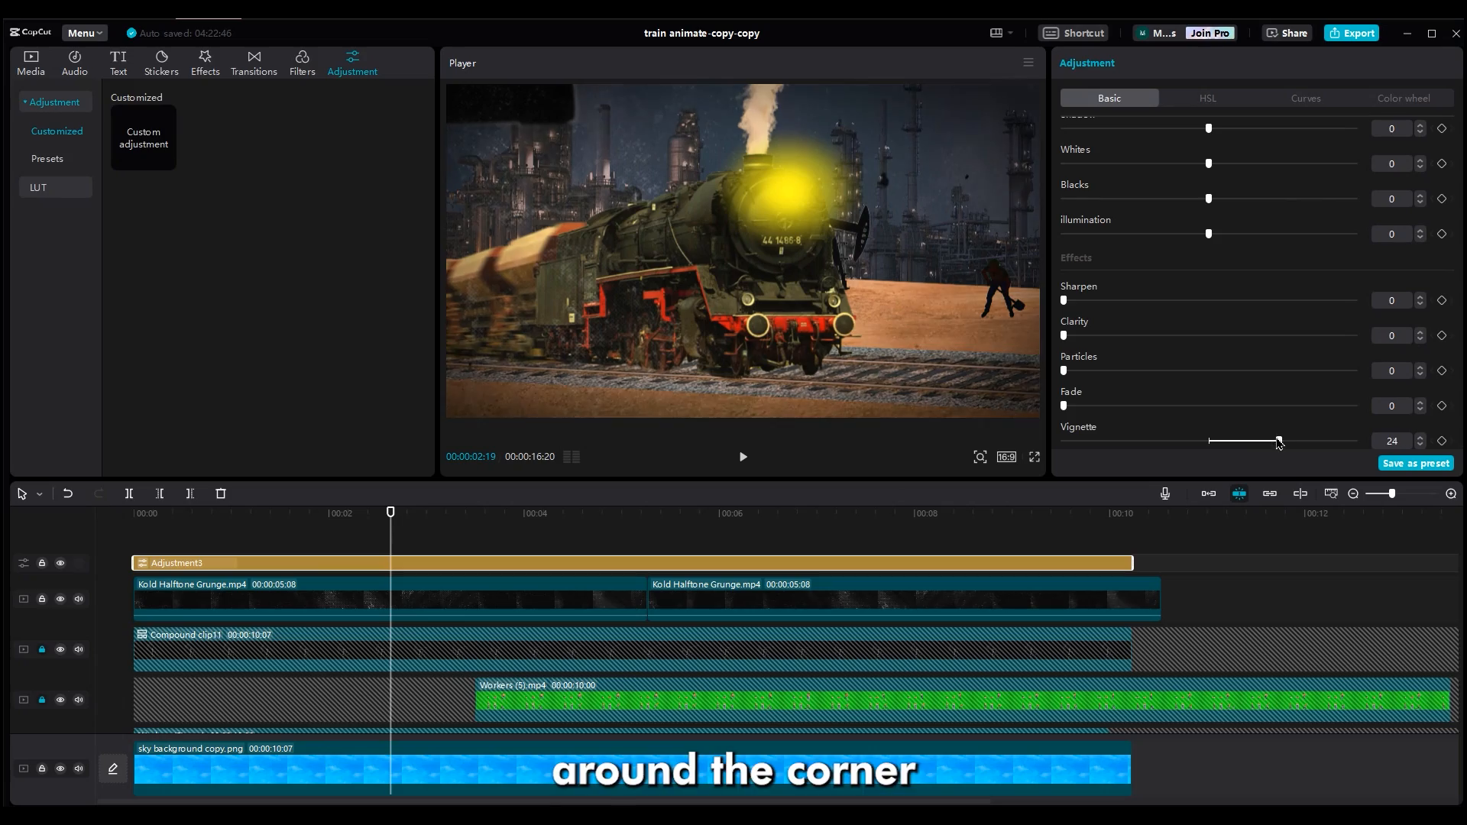
{"action": "left_click_drag", "start_coordinate": [1279, 441], "coordinate": [1274, 442]}
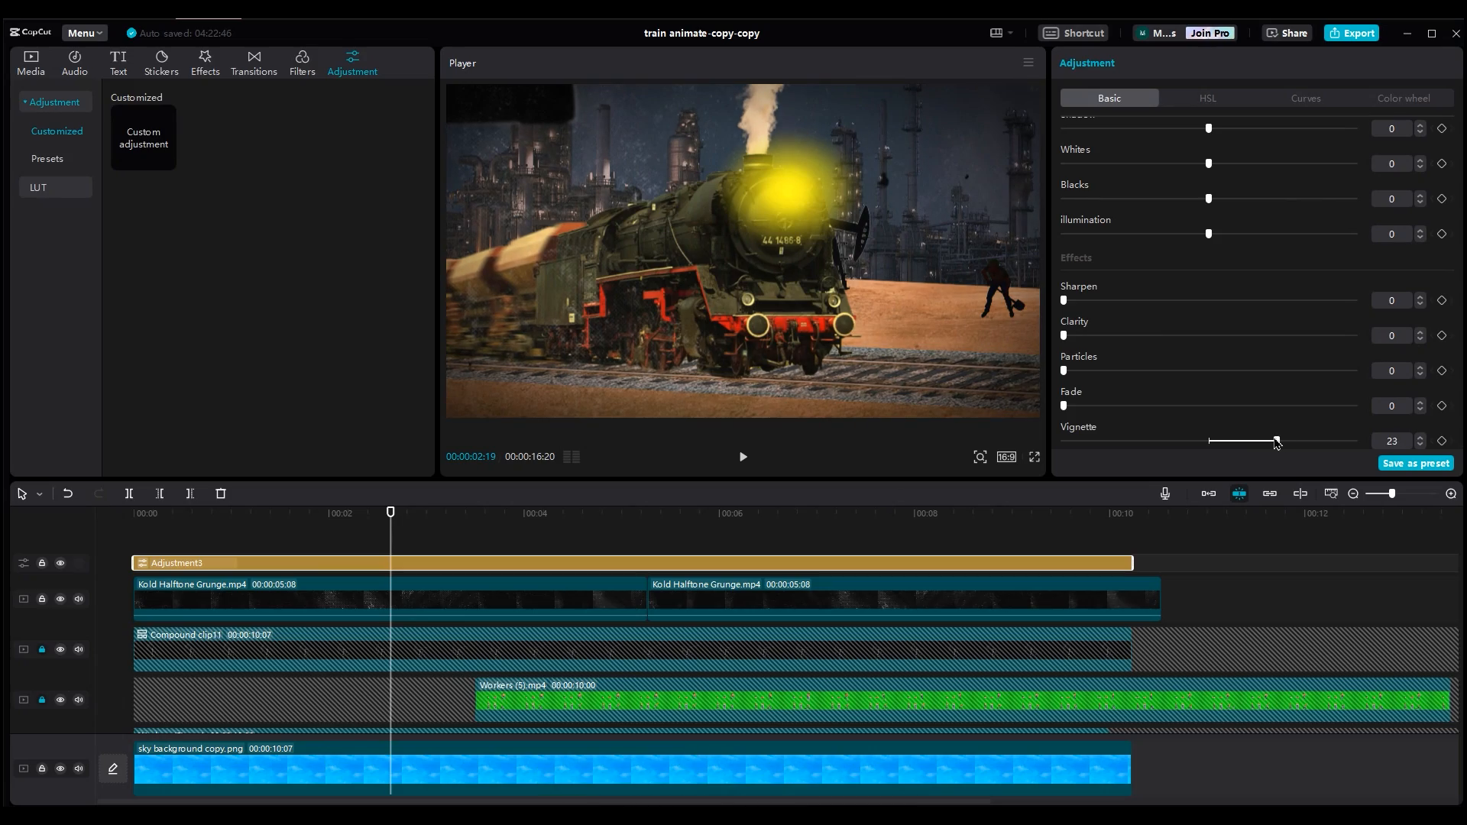